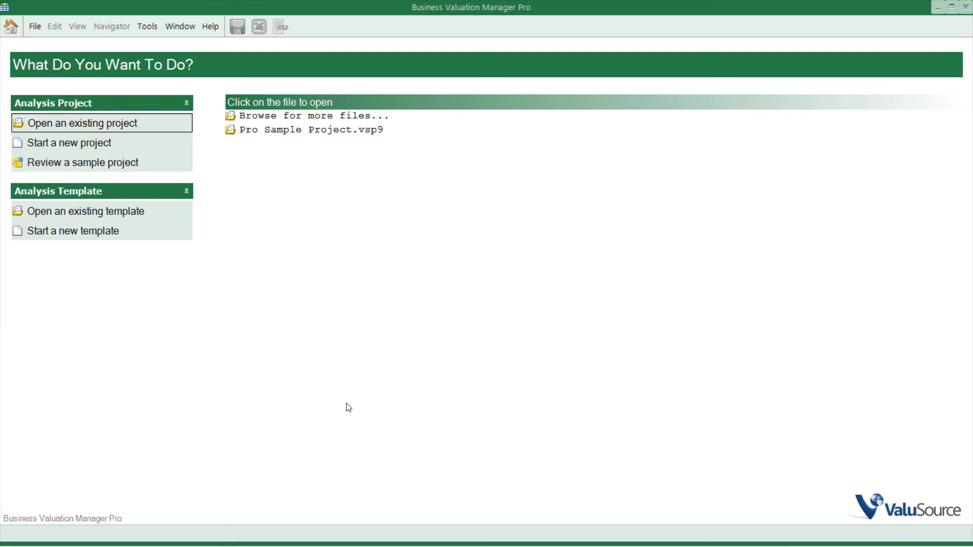
pyautogui.moveTo(258, 267)
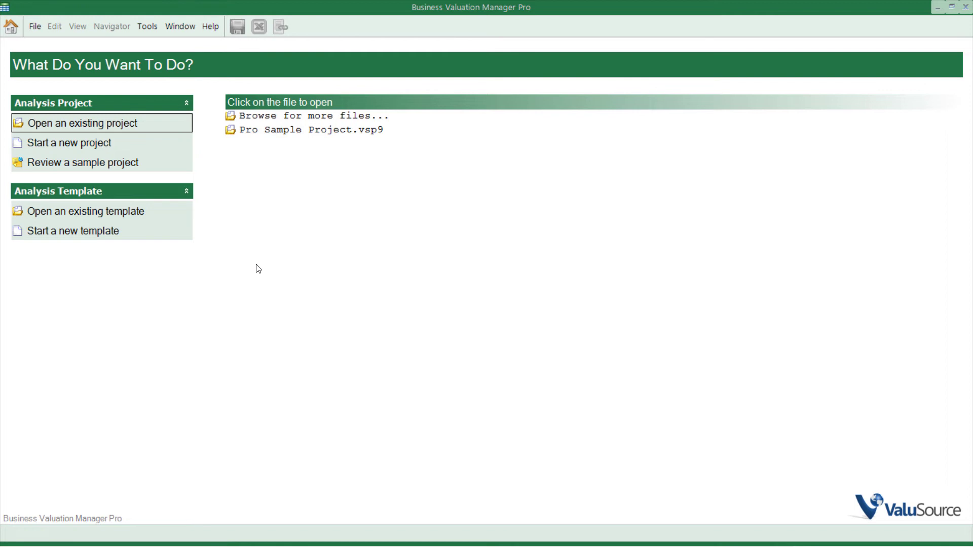
pyautogui.moveTo(222, 206)
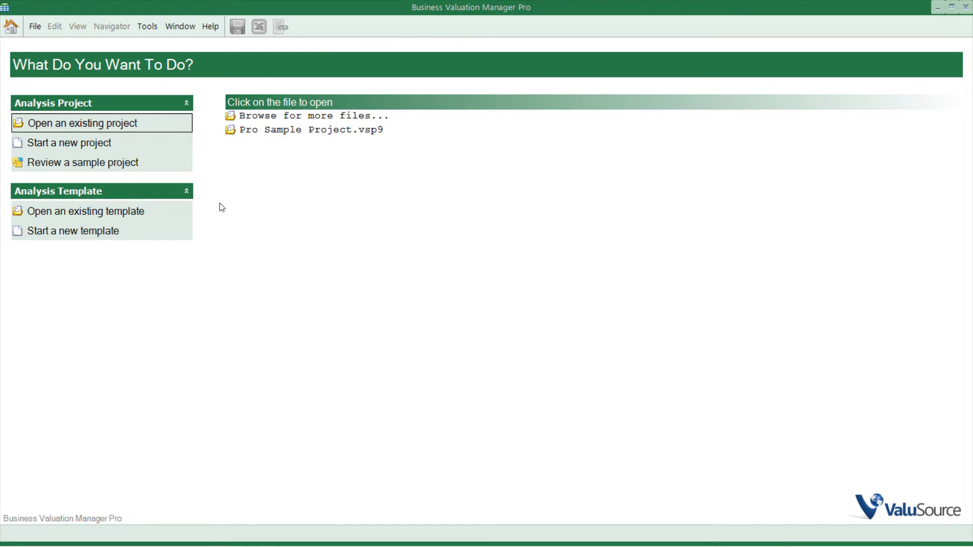
# Open the Erase Me File.vsp9 analysis project from the Desktop via File > Open > Analysis.
pyautogui.click(34, 27)
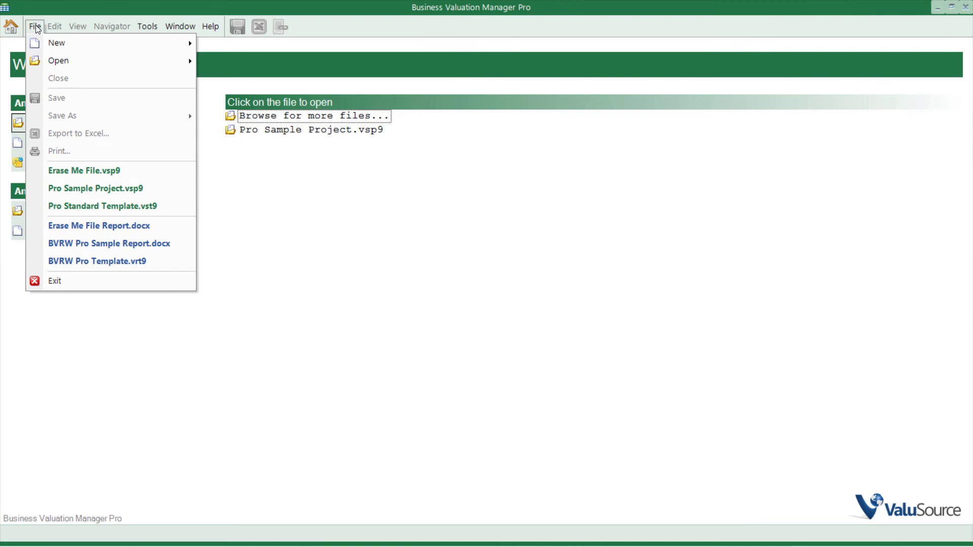
pyautogui.moveTo(56, 43)
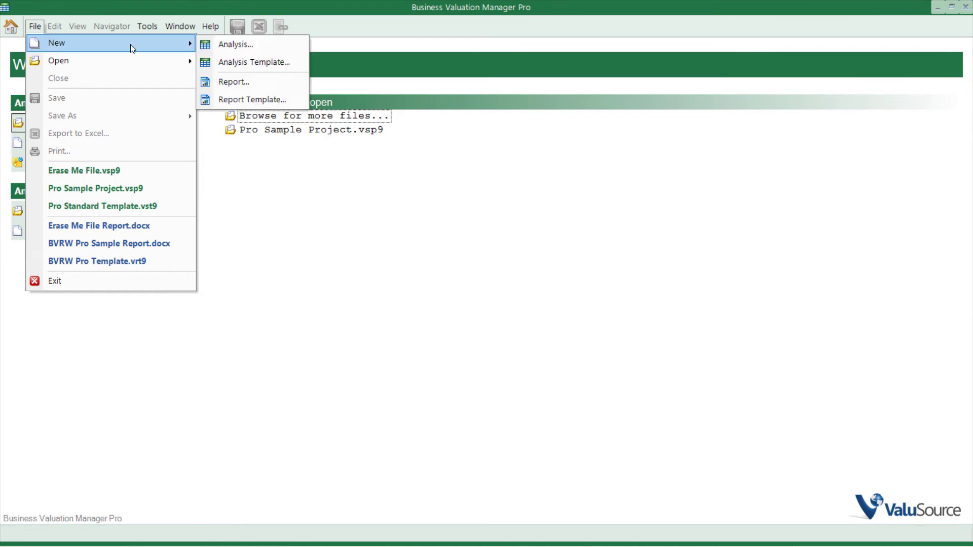
pyautogui.moveTo(235, 81)
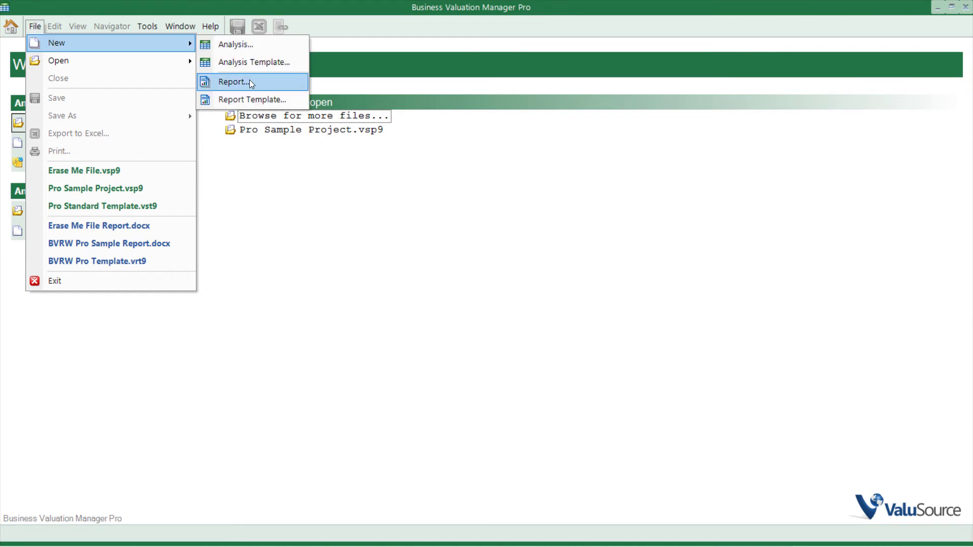
pyautogui.moveTo(190, 75)
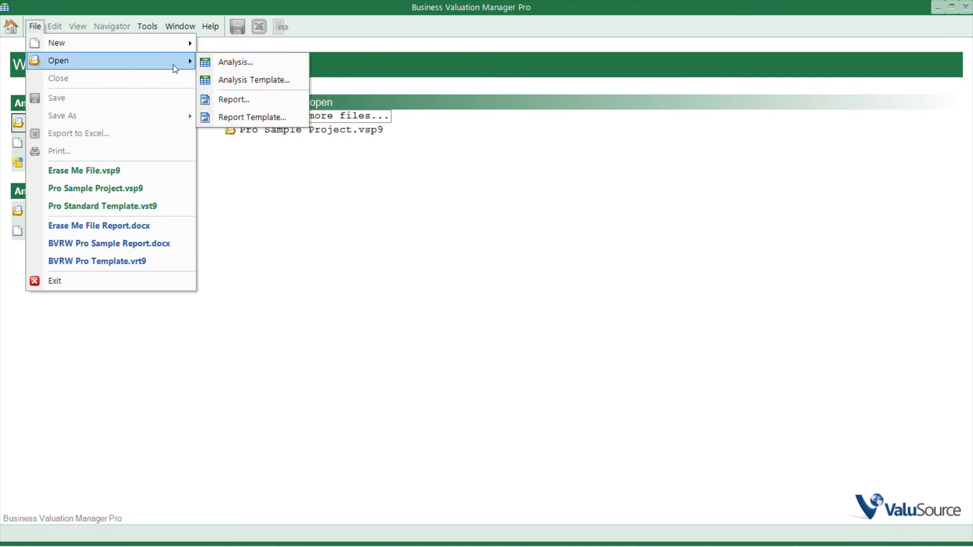
pyautogui.moveTo(252, 62)
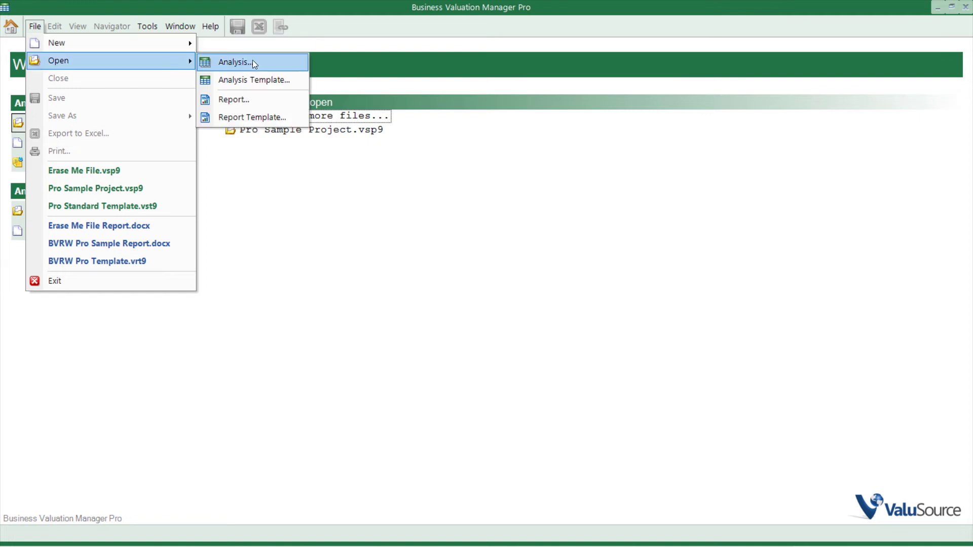
pyautogui.click(234, 62)
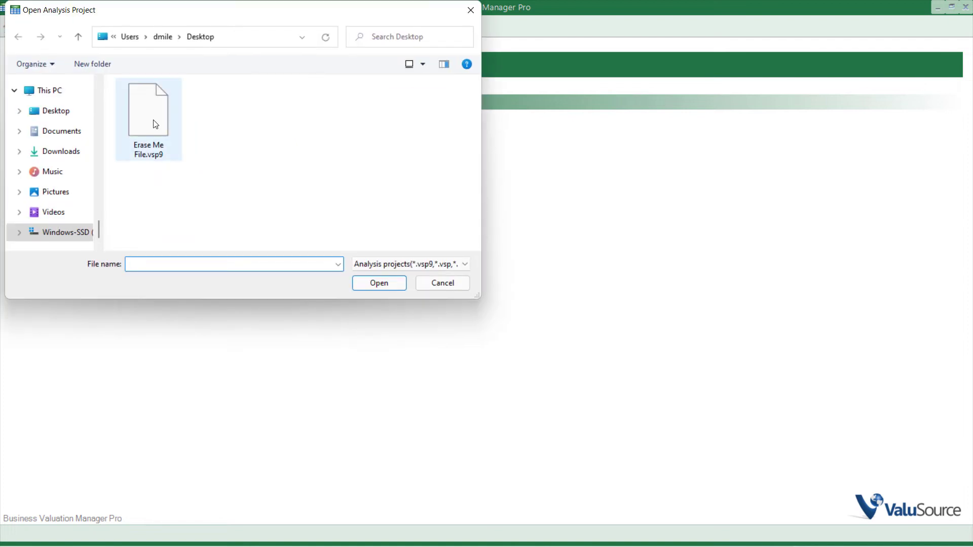
pyautogui.moveTo(155, 118)
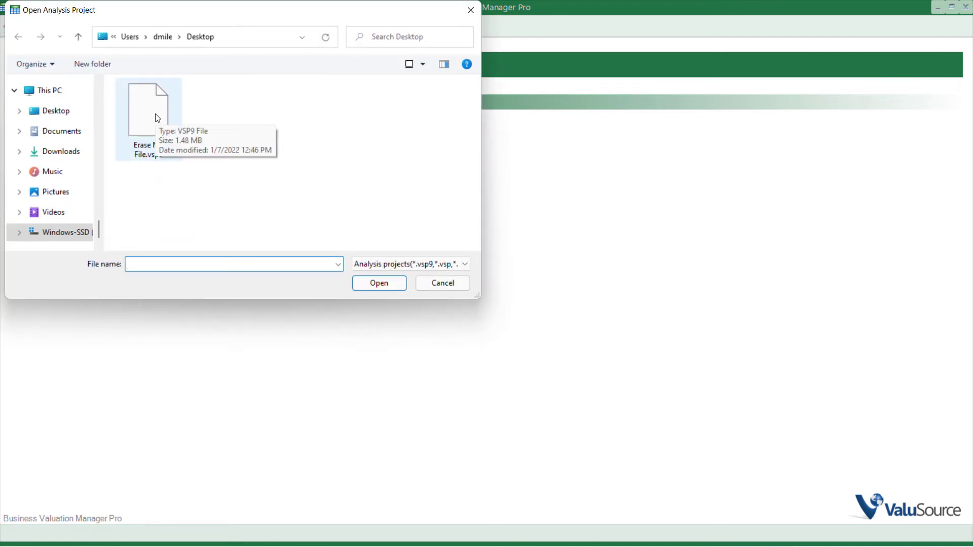
pyautogui.click(378, 283)
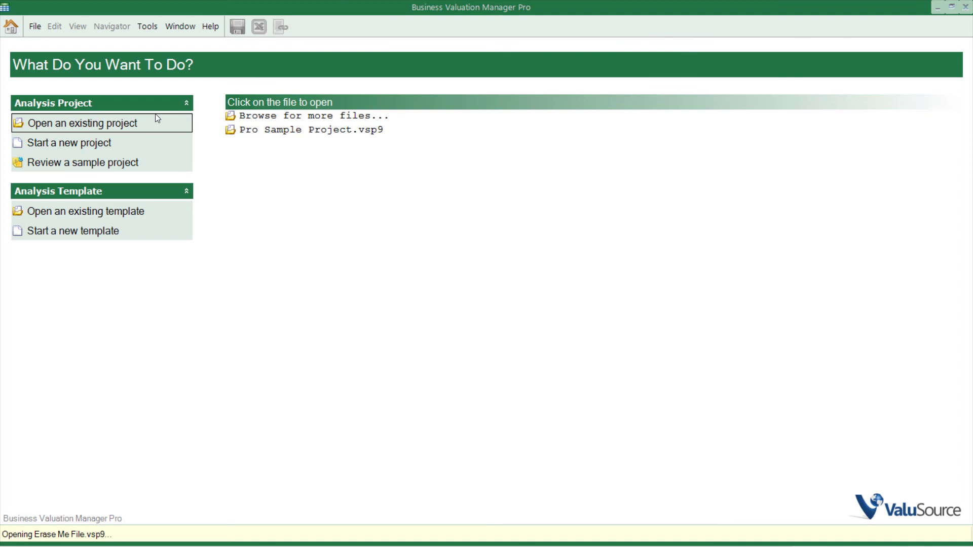
# Let Erase Me File.vsp9 finish loading to its Project Assumptions view.
pyautogui.click(308, 130)
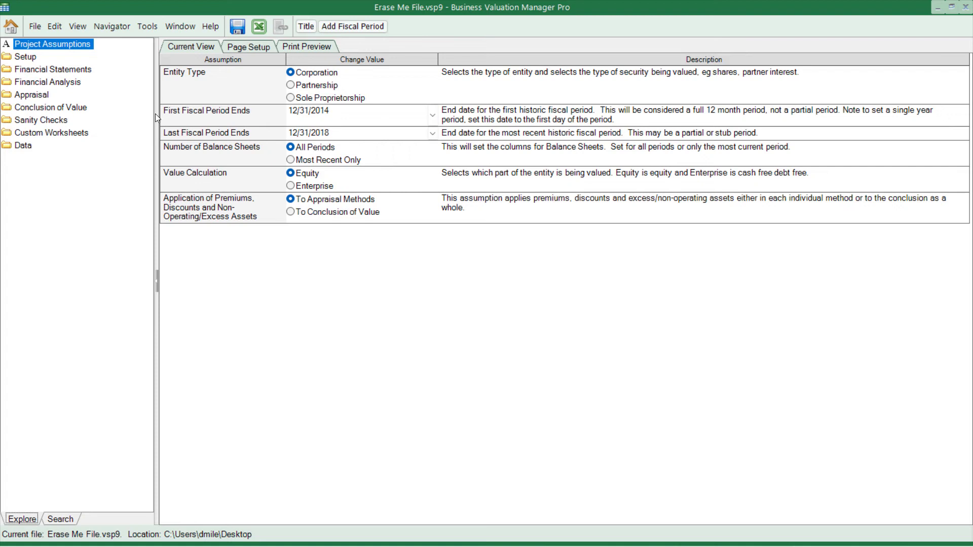
pyautogui.moveTo(34, 26)
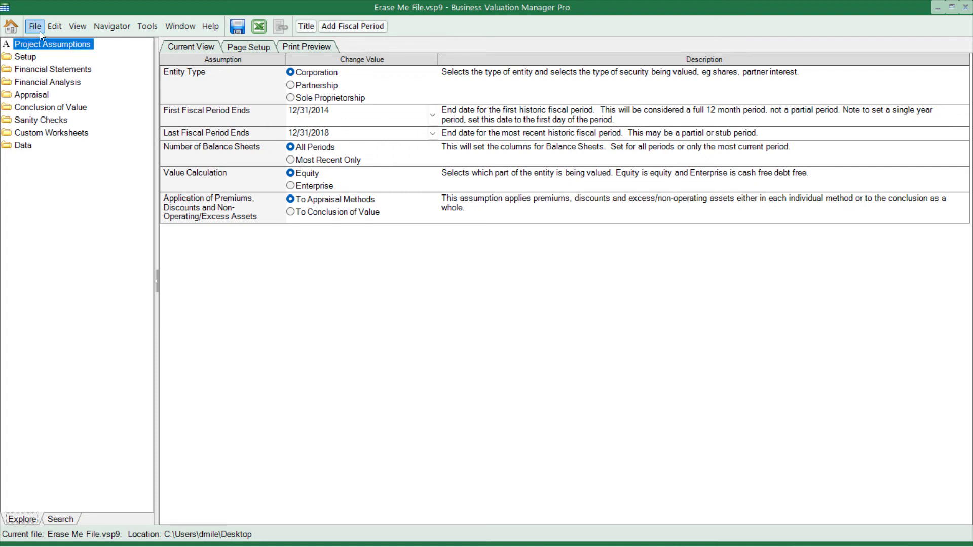
# Launch Report Writer and open Erase Me File Report.docx from the recent files list.
pyautogui.click(34, 27)
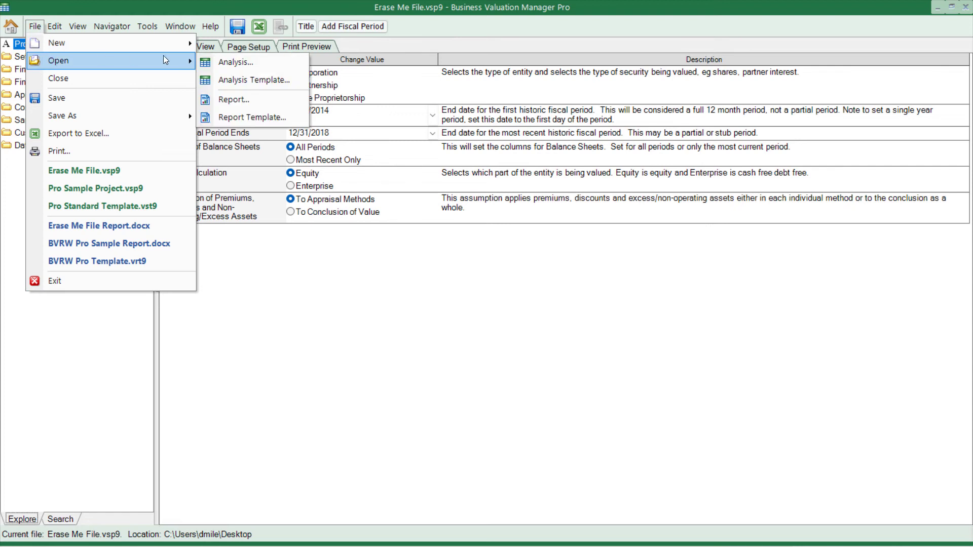
pyautogui.moveTo(68, 78)
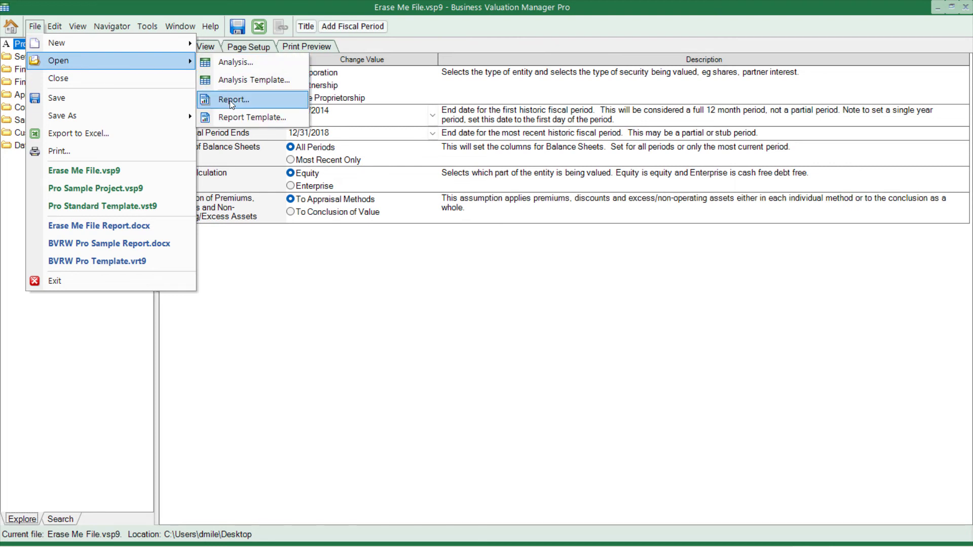
pyautogui.click(234, 99)
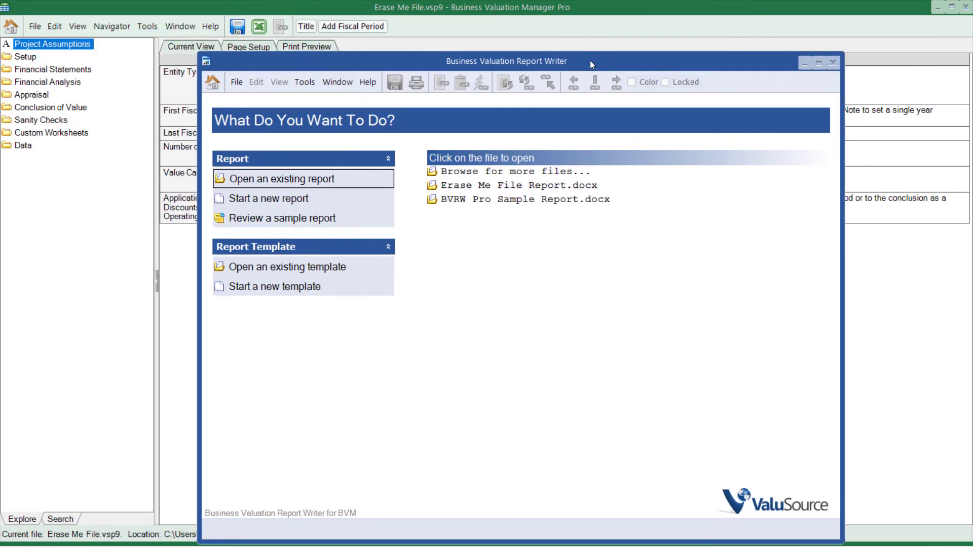
pyautogui.moveTo(513, 188)
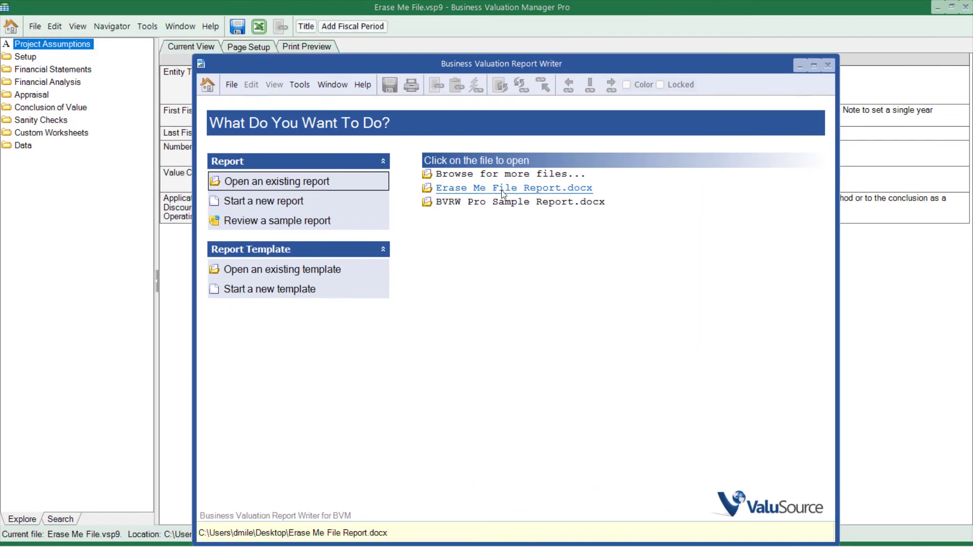
pyautogui.click(513, 188)
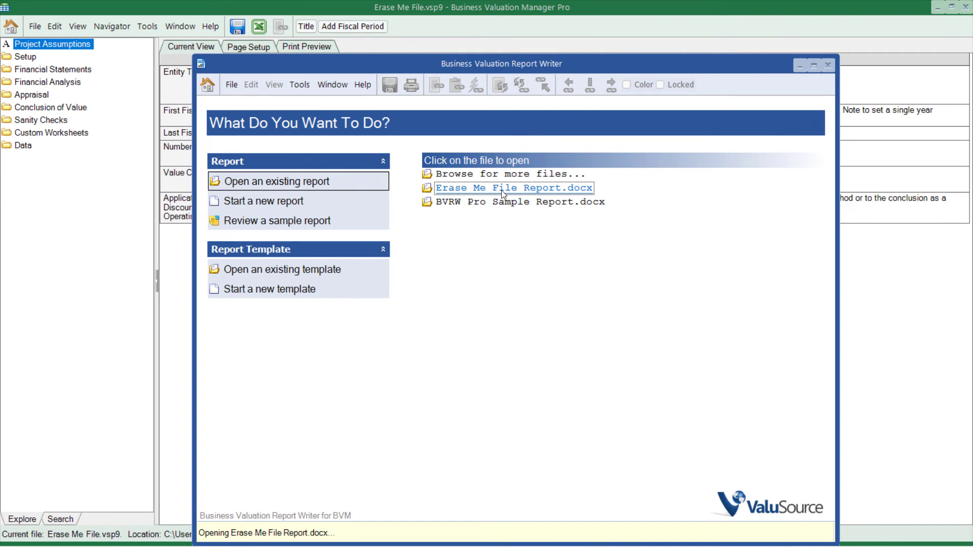
pyautogui.moveTo(487, 313)
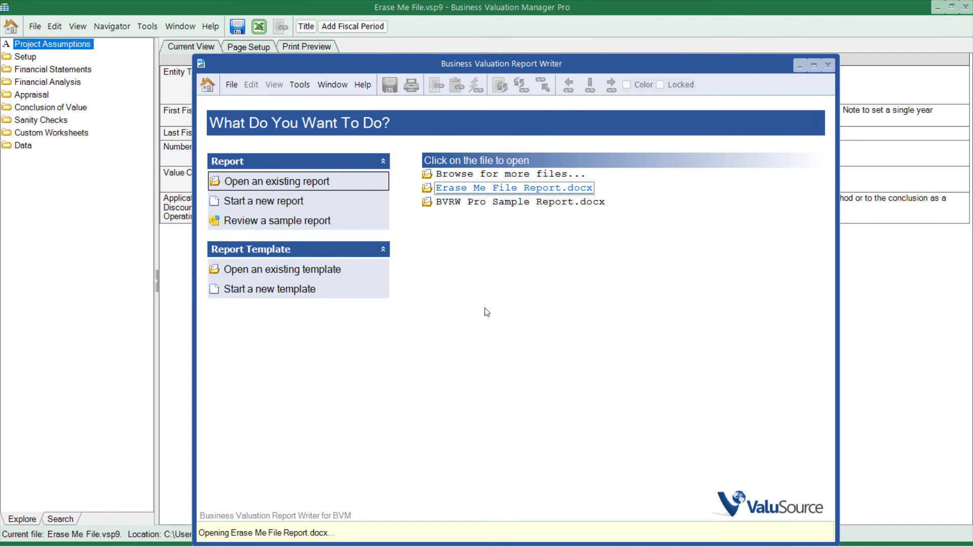
pyautogui.click(514, 188)
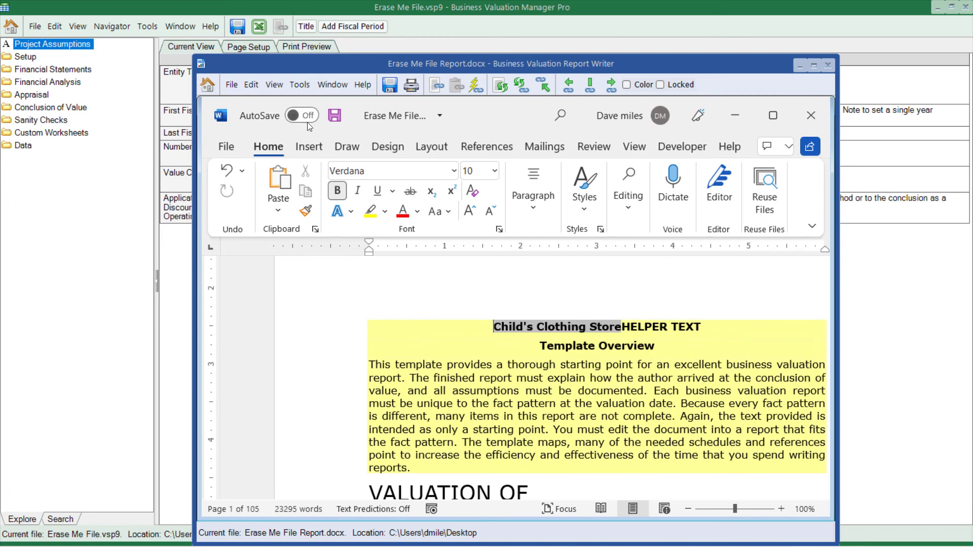
pyautogui.click(299, 84)
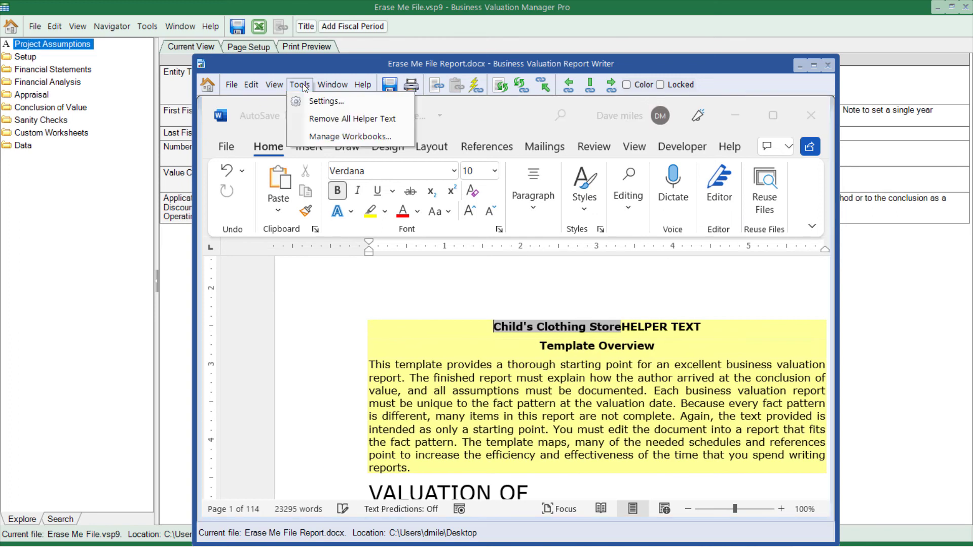
pyautogui.click(351, 136)
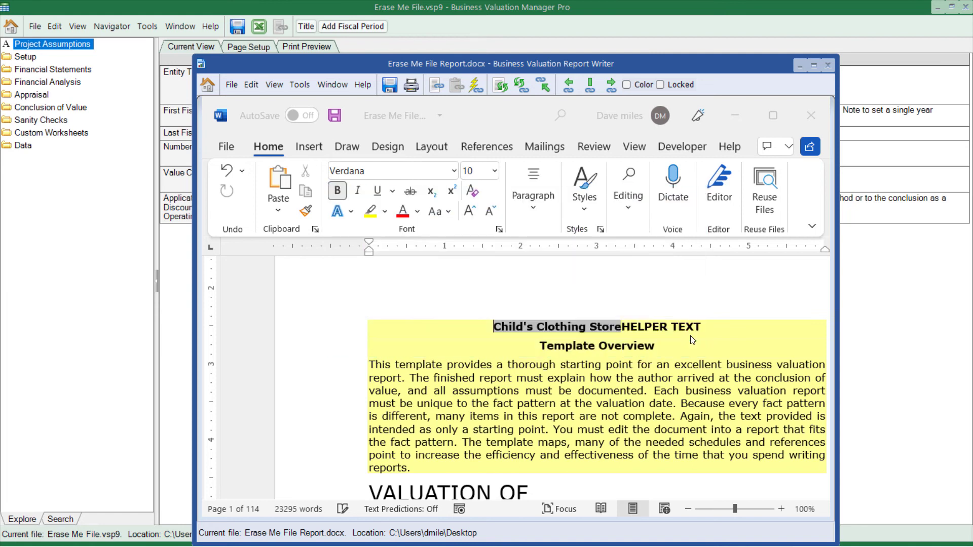
pyautogui.moveTo(653, 76)
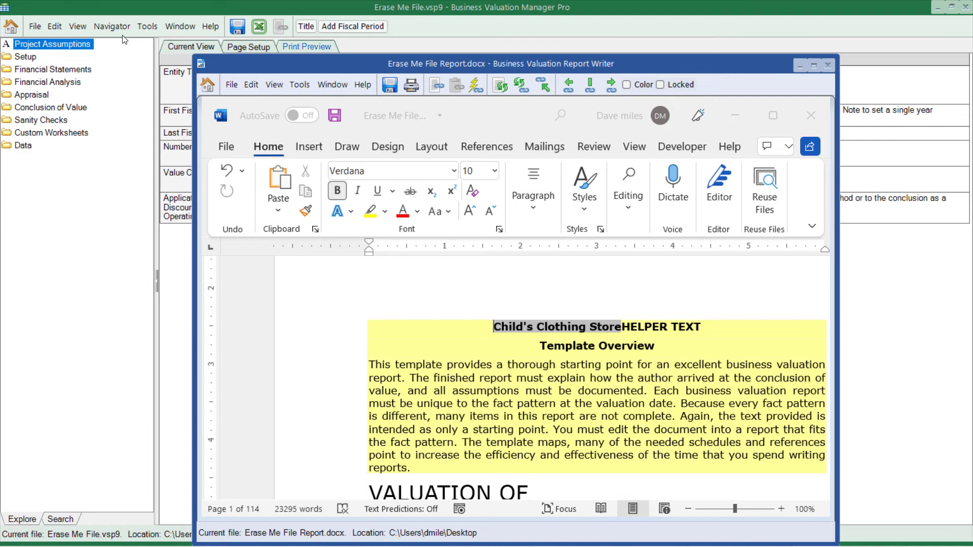
pyautogui.moveTo(10, 26)
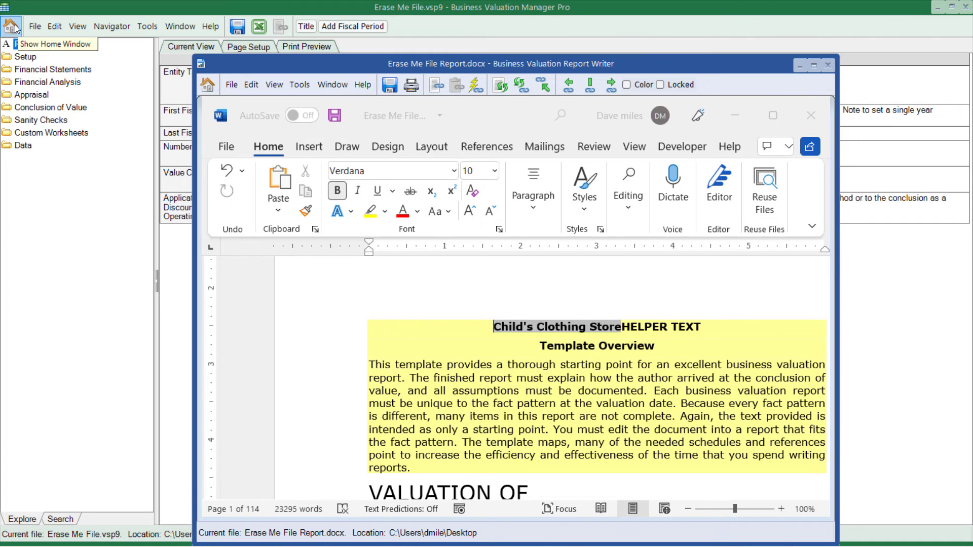
# Open Pro Sample Project.vsp9 in a second Manager Pro window from the analysis start page.
pyautogui.click(10, 26)
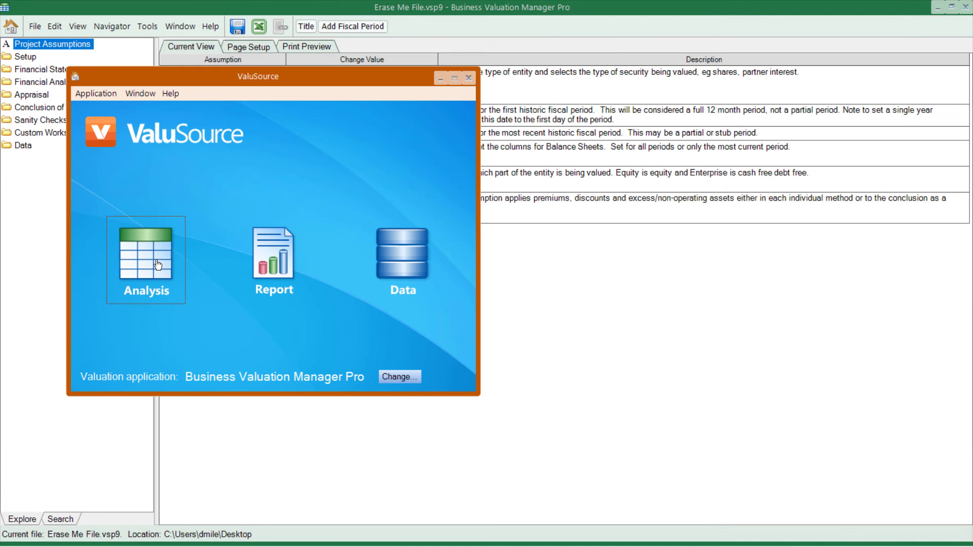
pyautogui.click(146, 260)
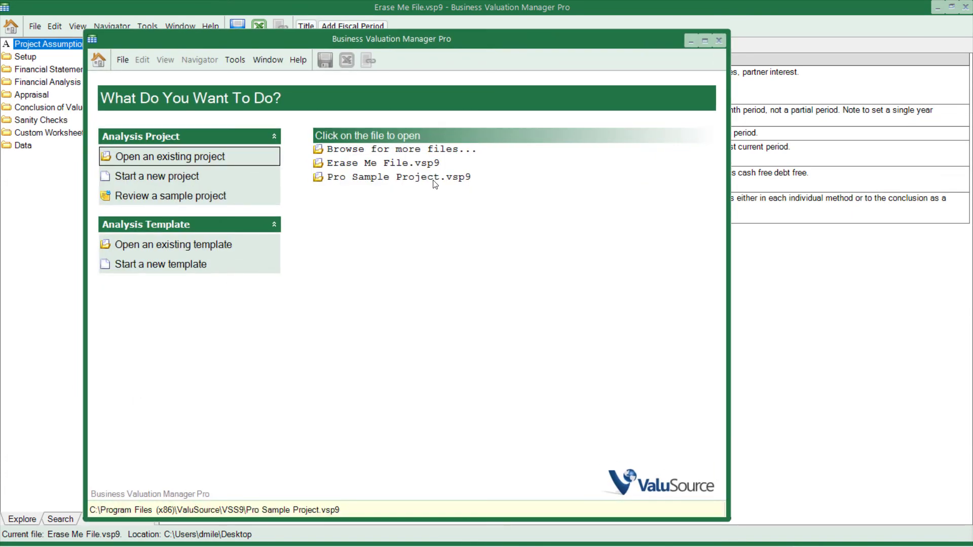
pyautogui.click(400, 177)
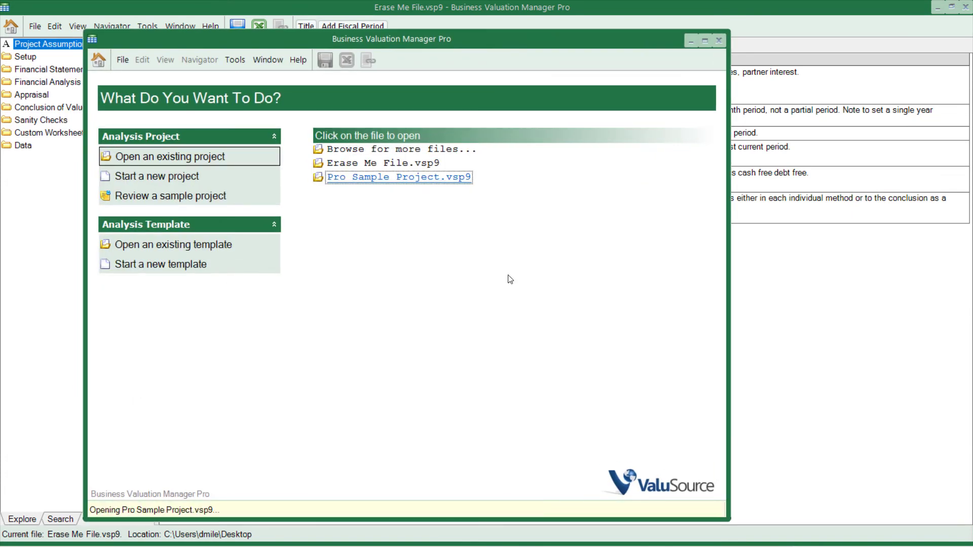
pyautogui.click(397, 176)
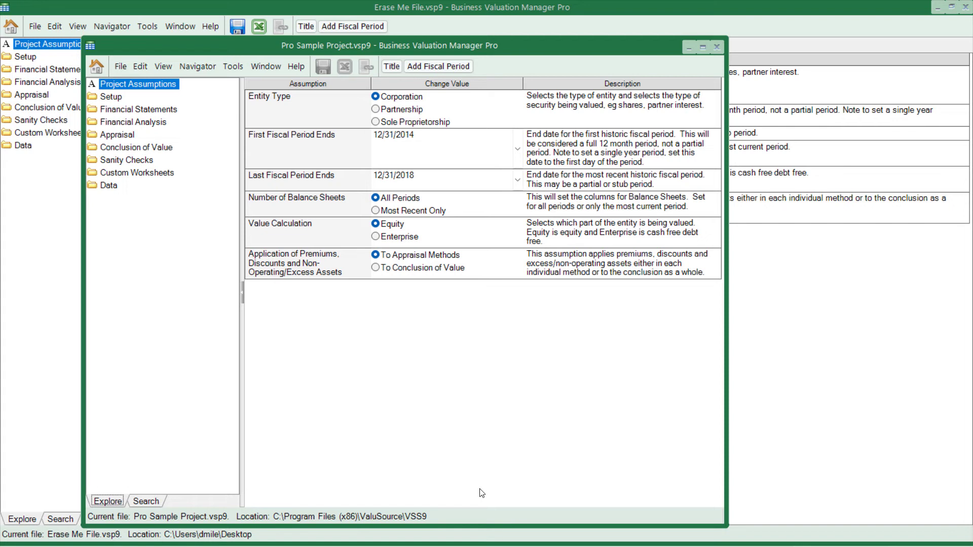
# Bring Erase Me File Report.docx to the front and review its linked workbooks under Manage Workbooks.
pyautogui.click(265, 67)
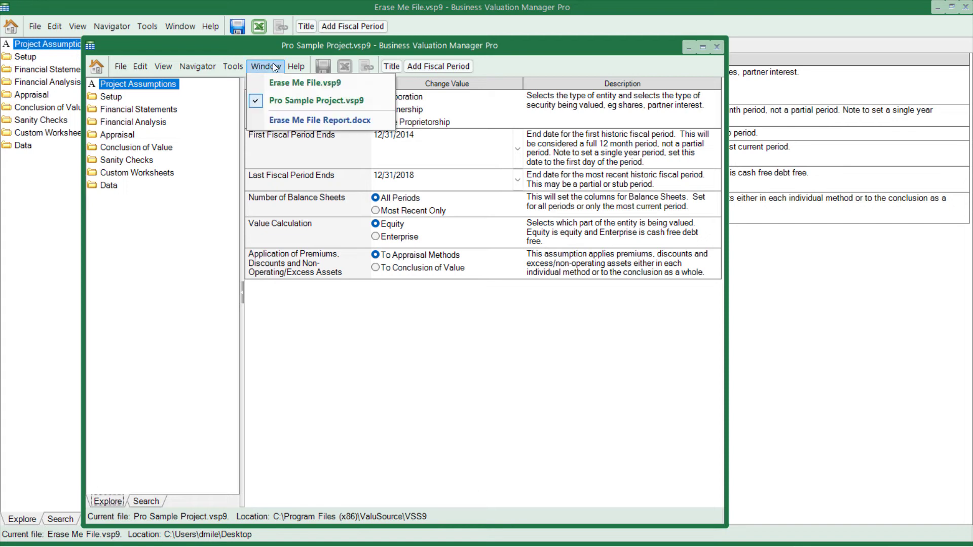
pyautogui.click(320, 119)
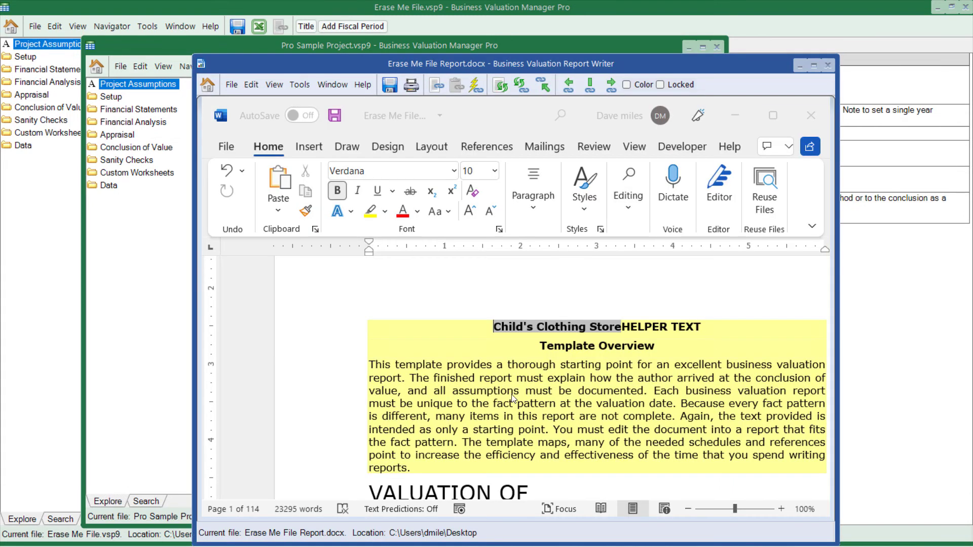
pyautogui.moveTo(521, 151)
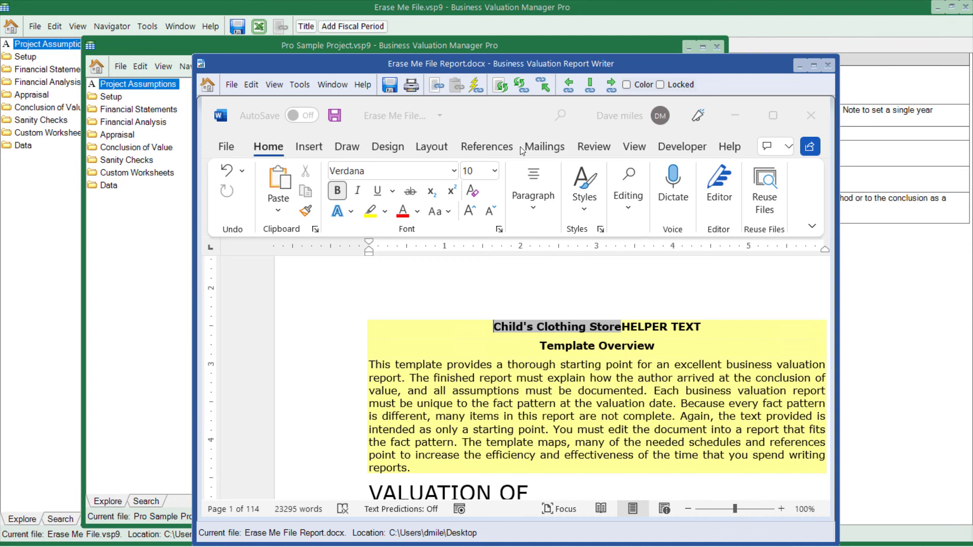
pyautogui.click(300, 84)
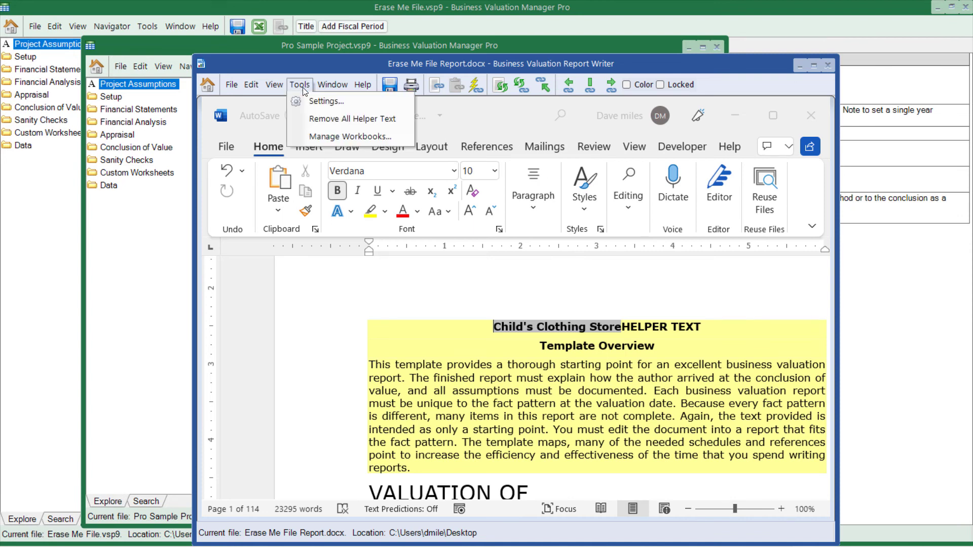
pyautogui.click(352, 136)
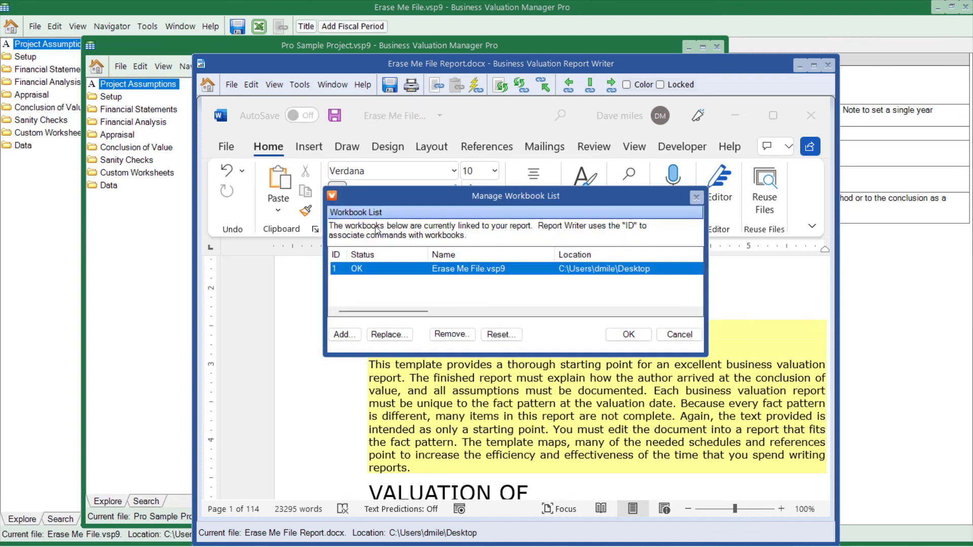
pyautogui.moveTo(686, 328)
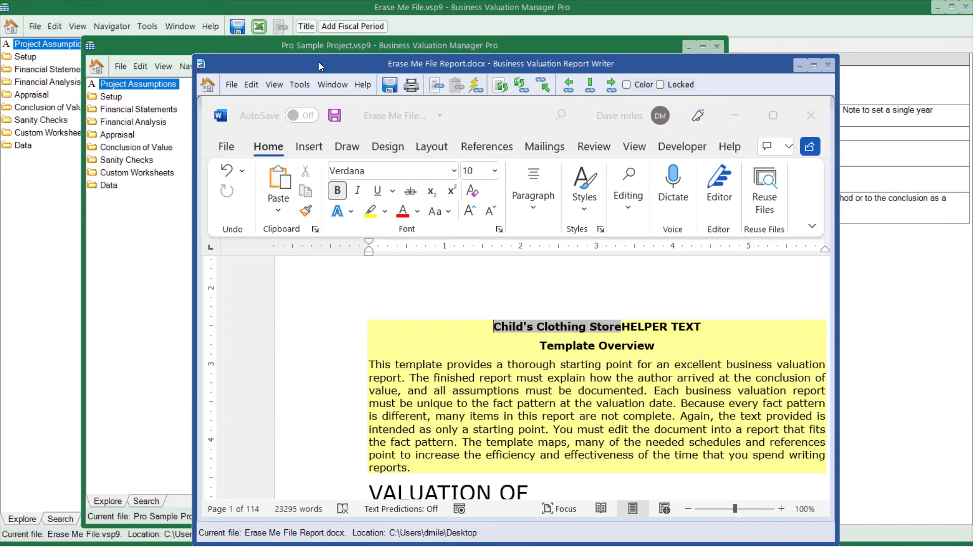
pyautogui.moveTo(236, 49)
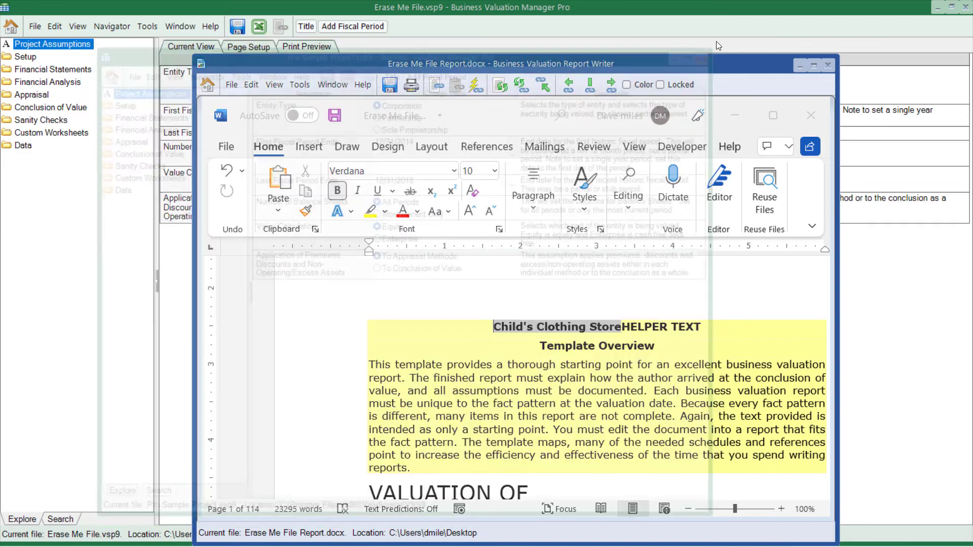
# Switch back to the Erase Me File.vsp9 project showing the Child's Clothing Store business profile.
pyautogui.click(179, 27)
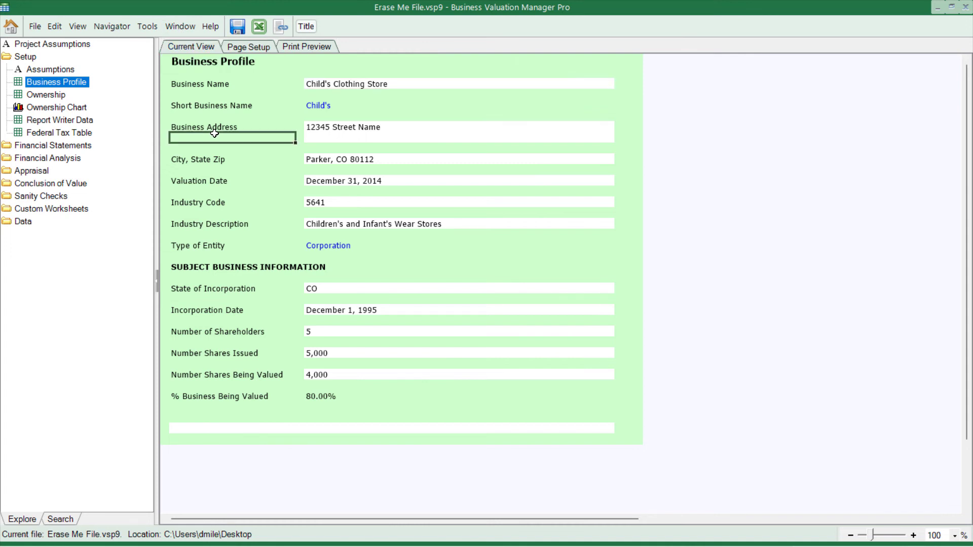
pyautogui.moveTo(273, 120)
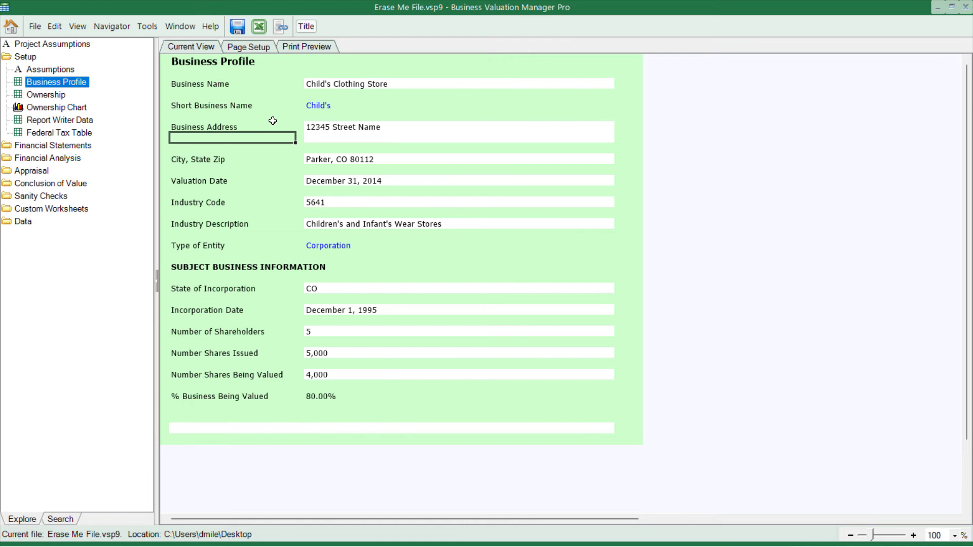
pyautogui.moveTo(264, 38)
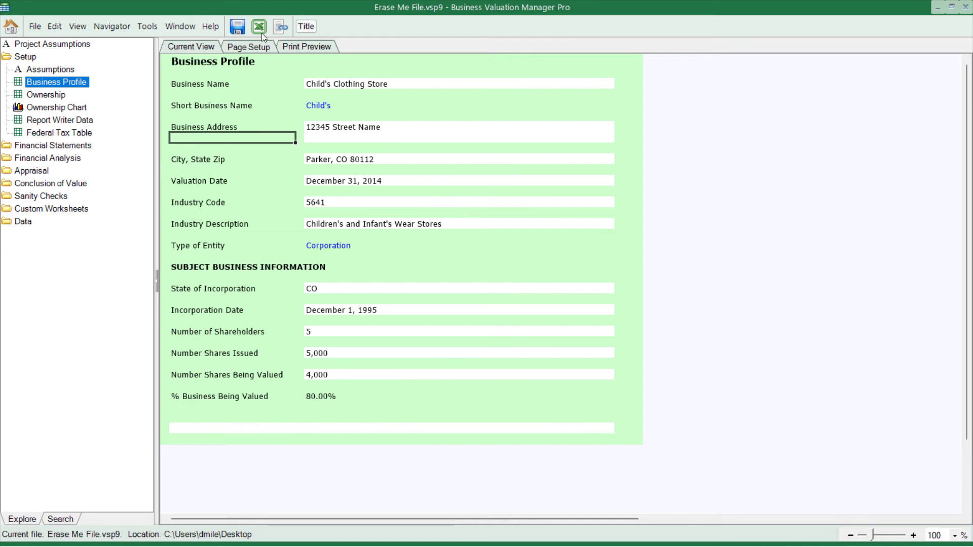
# Edit the Business Profile sheet in Excel and make the Business Name label in L13 bold.
pyautogui.click(258, 26)
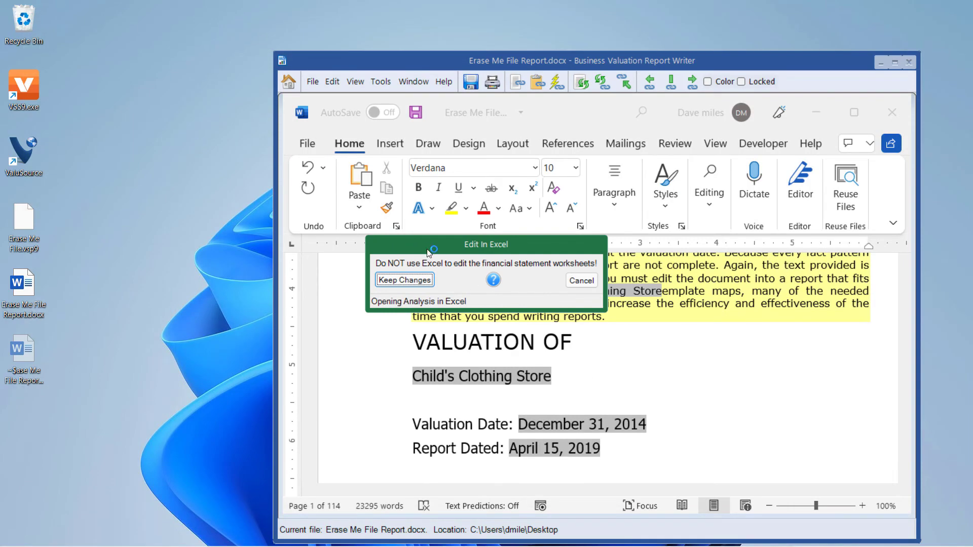
pyautogui.moveTo(547, 352)
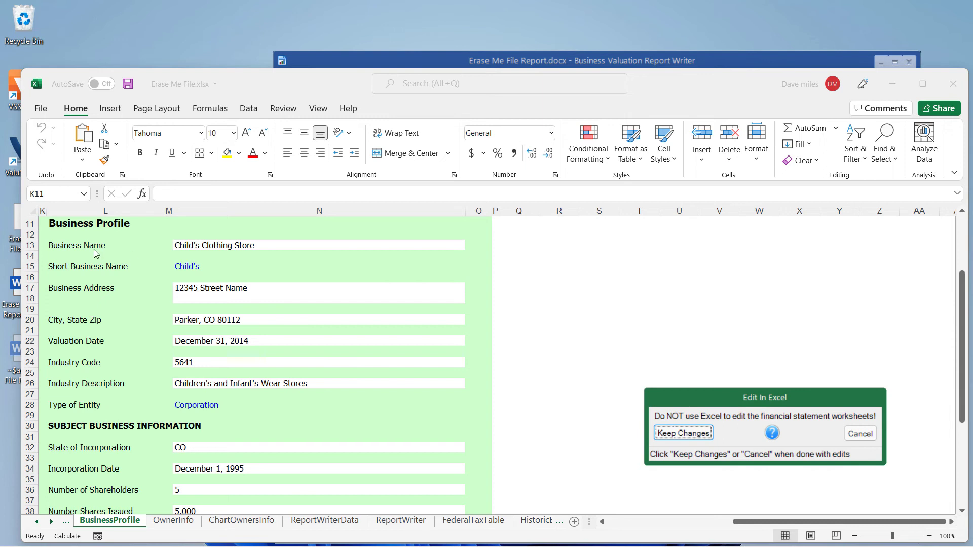
pyautogui.click(76, 244)
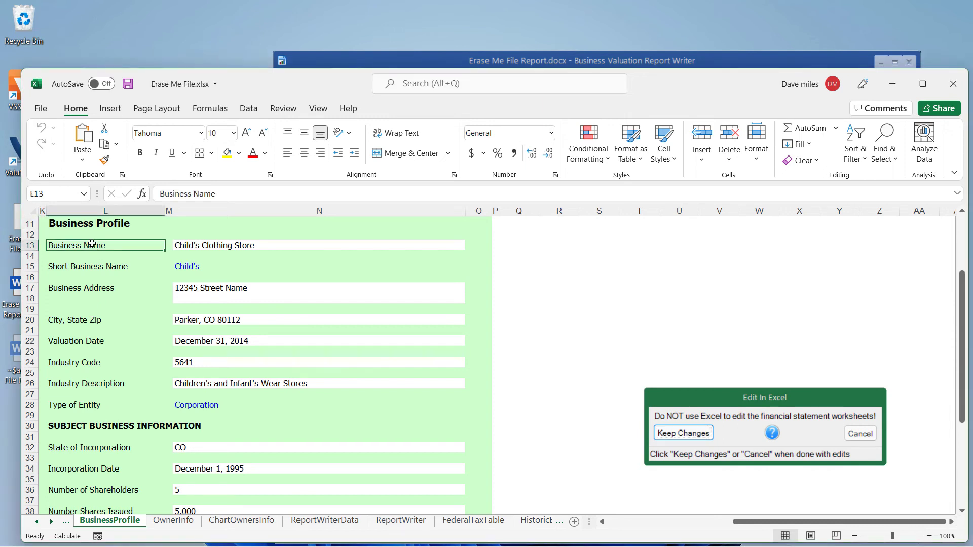
pyautogui.click(140, 153)
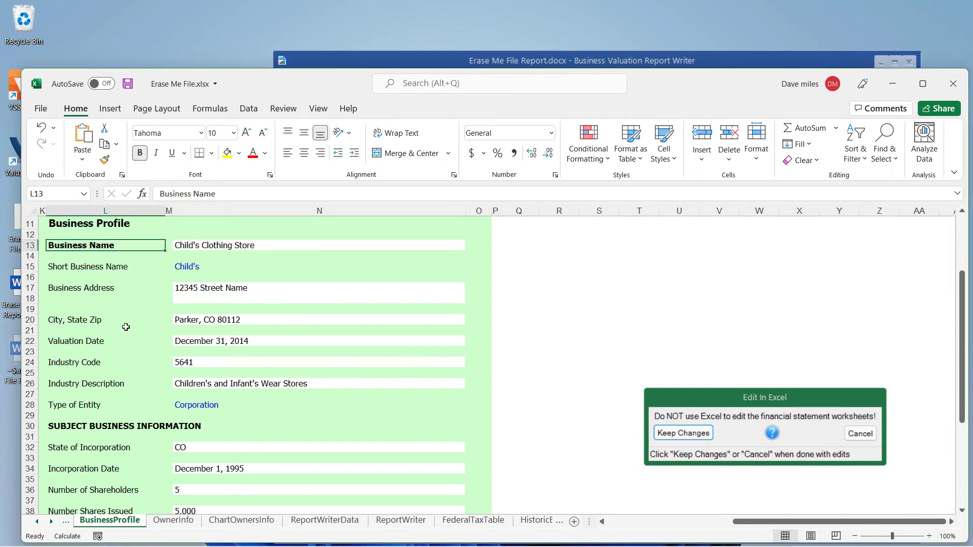
pyautogui.moveTo(494, 331)
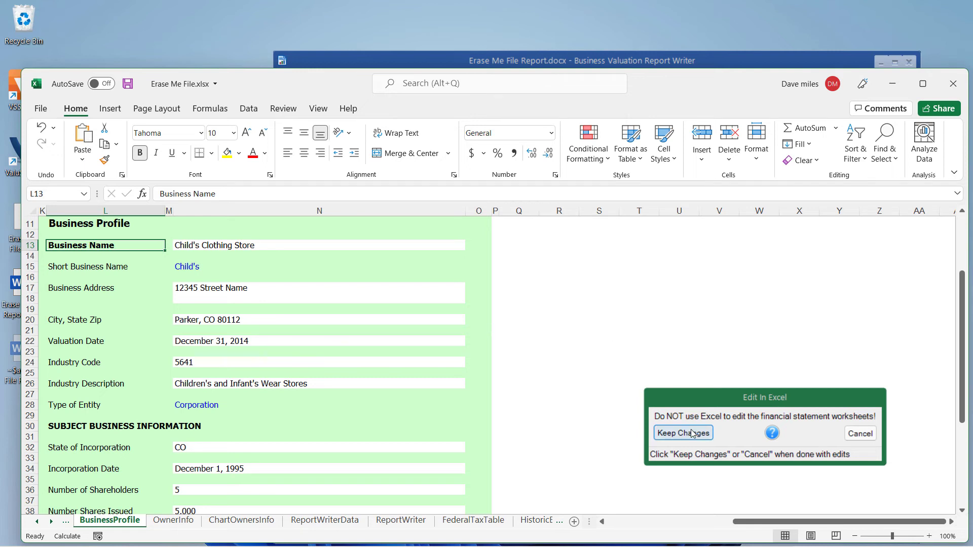
# Keep the Excel changes so the bold Business Name label returns to the project.
pyautogui.click(682, 433)
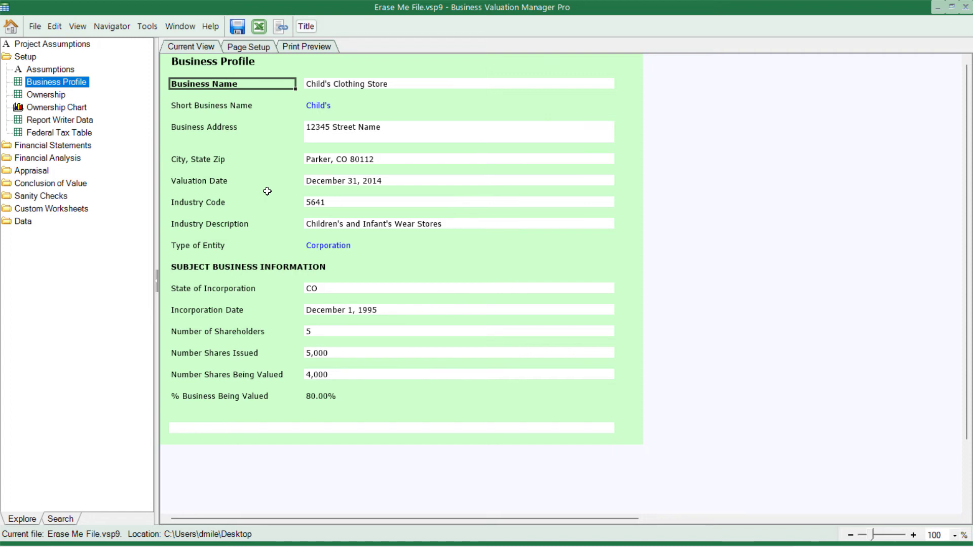
# View the Ownership Chart, then show the Setup section overview in the Explore tree.
pyautogui.click(57, 106)
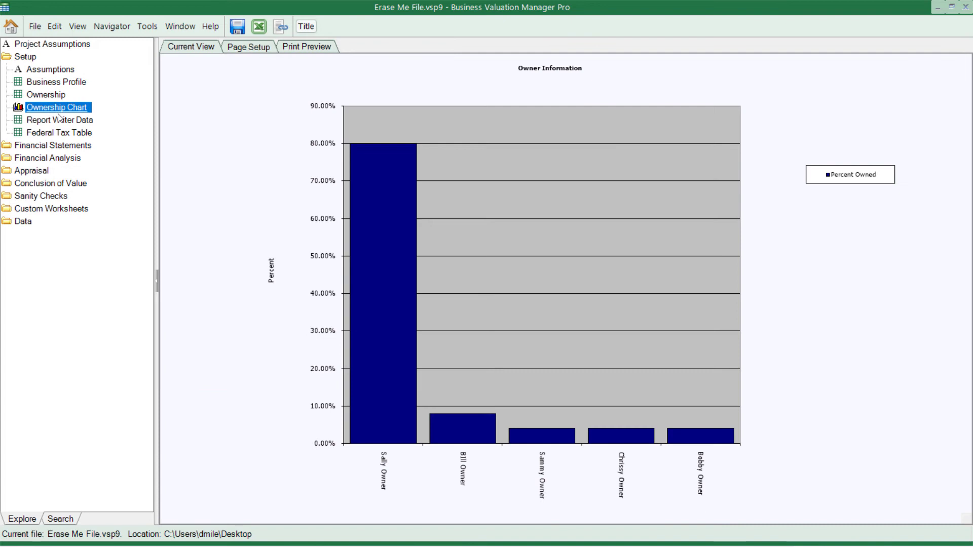
pyautogui.moveTo(207, 273)
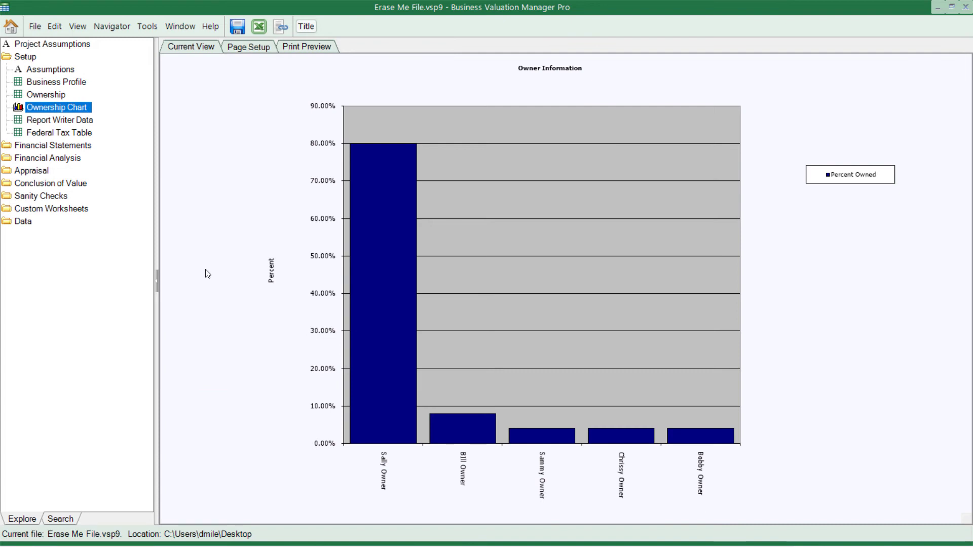
pyautogui.moveTo(225, 275)
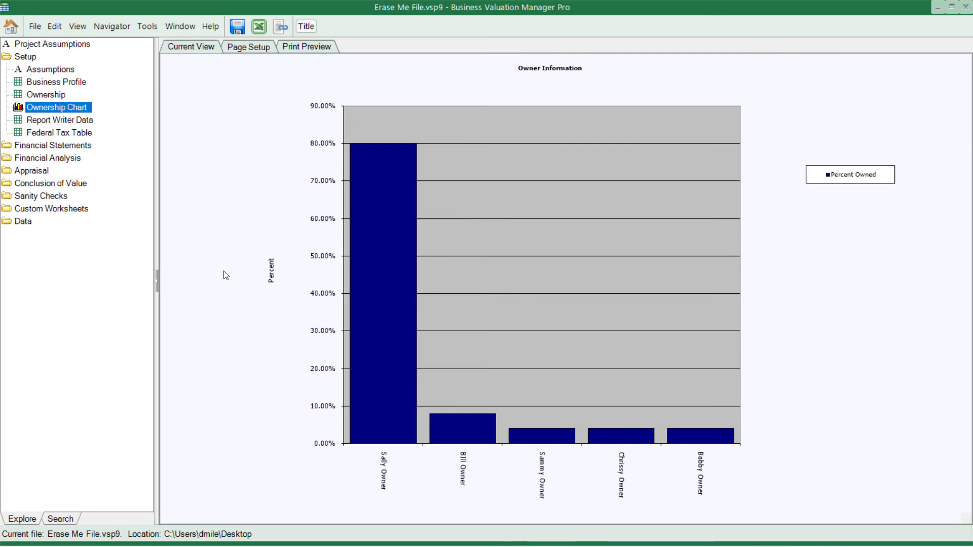
pyautogui.moveTo(425, 280)
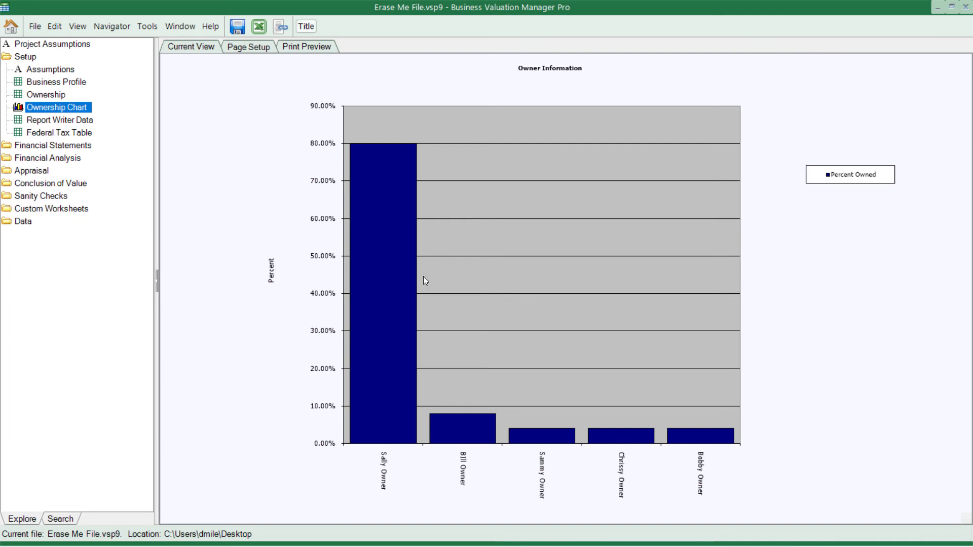
pyautogui.moveTo(204, 327)
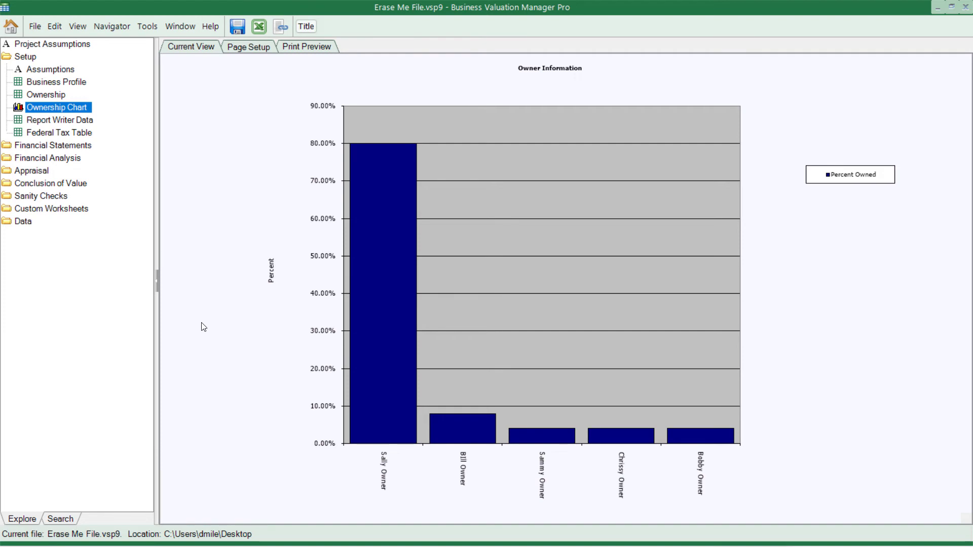
pyautogui.click(26, 57)
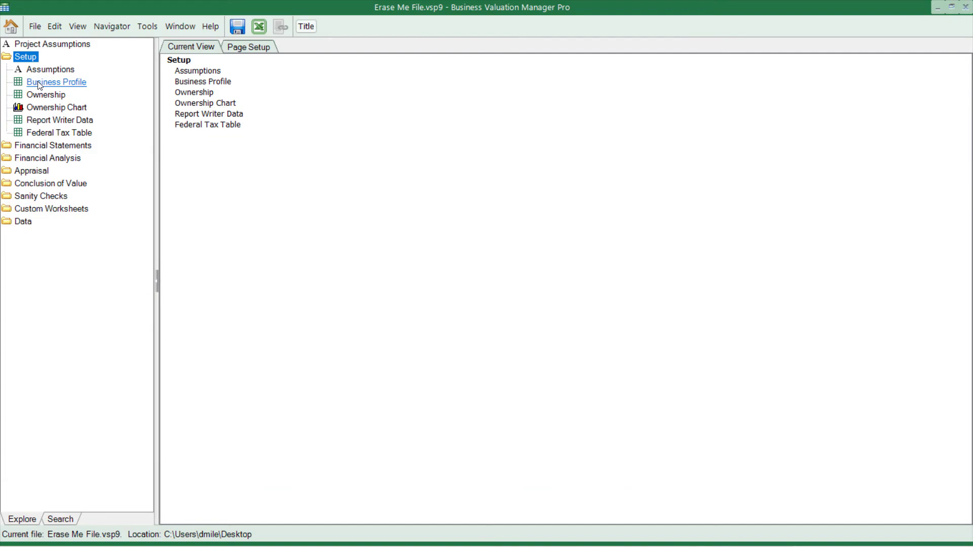
# Show the Business Profile sheet's page setup with margins, scaling, header and footer settings.
pyautogui.click(55, 82)
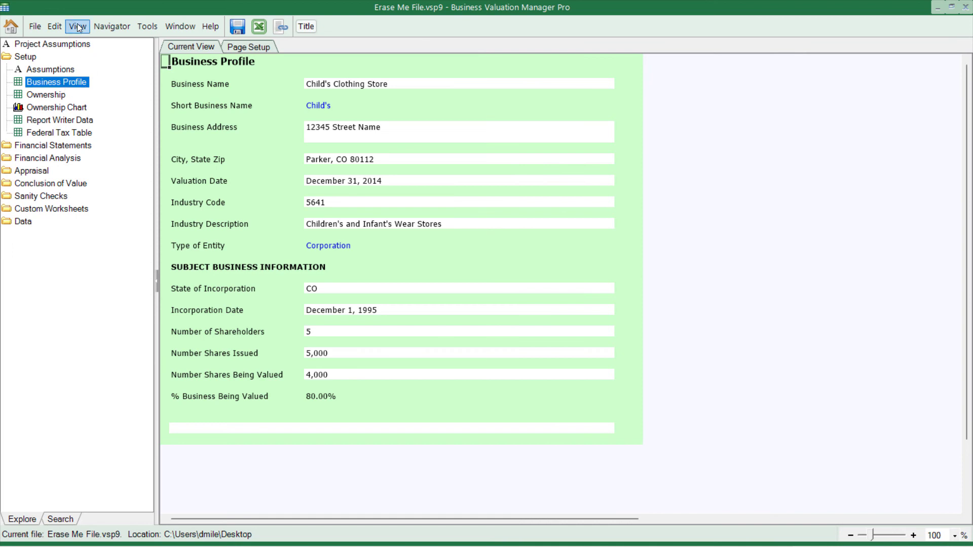
pyautogui.click(76, 26)
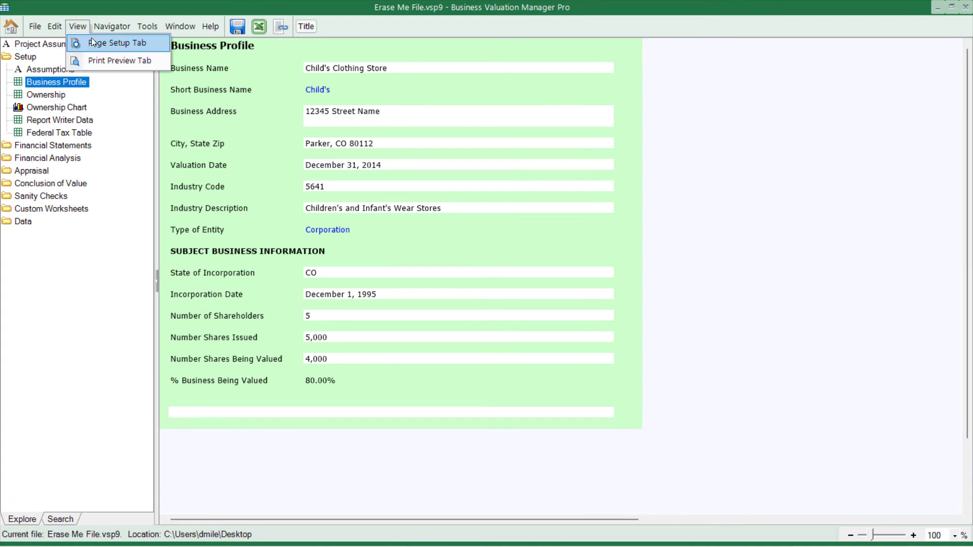
pyautogui.click(118, 42)
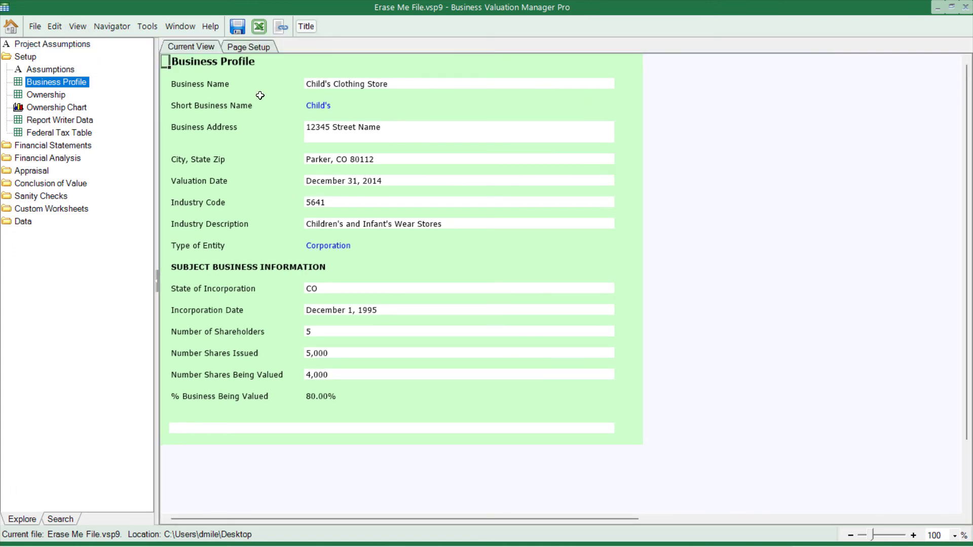
pyautogui.click(249, 47)
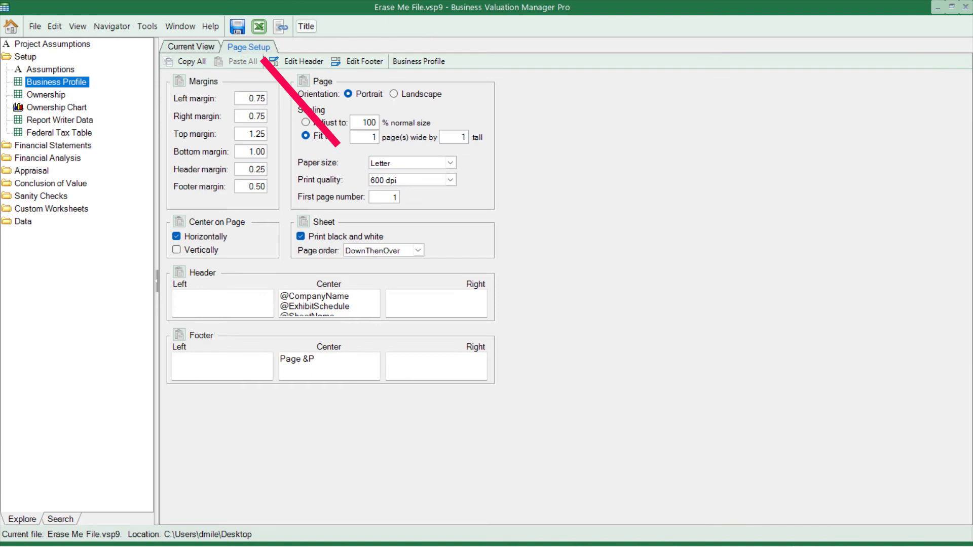
pyautogui.moveTo(409, 189)
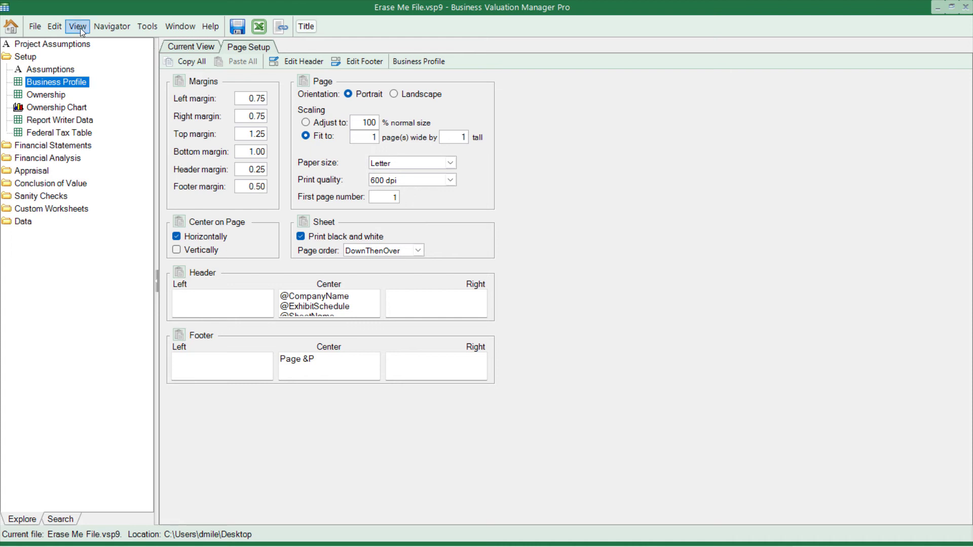
# Show a print preview of the Business Profile schedule for Child's Clothing Store.
pyautogui.click(77, 27)
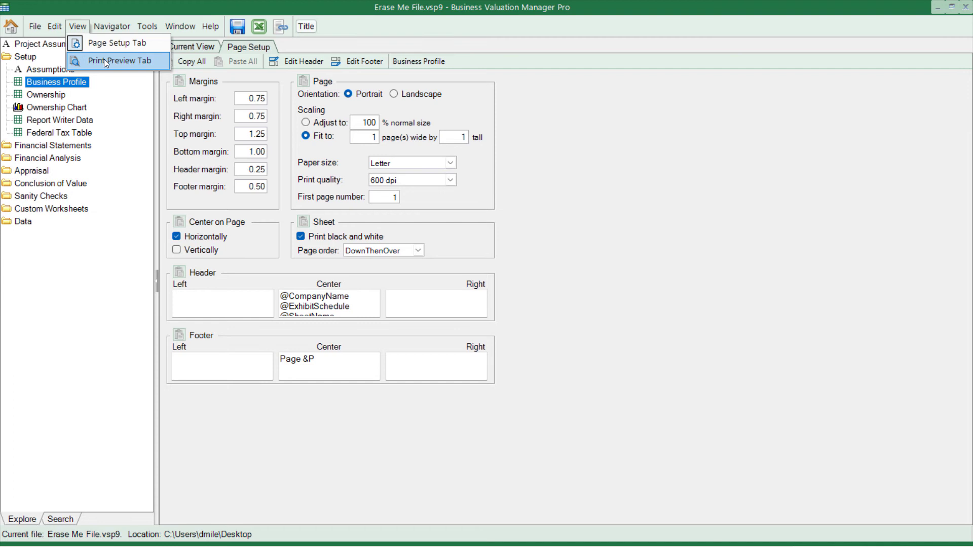
pyautogui.click(117, 60)
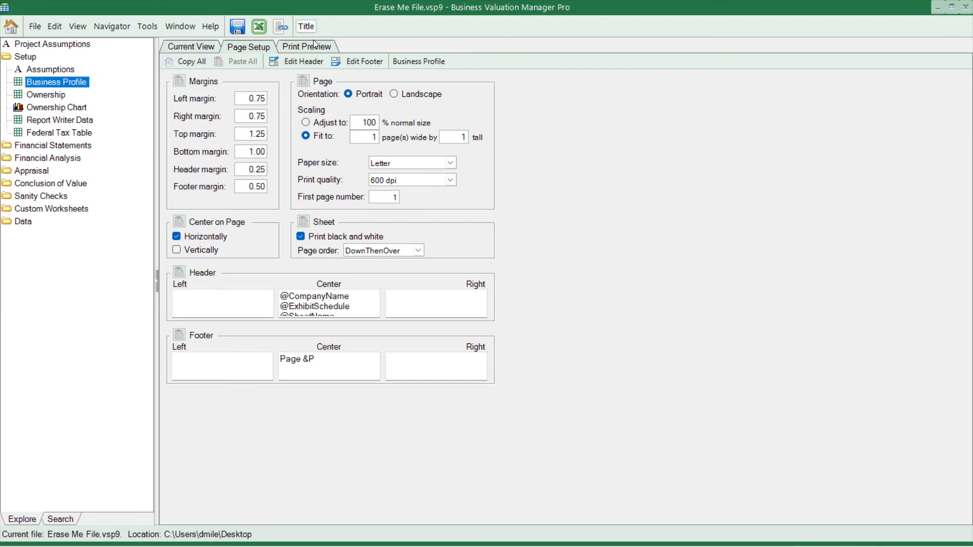
pyautogui.click(306, 47)
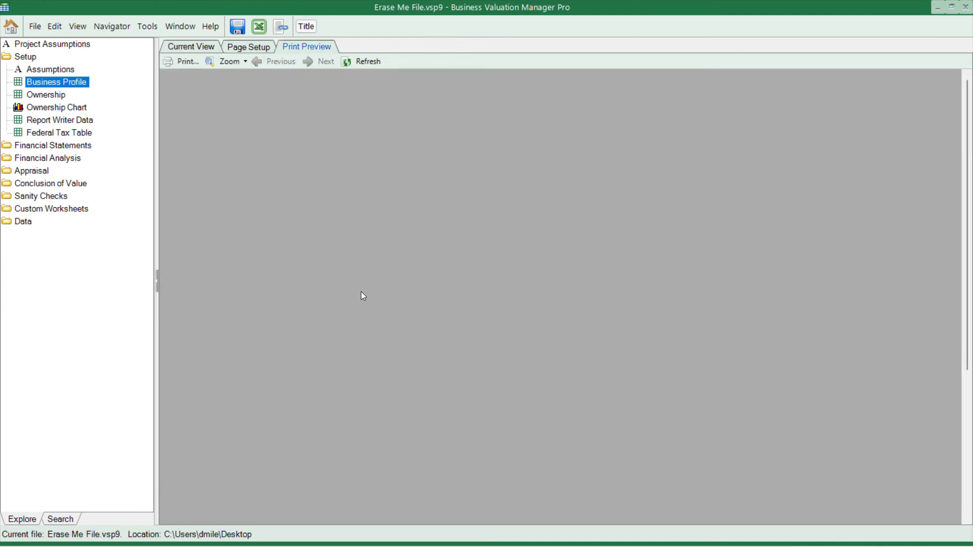
pyautogui.moveTo(413, 362)
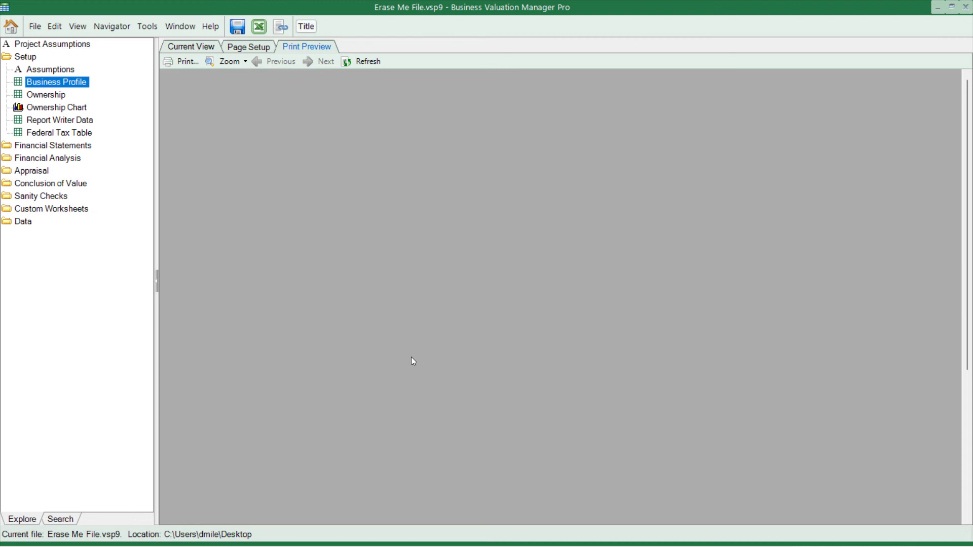
pyautogui.click(367, 61)
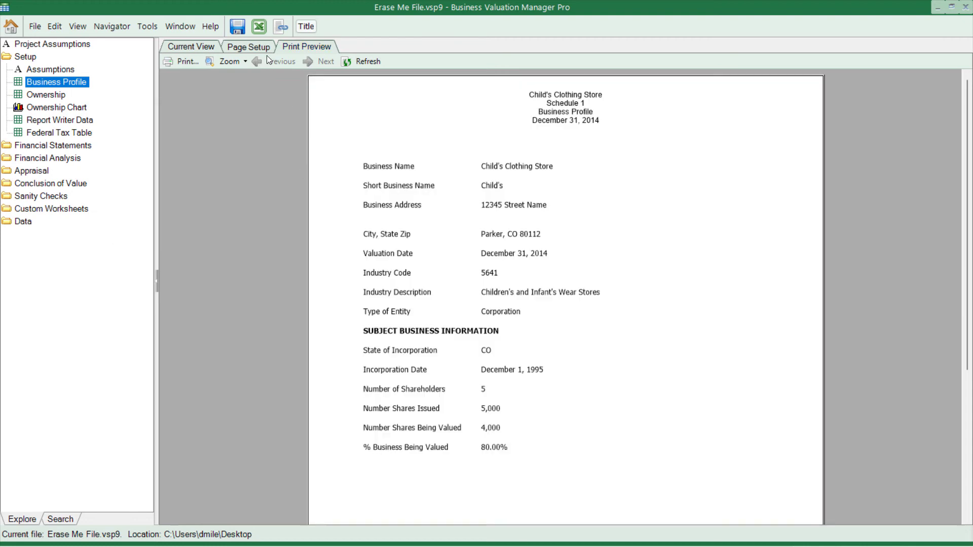
pyautogui.moveTo(369, 60)
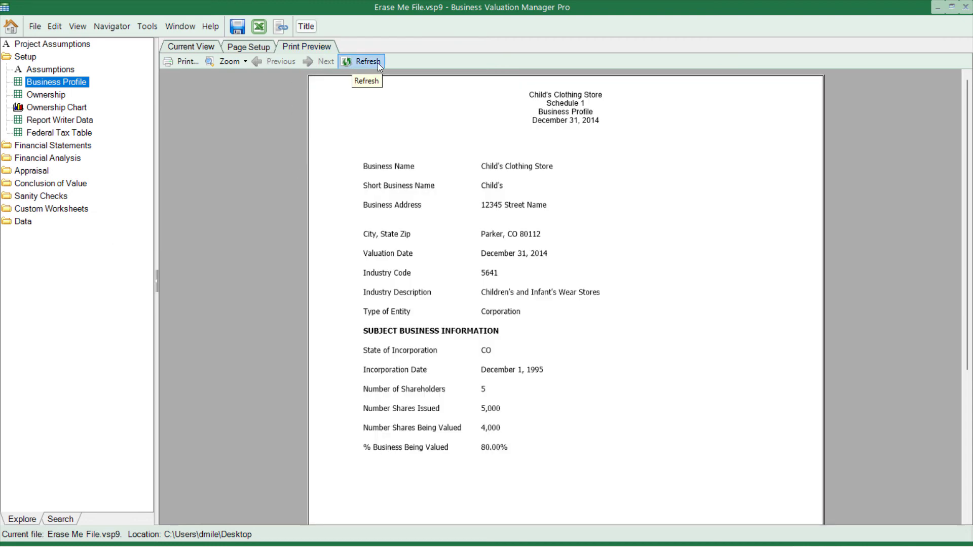
pyautogui.moveTo(184, 60)
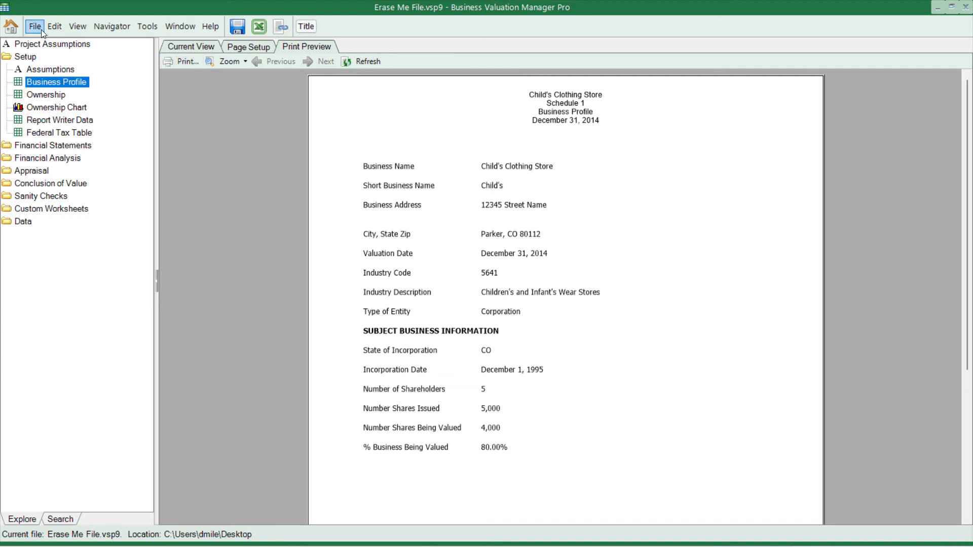
# Bring up the Print Sheet(s) dialog from File > Print and dismiss it with OK.
pyautogui.click(34, 27)
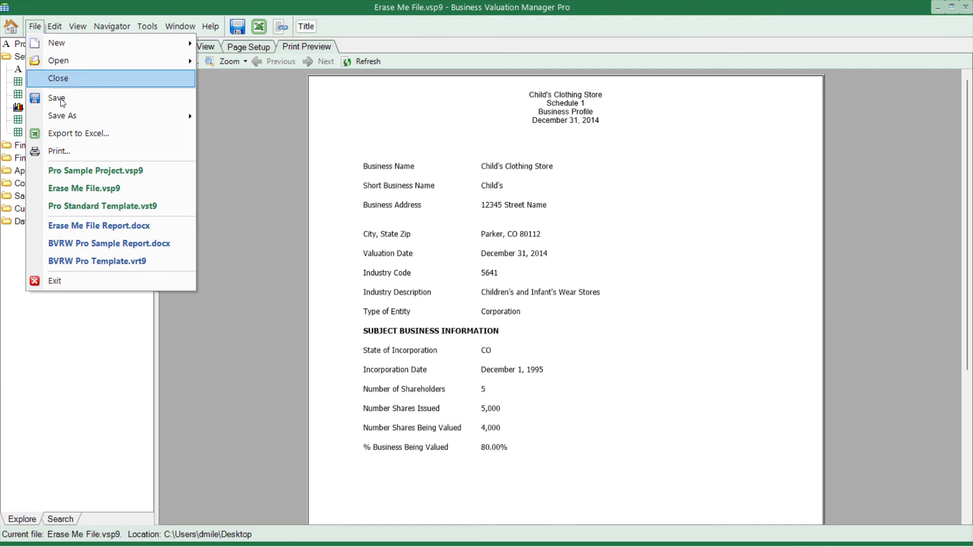
pyautogui.click(58, 151)
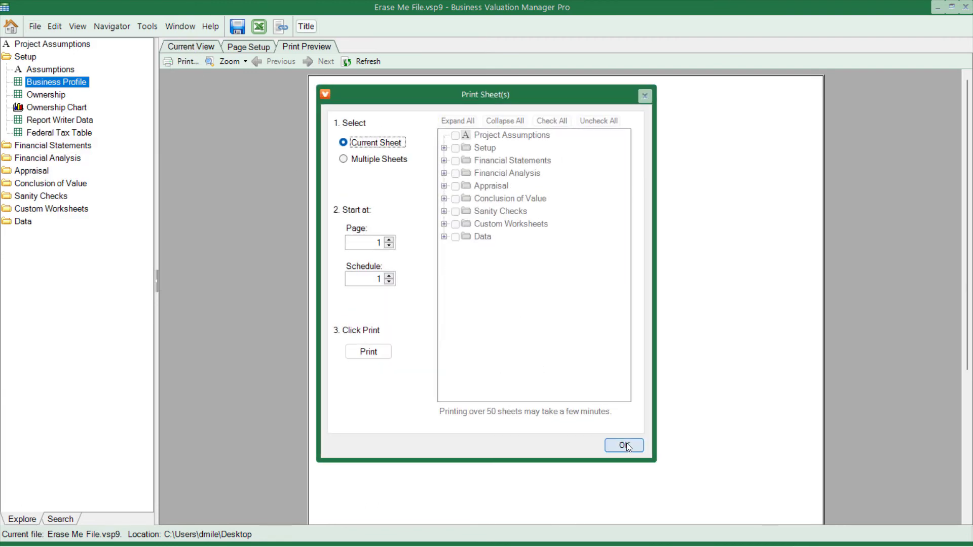
pyautogui.click(624, 446)
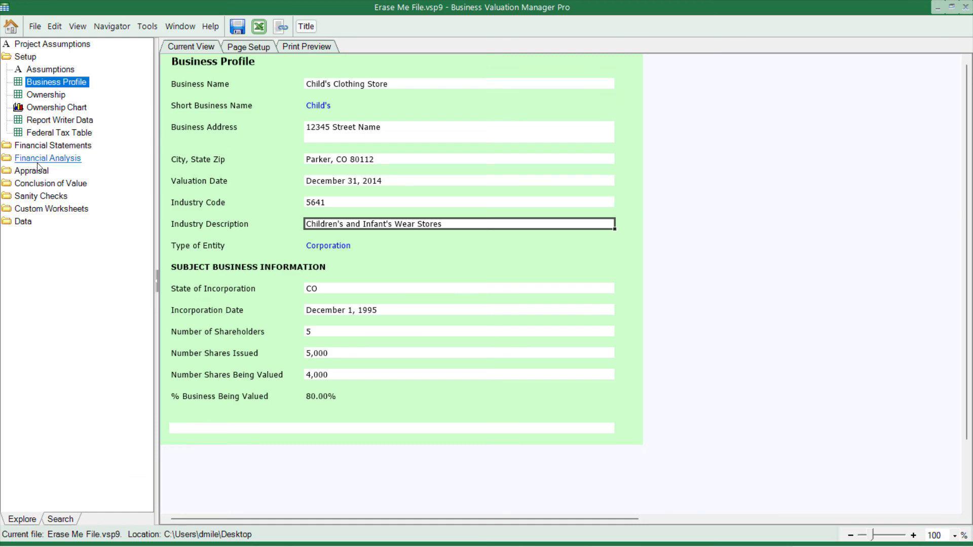
# Navigate the Appraisal tree to the ValuSource Market Comps Multiples worksheet.
pyautogui.click(32, 171)
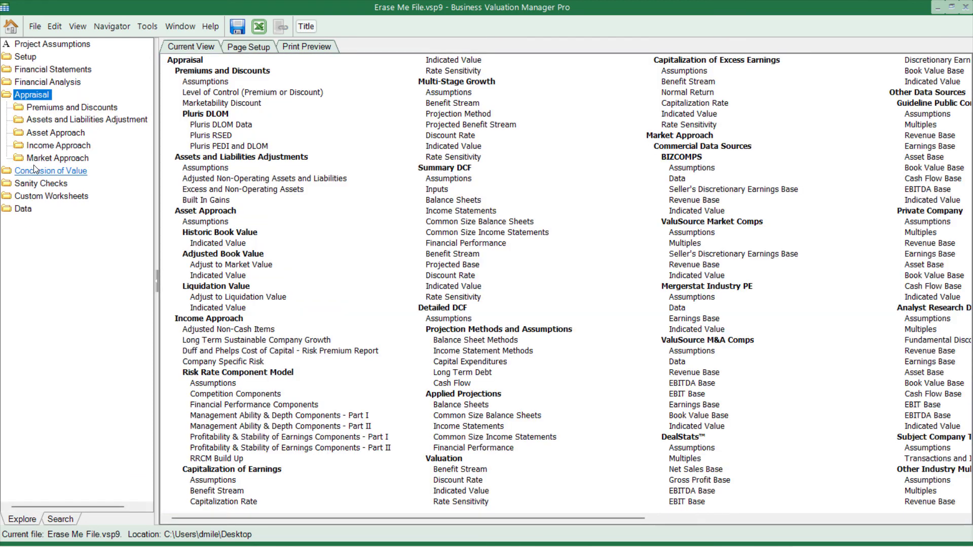
pyautogui.click(58, 158)
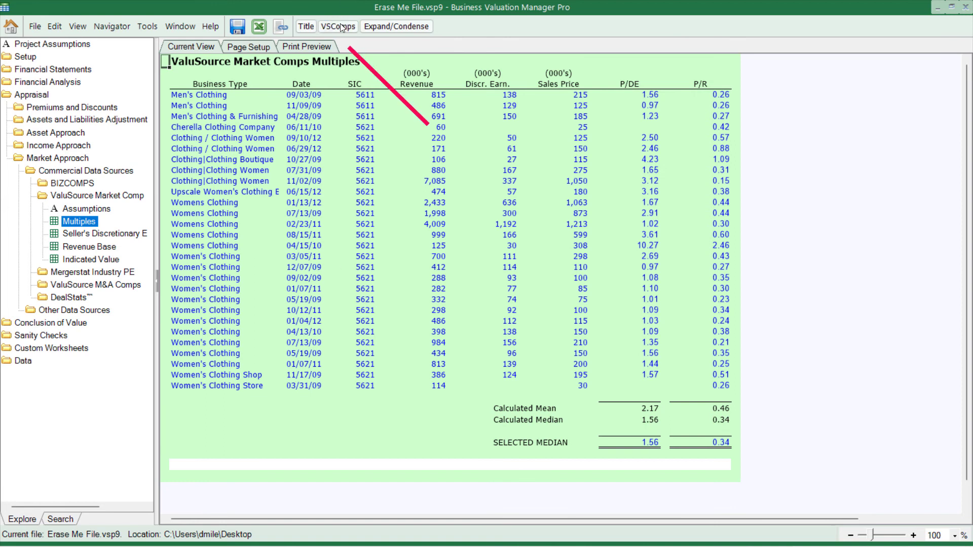
# Search VSComps for SIC 152 and import the construction comparables into the Multiples sheet.
pyautogui.click(338, 26)
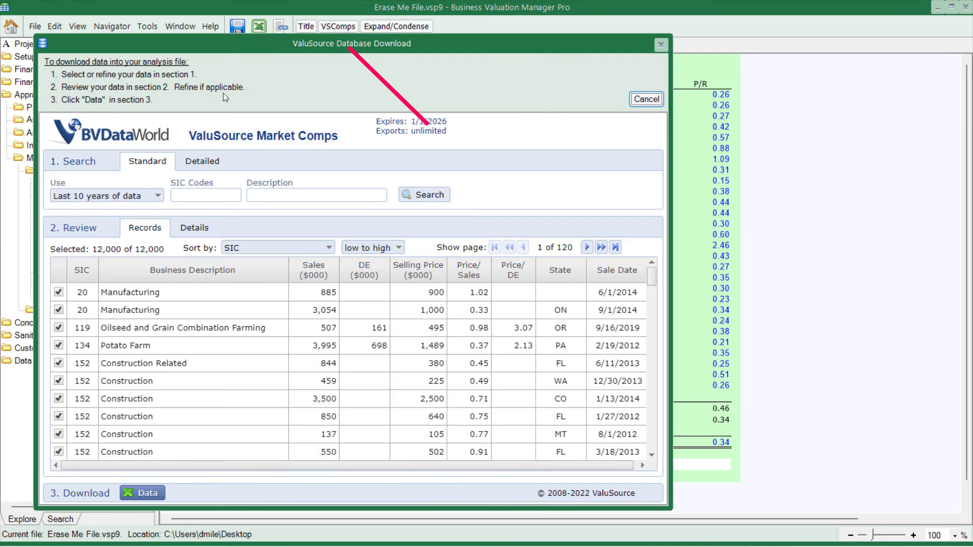
pyautogui.moveTo(263, 163)
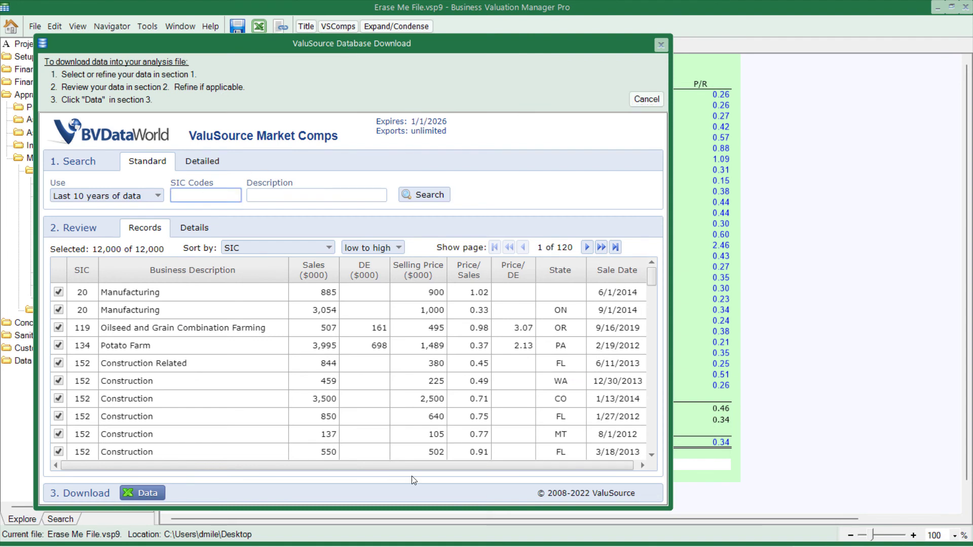
pyautogui.write('152')
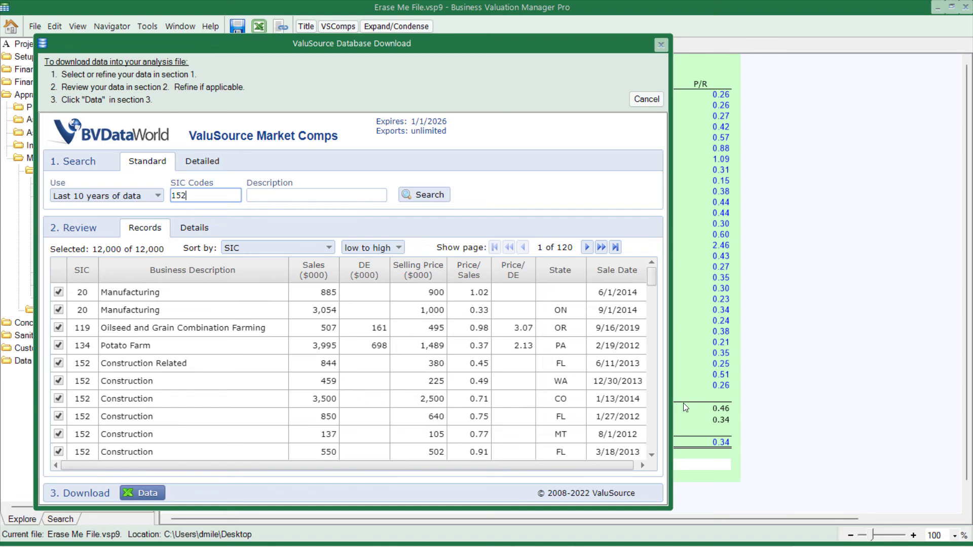
pyautogui.click(423, 195)
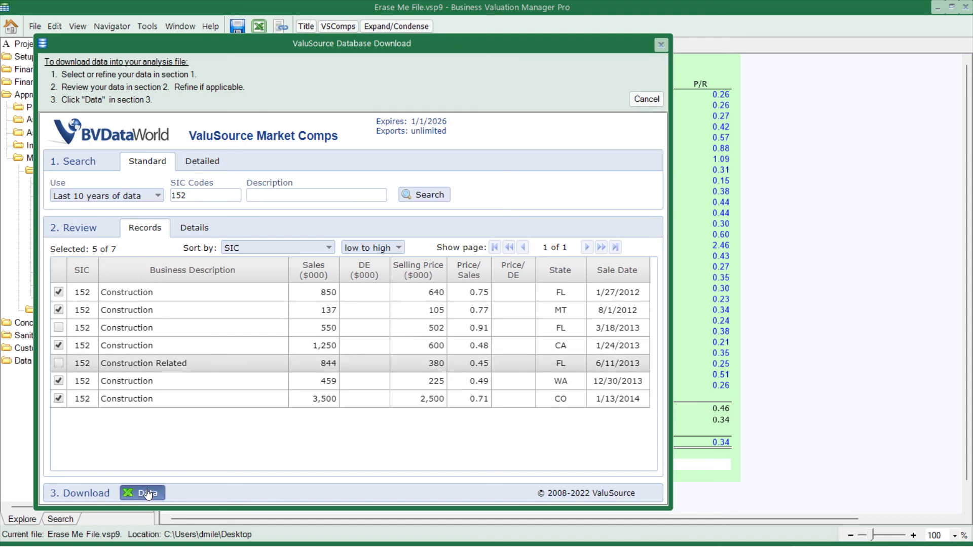
pyautogui.click(146, 493)
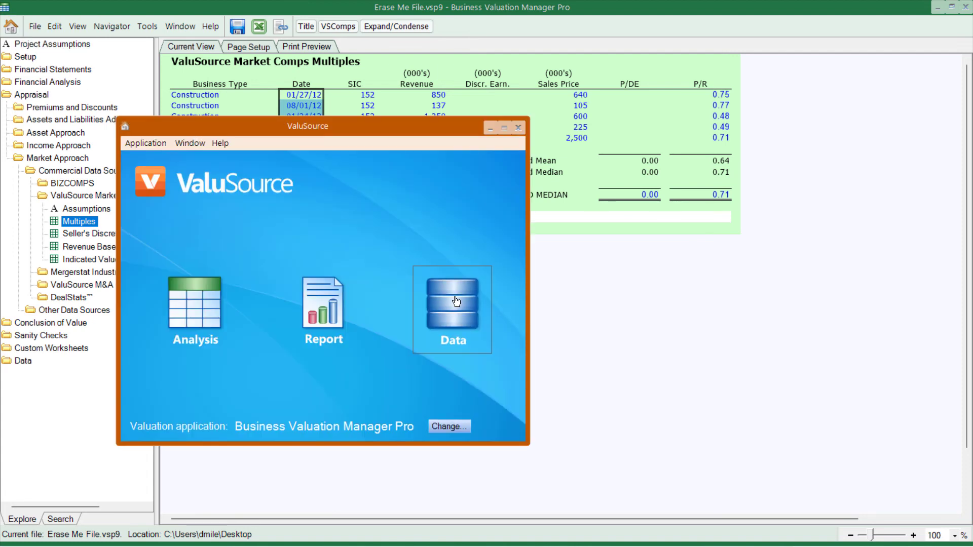
# Run a standalone ValuSource Market Comps search for SIC 152, then close that window.
pyautogui.click(452, 302)
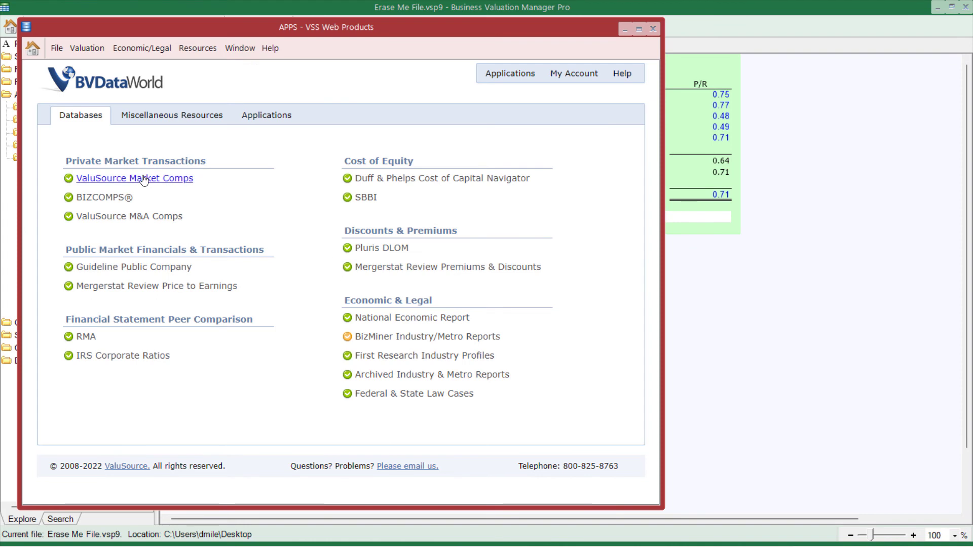
pyautogui.click(134, 178)
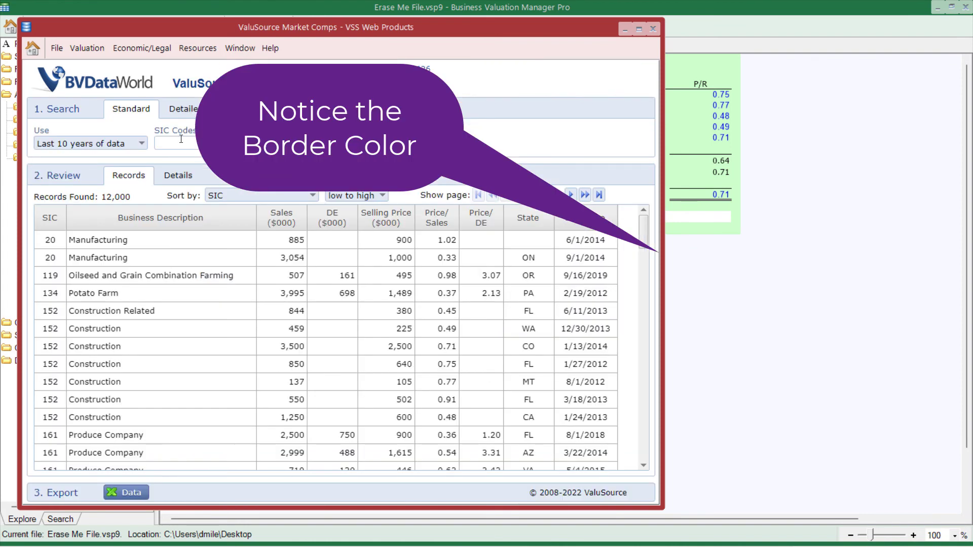
pyautogui.write('152')
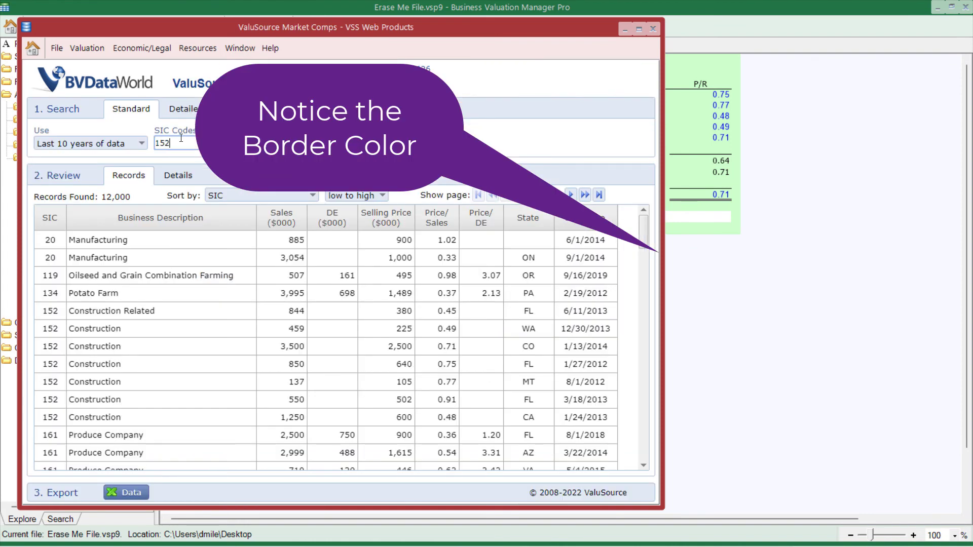
pyautogui.click(408, 142)
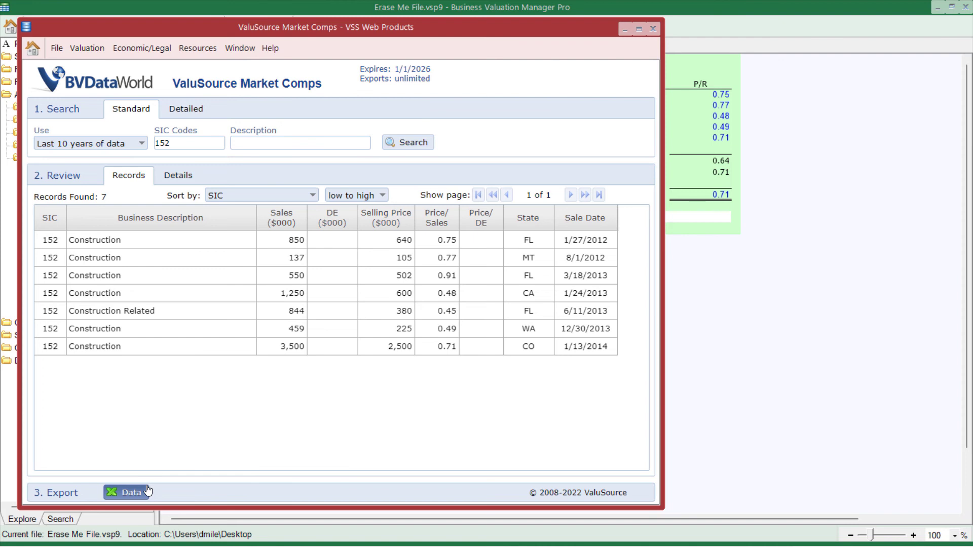
pyautogui.moveTo(213, 424)
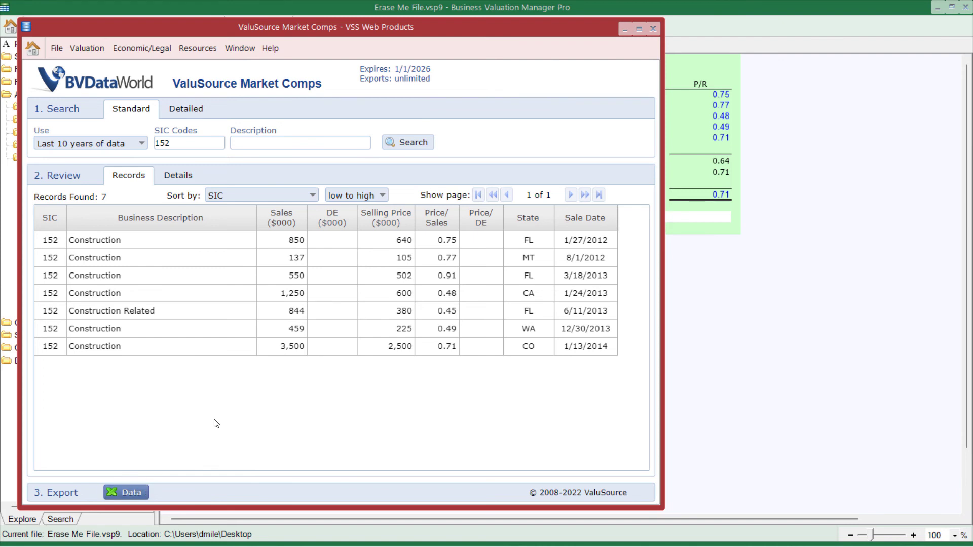
pyautogui.moveTo(654, 29)
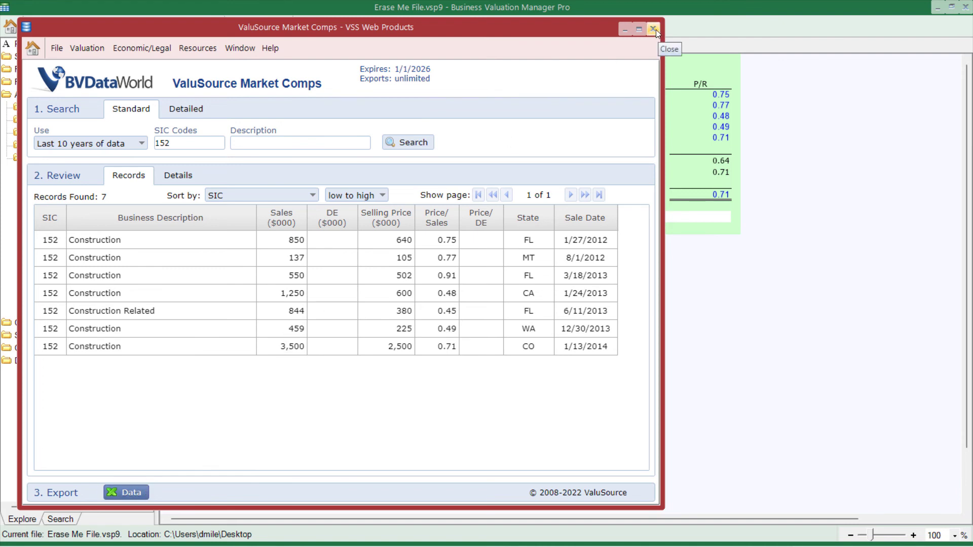
pyautogui.click(654, 29)
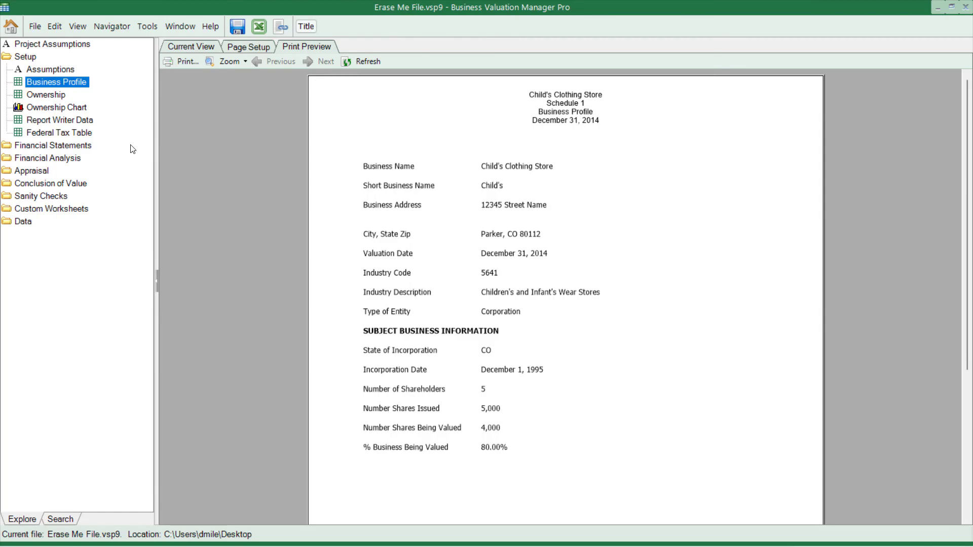
pyautogui.moveTo(94, 104)
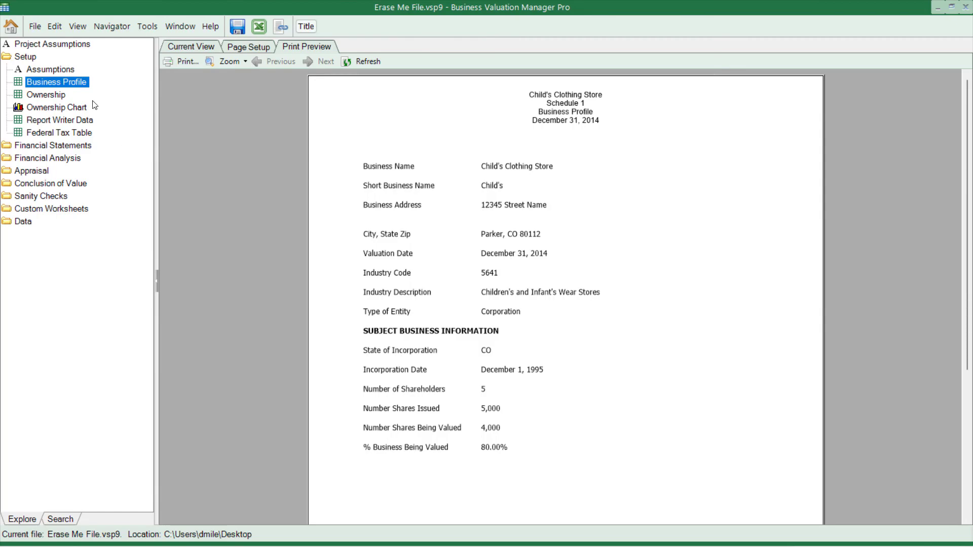
pyautogui.moveTo(109, 141)
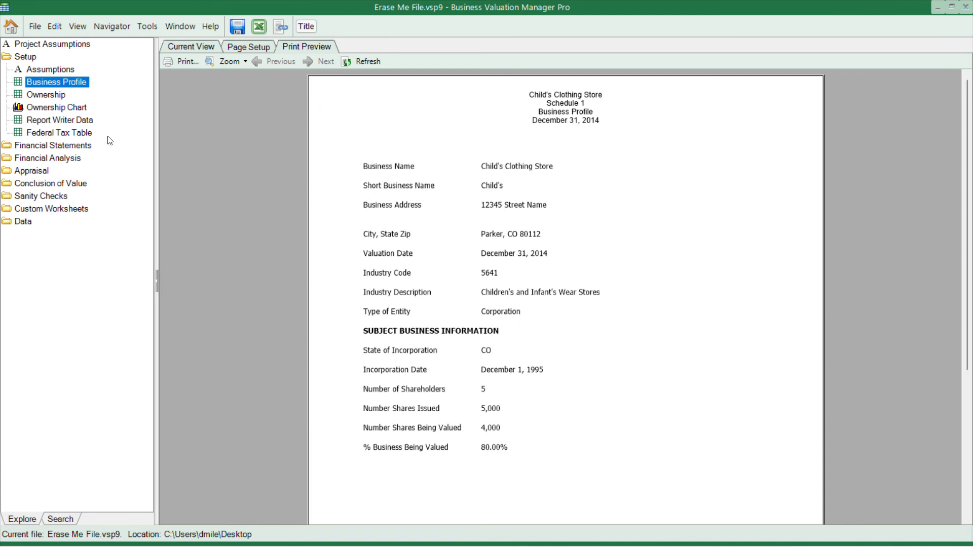
pyautogui.moveTo(61, 81)
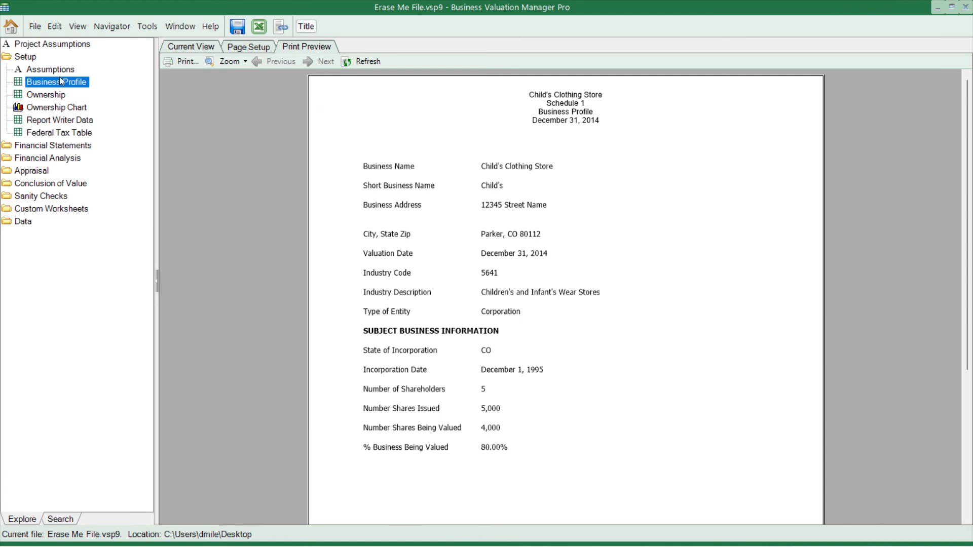
# Return from the print preview to the editable Business Profile worksheet via Current View.
pyautogui.click(190, 46)
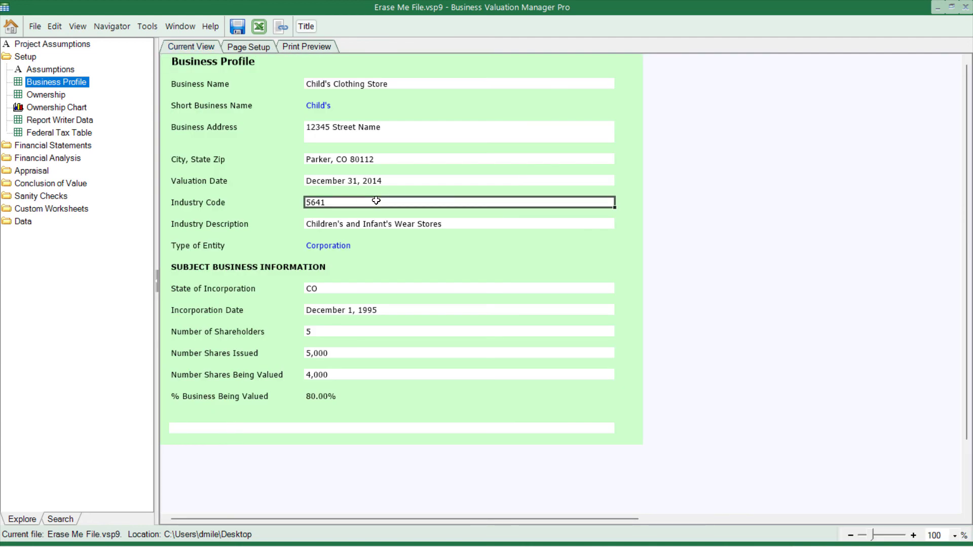
pyautogui.click(458, 213)
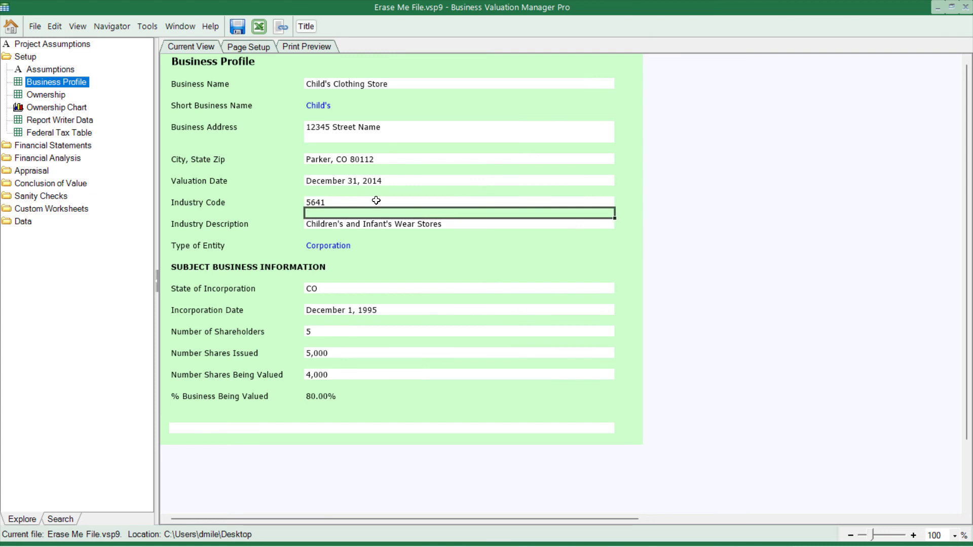
pyautogui.click(459, 224)
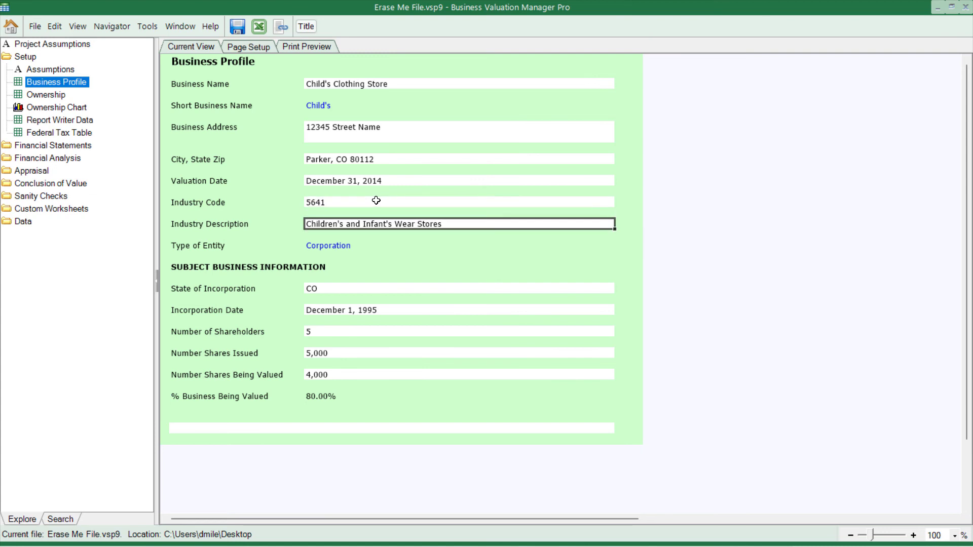
pyautogui.moveTo(177, 147)
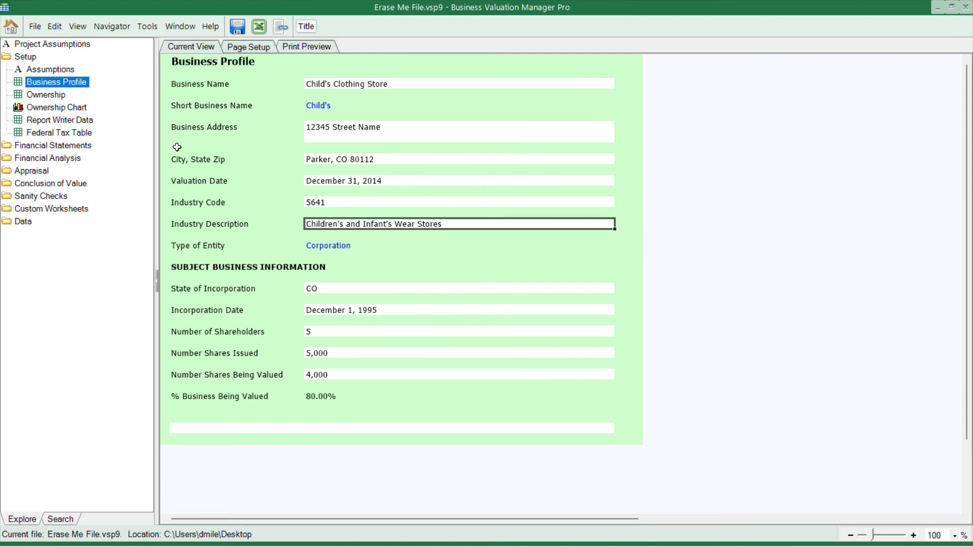
pyautogui.moveTo(237, 147)
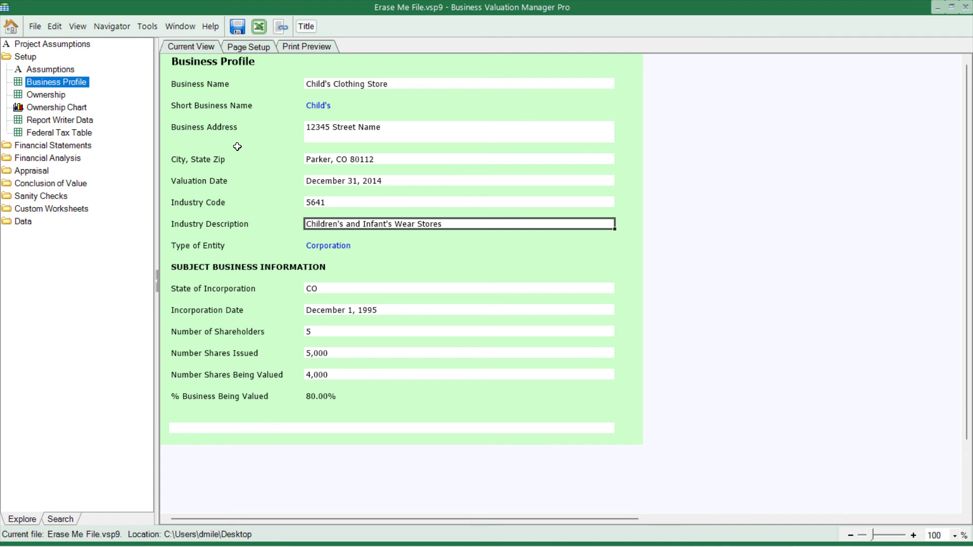
pyautogui.moveTo(236, 141)
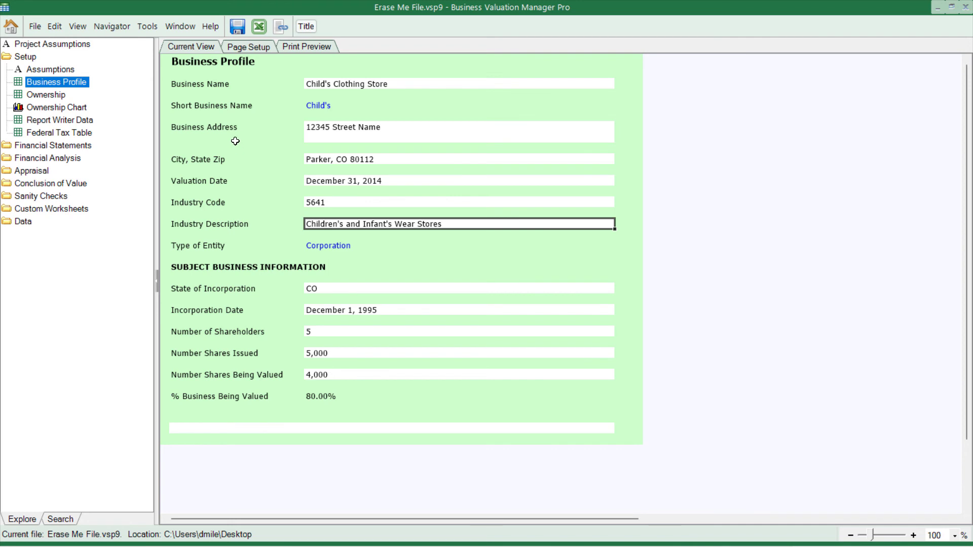
pyautogui.click(35, 26)
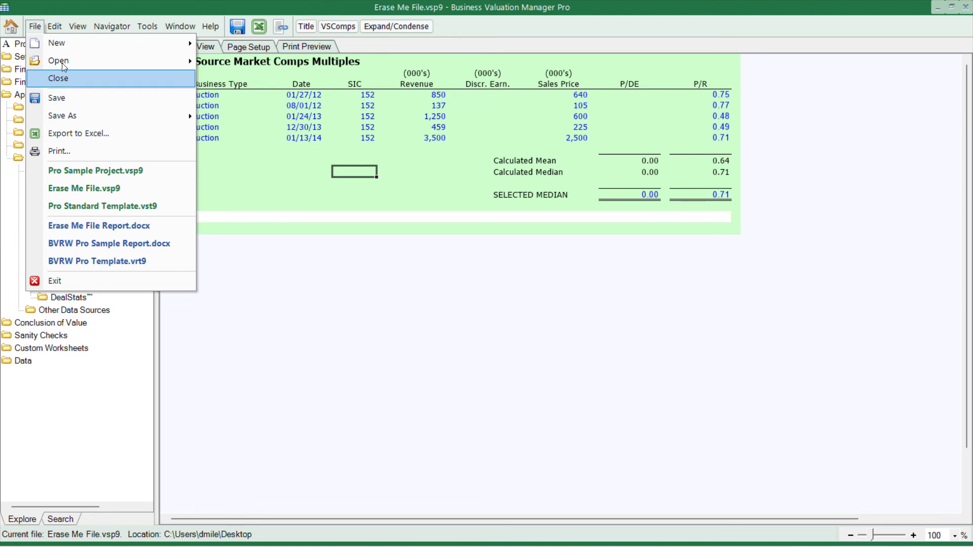
# Bring Erase Me File Report.docx to the front from the Window menu and maximize it.
pyautogui.click(179, 27)
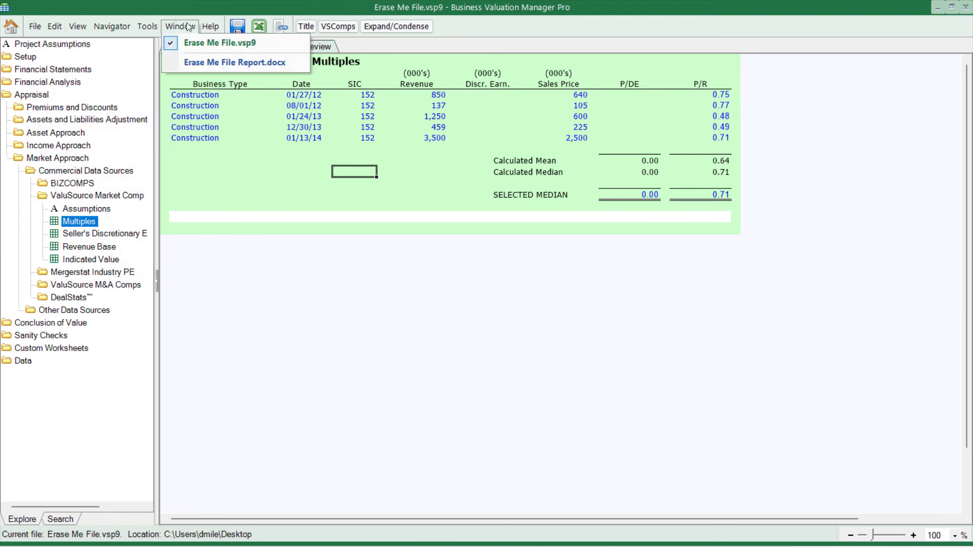
pyautogui.moveTo(211, 59)
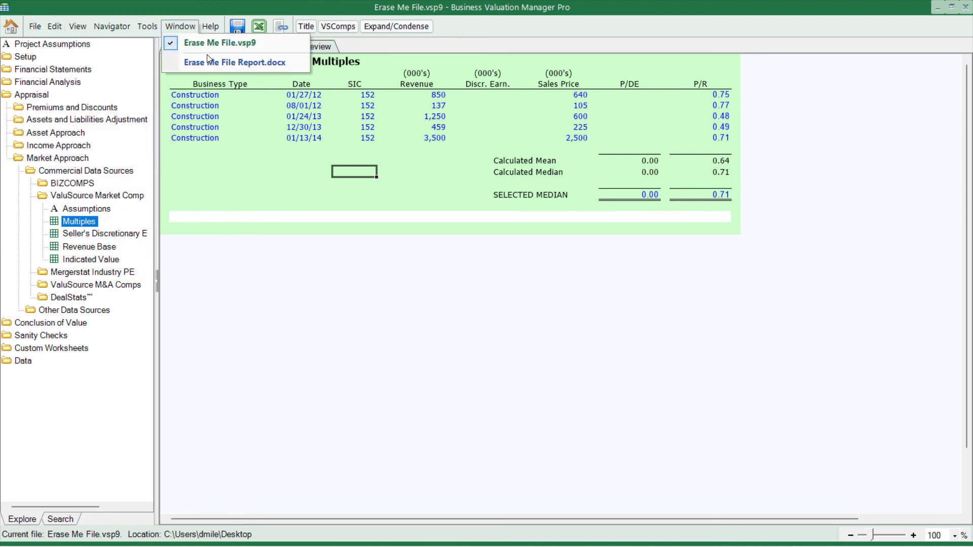
pyautogui.click(234, 61)
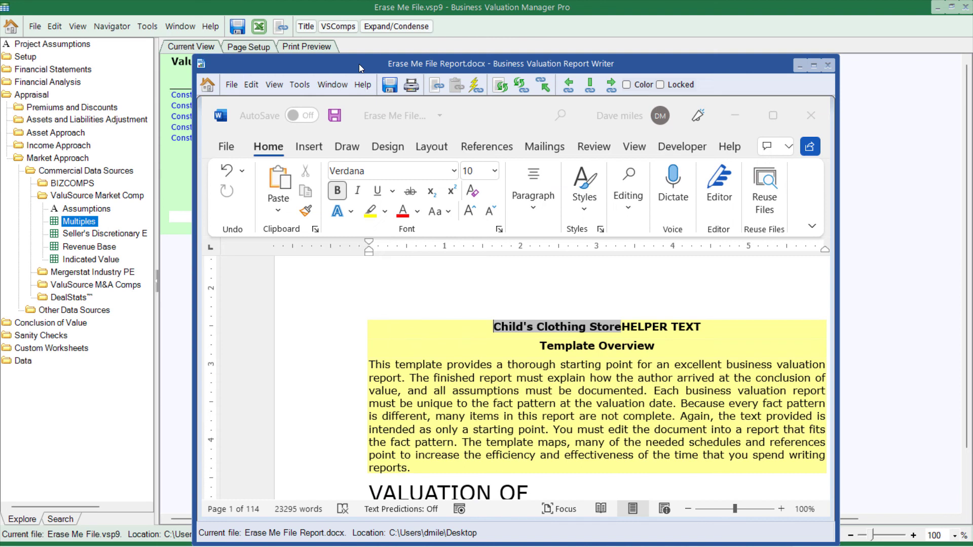
pyautogui.click(773, 115)
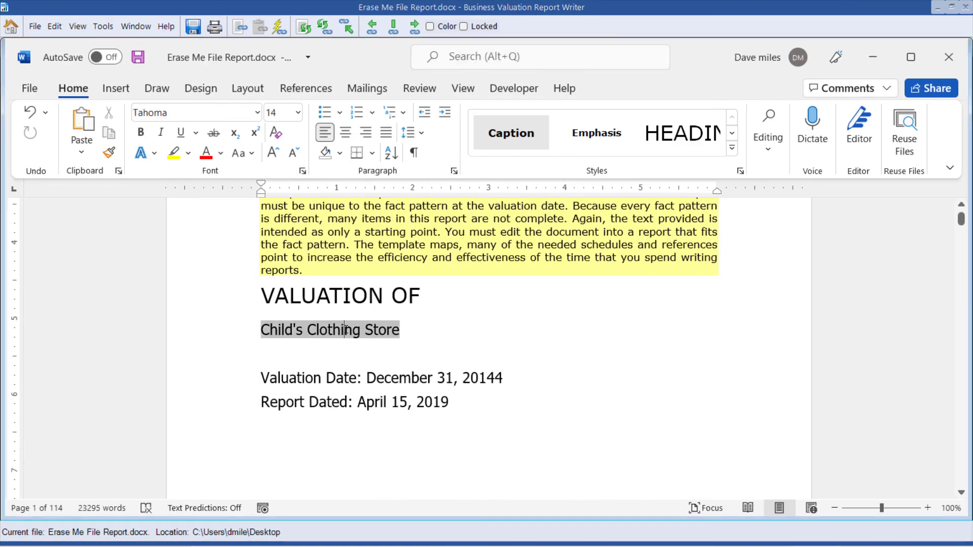
pyautogui.moveTo(530, 344)
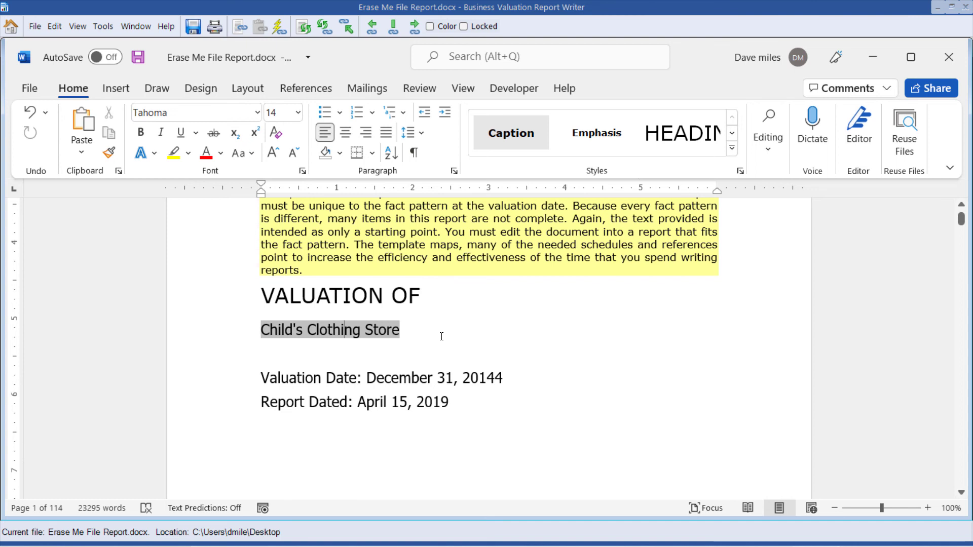
pyautogui.moveTo(432, 339)
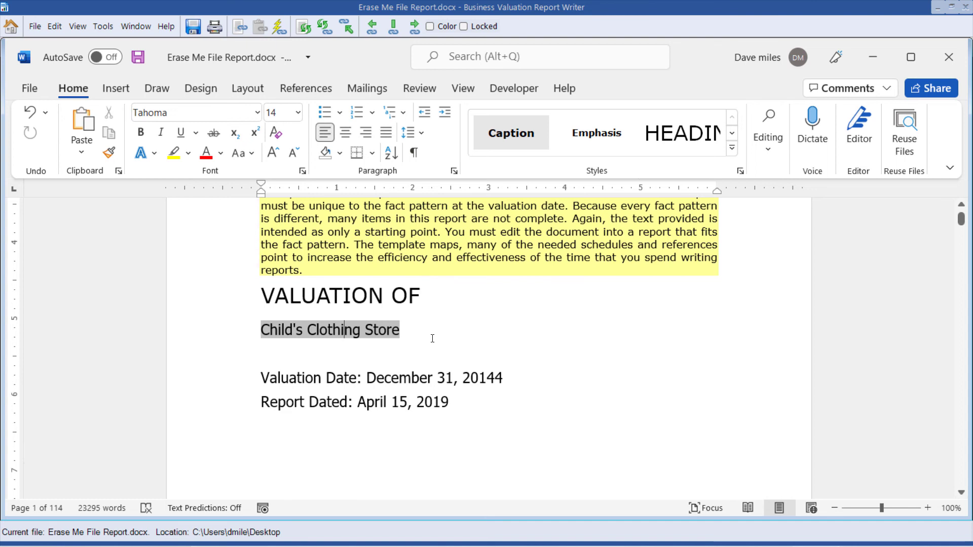
# Type 'ajsdfj' into the report, then turn on field shading from the View menu.
pyautogui.write('ajsdfj')
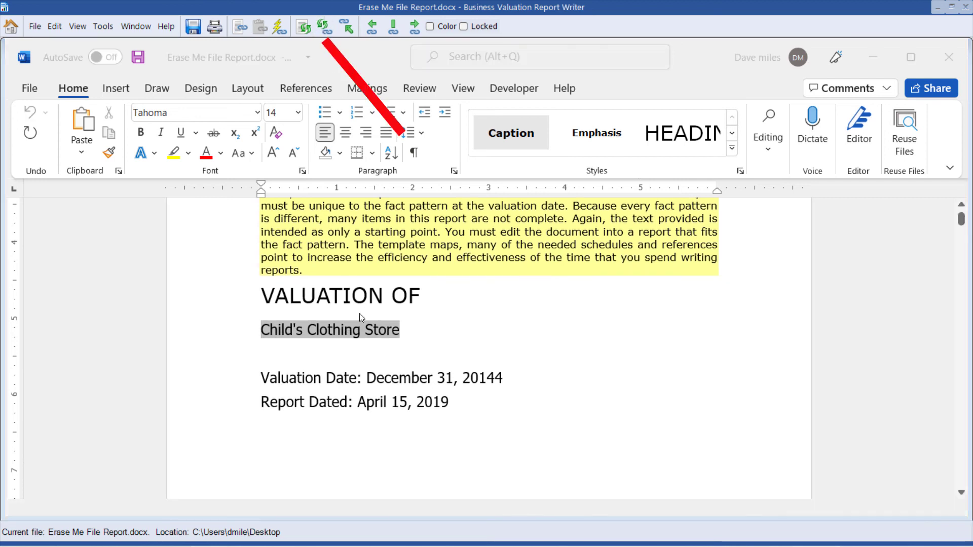
pyautogui.moveTo(346, 330)
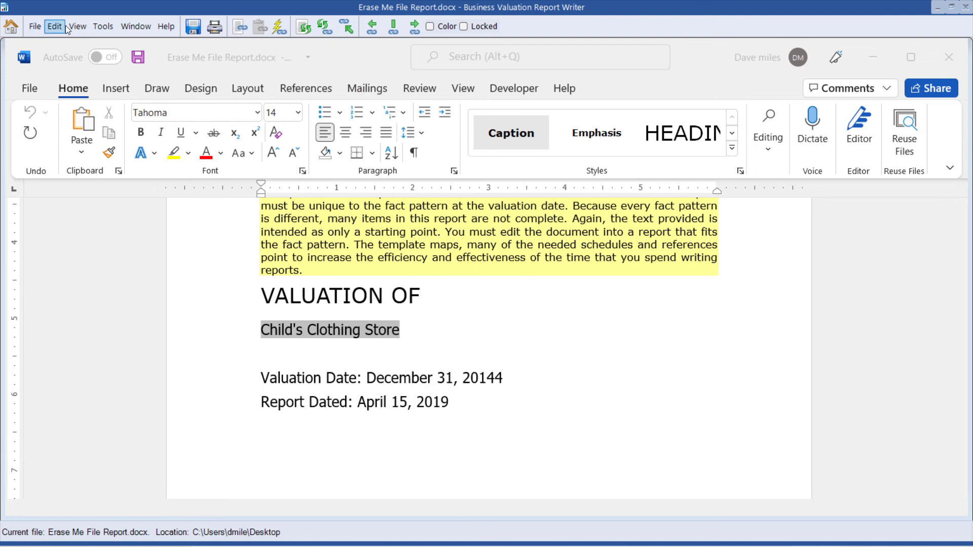
pyautogui.click(78, 26)
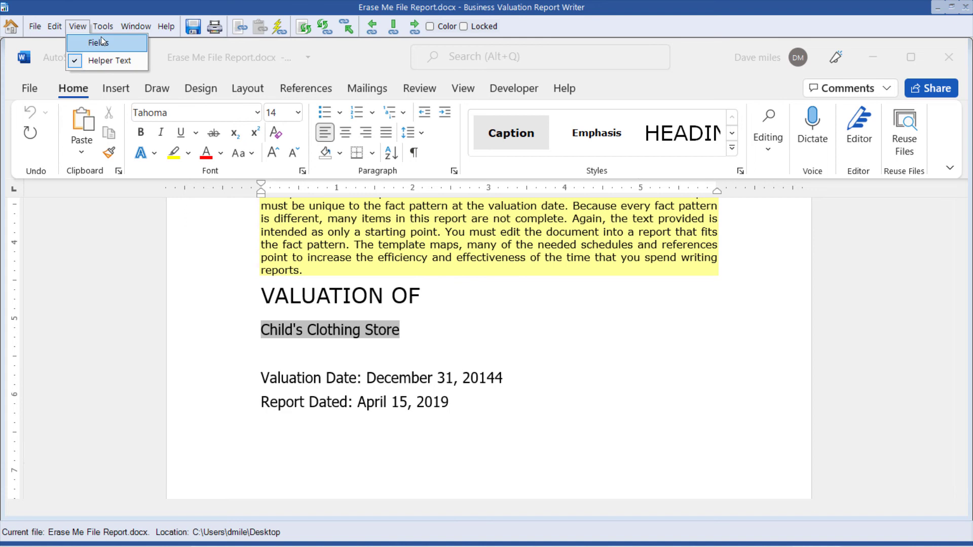
pyautogui.click(98, 42)
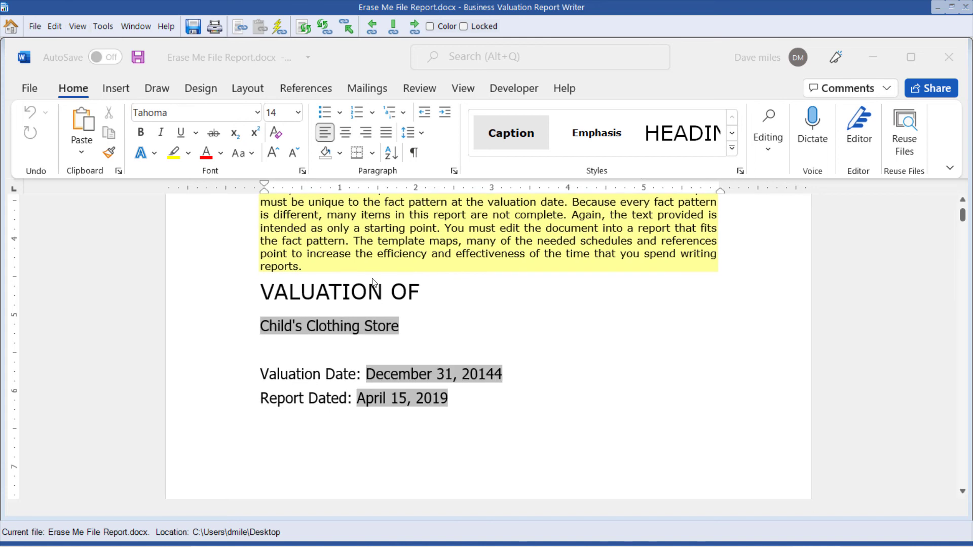
pyautogui.moveTo(465, 383)
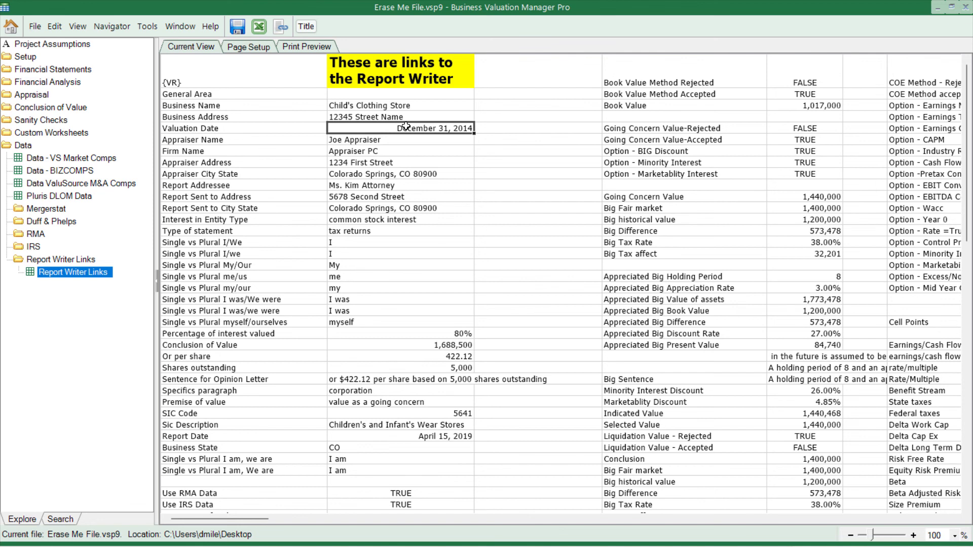
pyautogui.moveTo(416, 168)
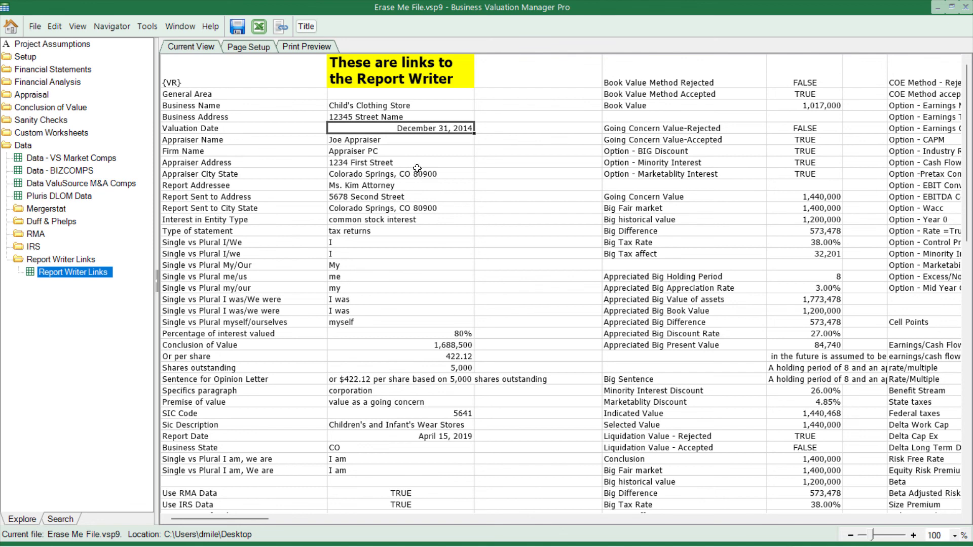
pyautogui.moveTo(179, 27)
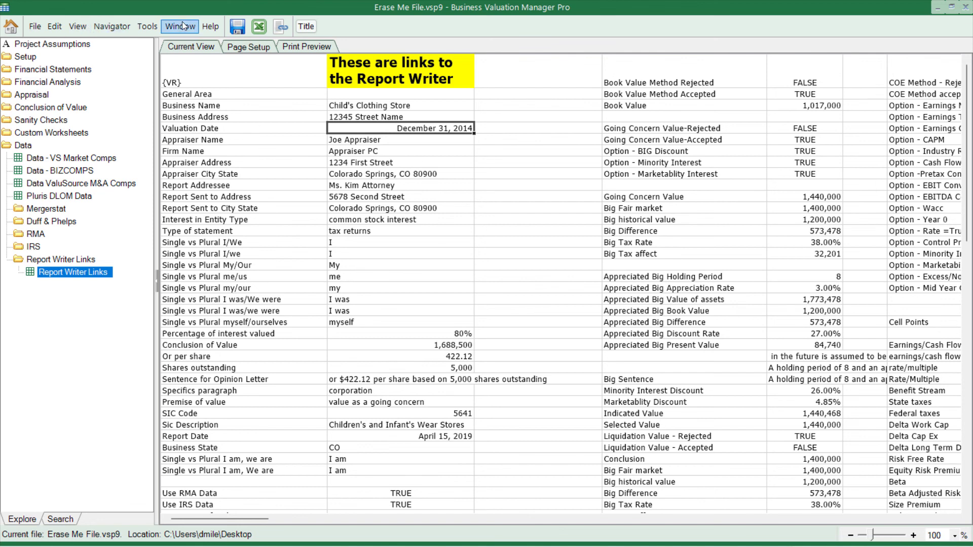
# Switch back to Erase Me File Report.docx from the Window menu.
pyautogui.click(179, 26)
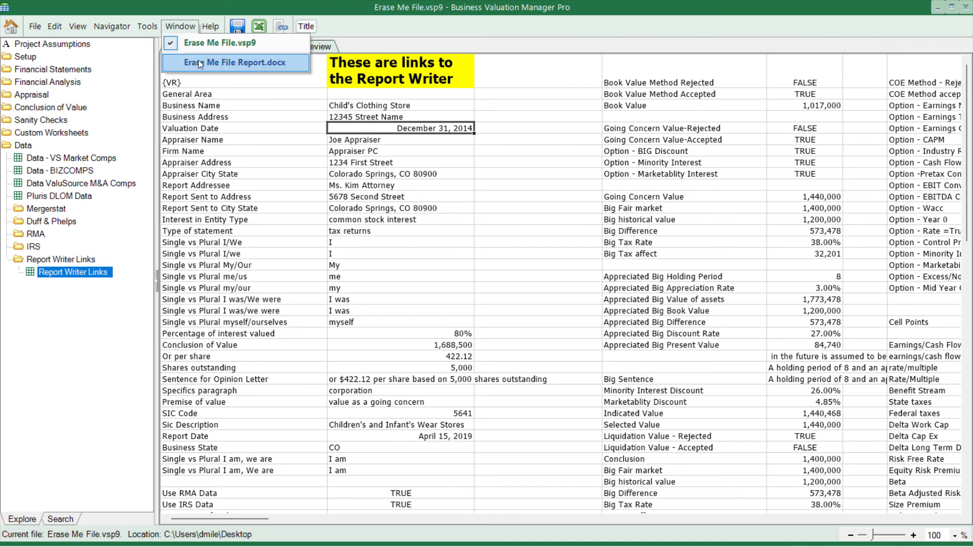
pyautogui.click(234, 62)
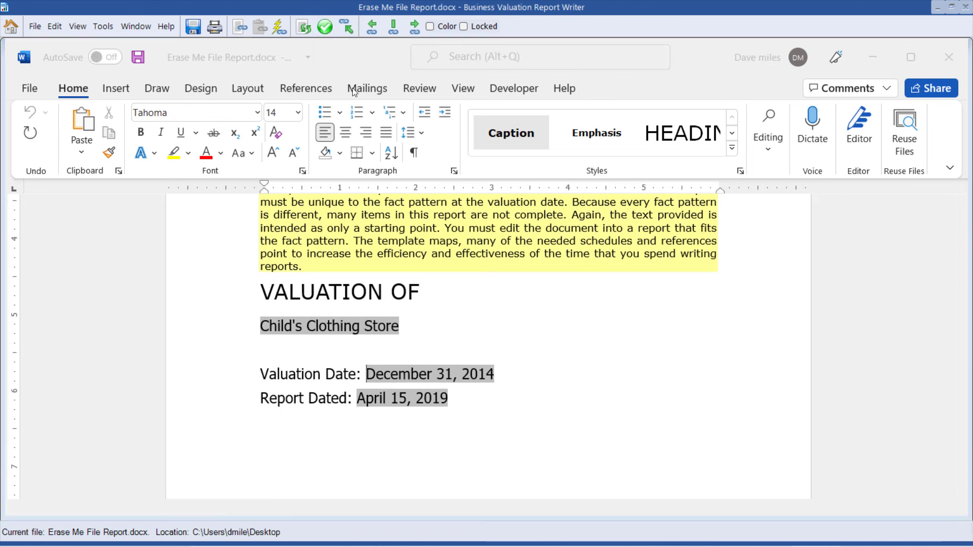
# Check the report dates and run Update Report to refresh all links from the project.
pyautogui.scroll(-3)
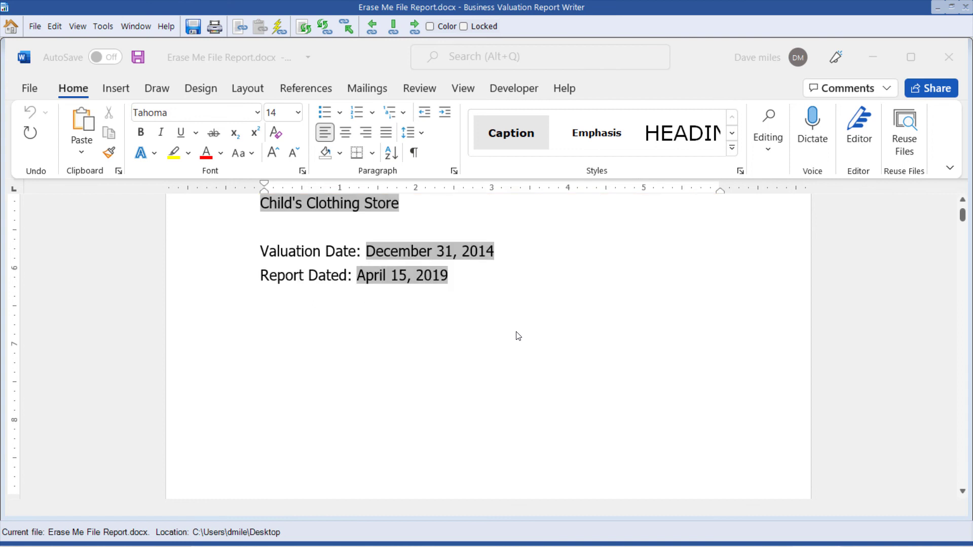
pyautogui.scroll(3)
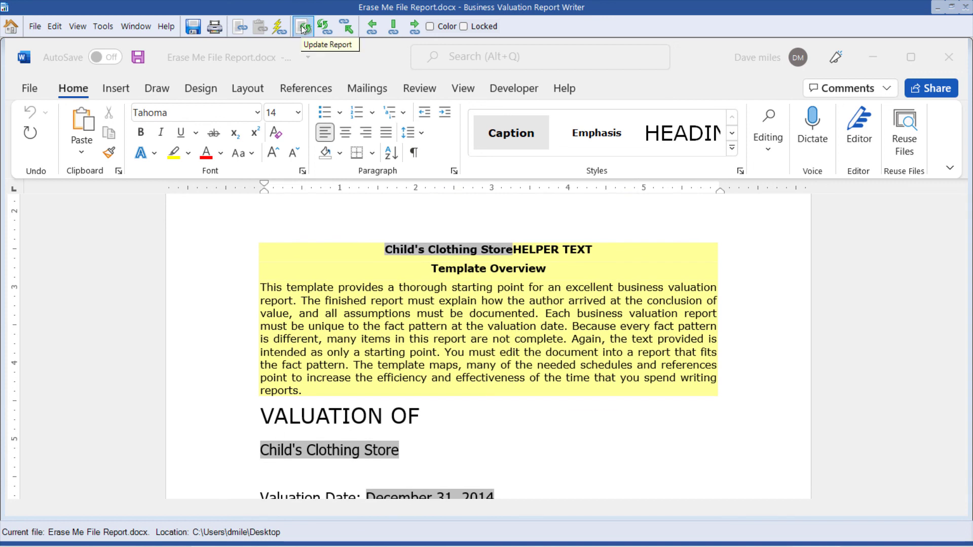
pyautogui.click(304, 26)
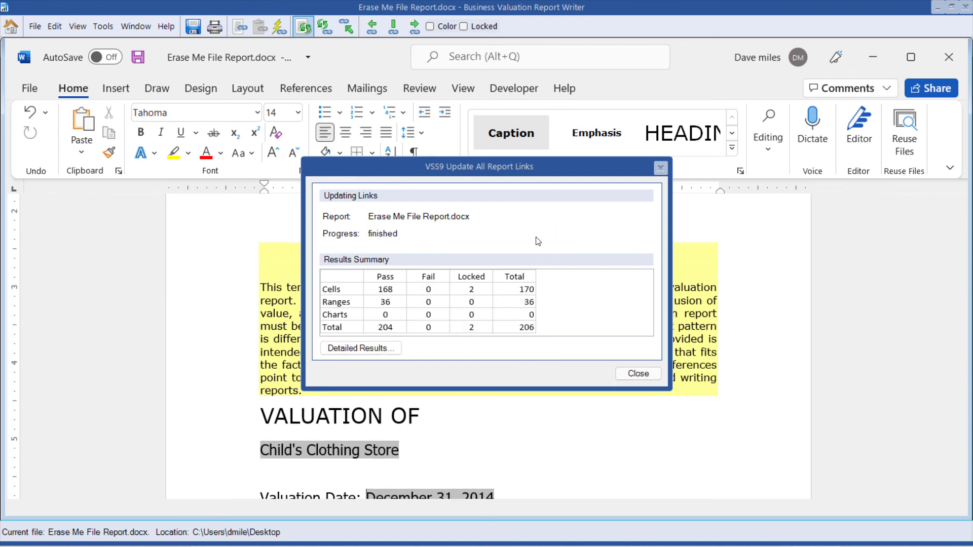
pyautogui.moveTo(508, 250)
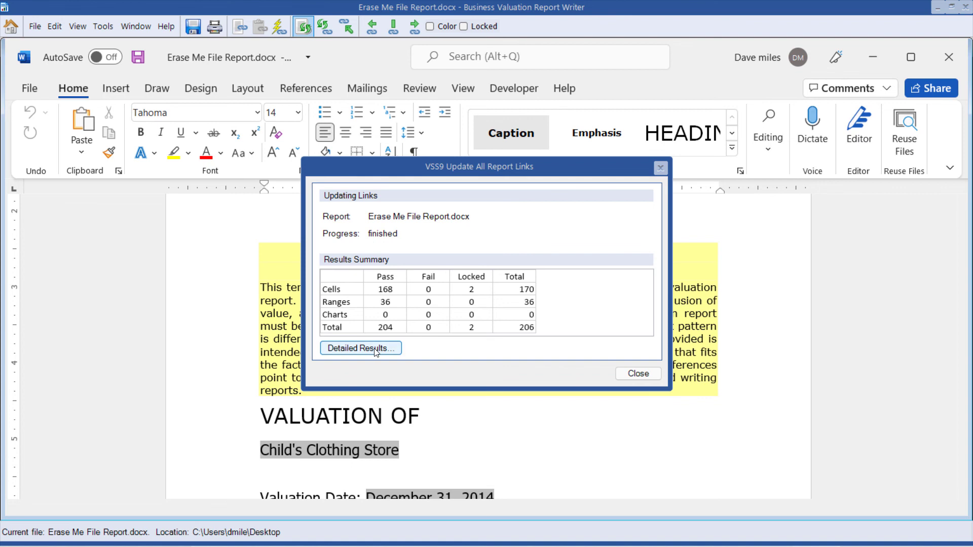
# Scroll the Cells list to the last of the 170 links, then close the Detailed Link Results.
pyautogui.click(361, 347)
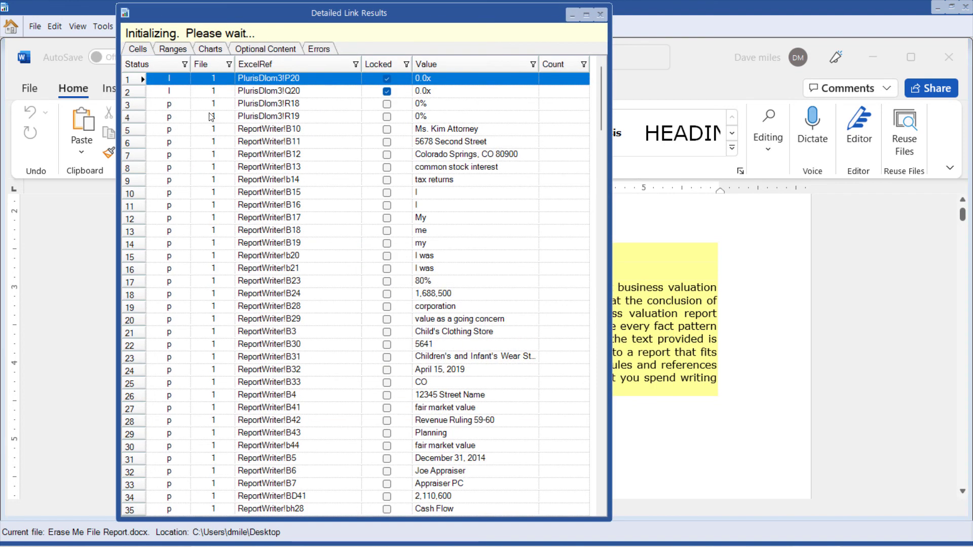
pyautogui.moveTo(167, 419)
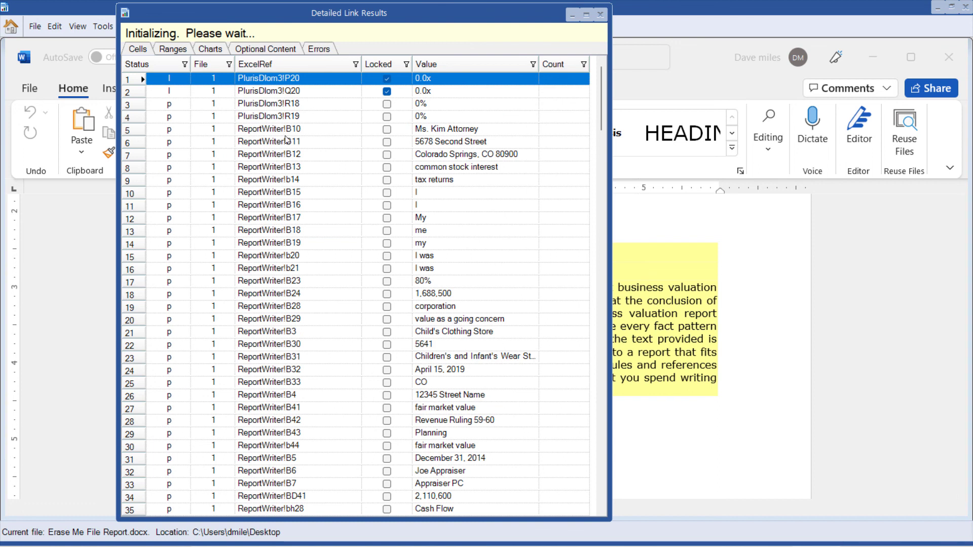
pyautogui.moveTo(478, 326)
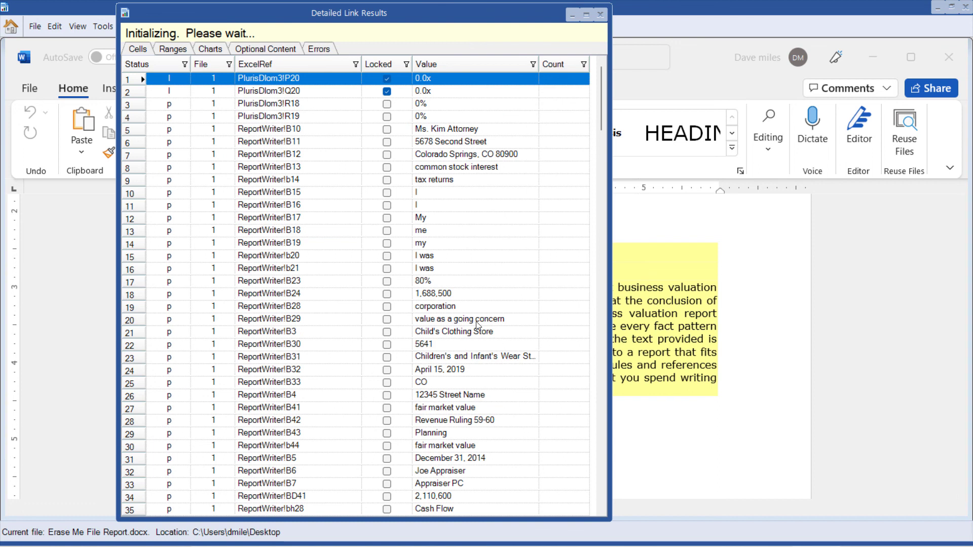
pyautogui.click(386, 93)
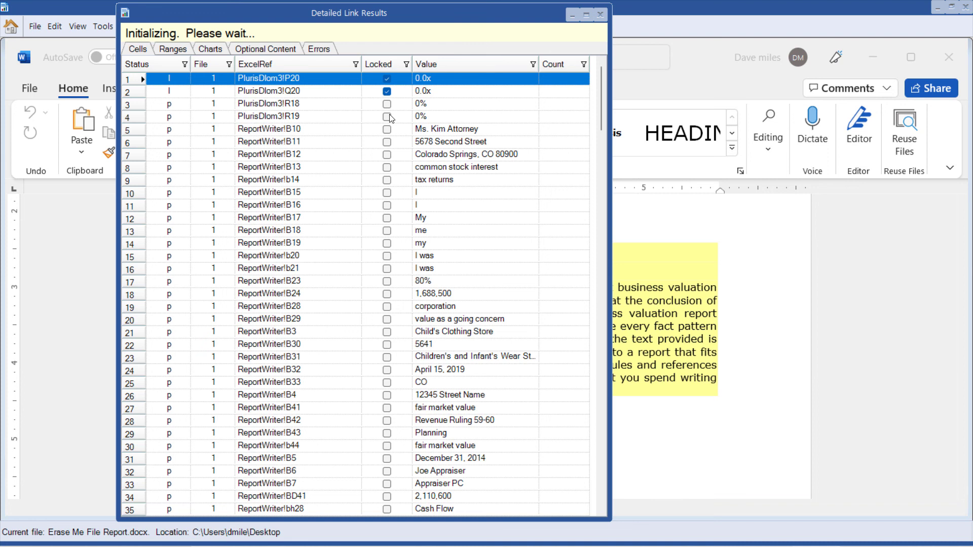
pyautogui.moveTo(389, 120)
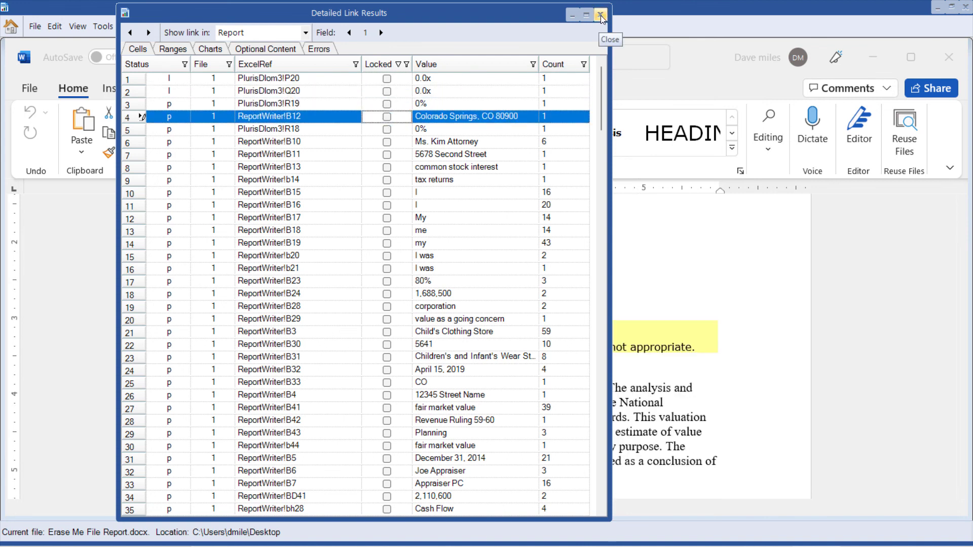
pyautogui.scroll(-3)
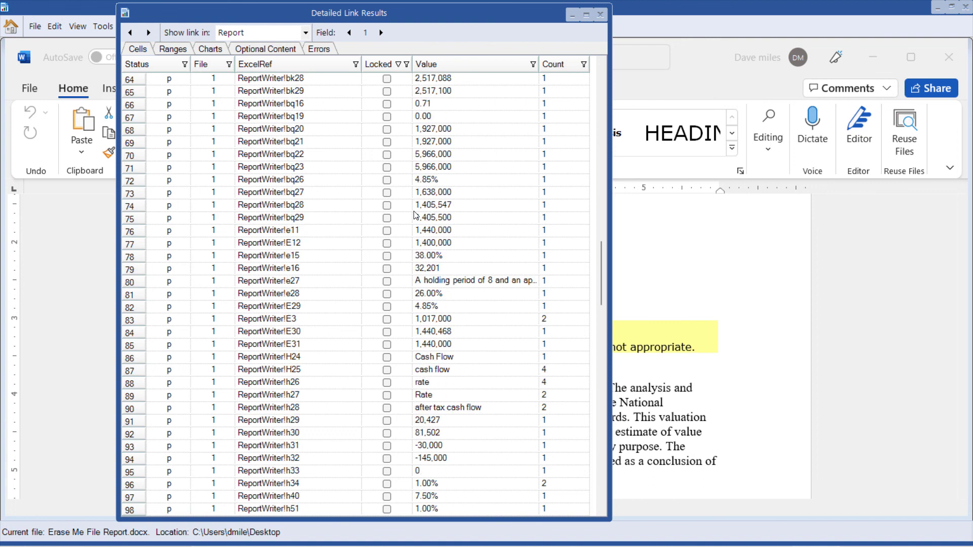
pyautogui.scroll(-3)
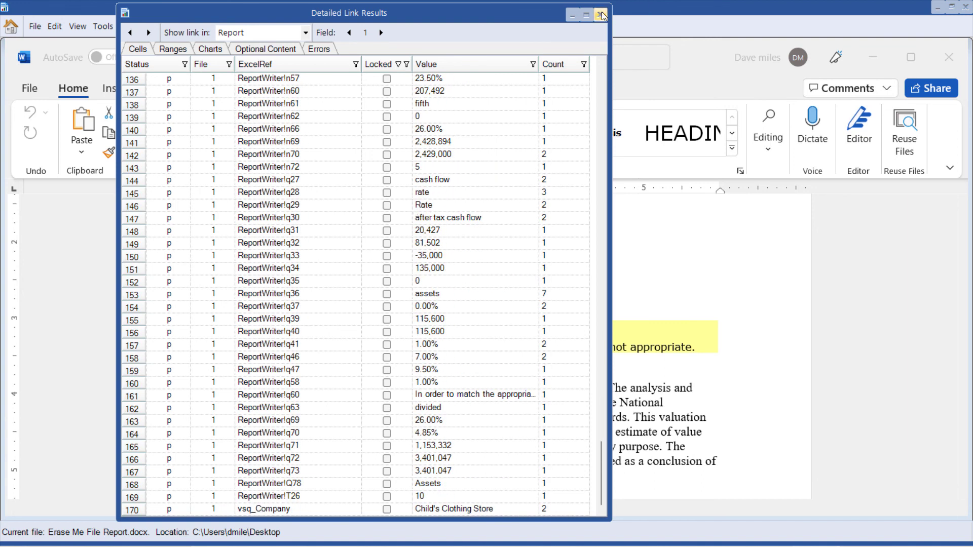
pyautogui.click(601, 14)
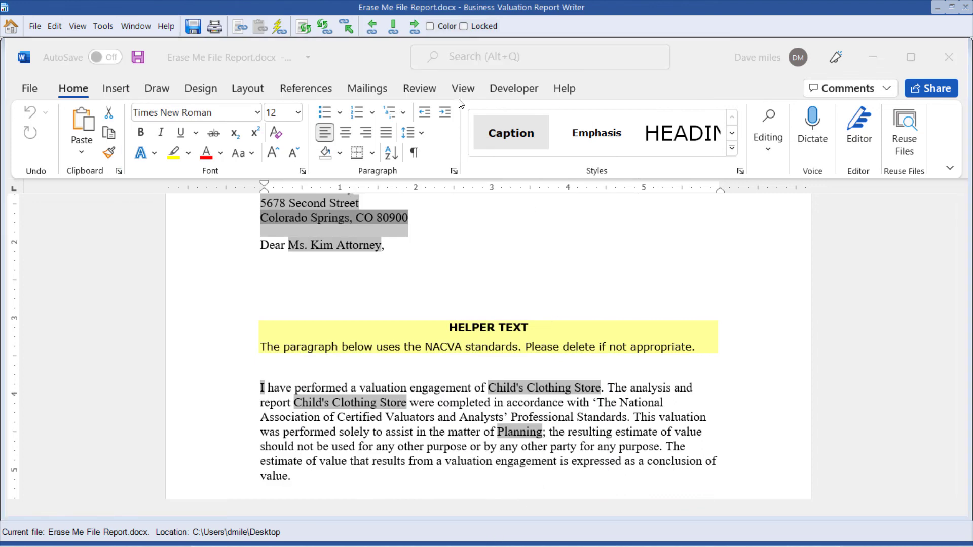
# Leave links unlocked and step back with Previous Link until the beginning-of-report notice.
pyautogui.click(473, 26)
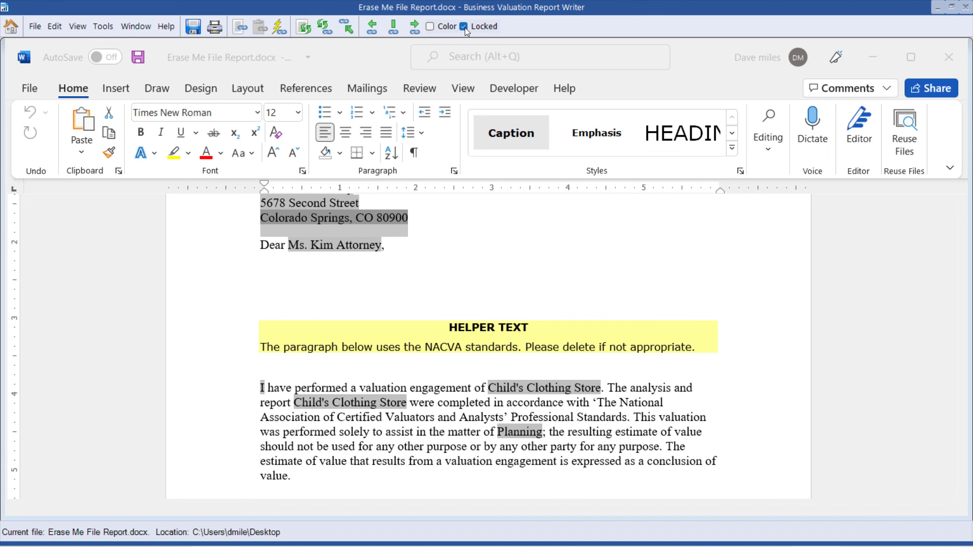
pyautogui.click(465, 27)
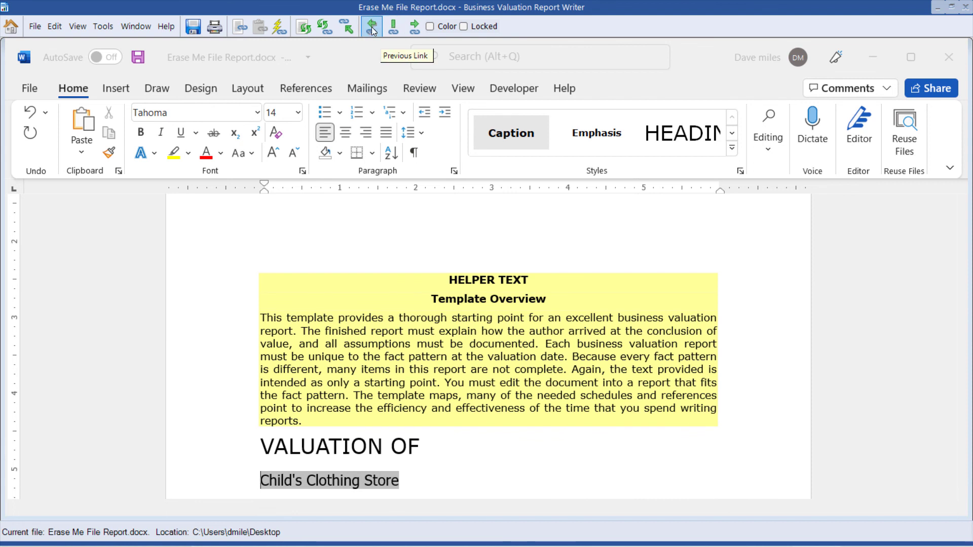
pyautogui.click(371, 26)
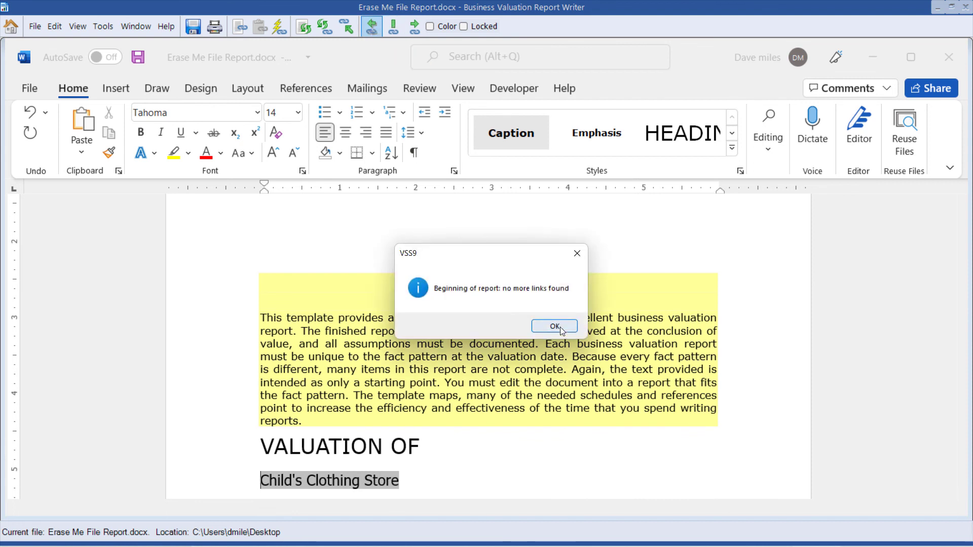
pyautogui.click(553, 327)
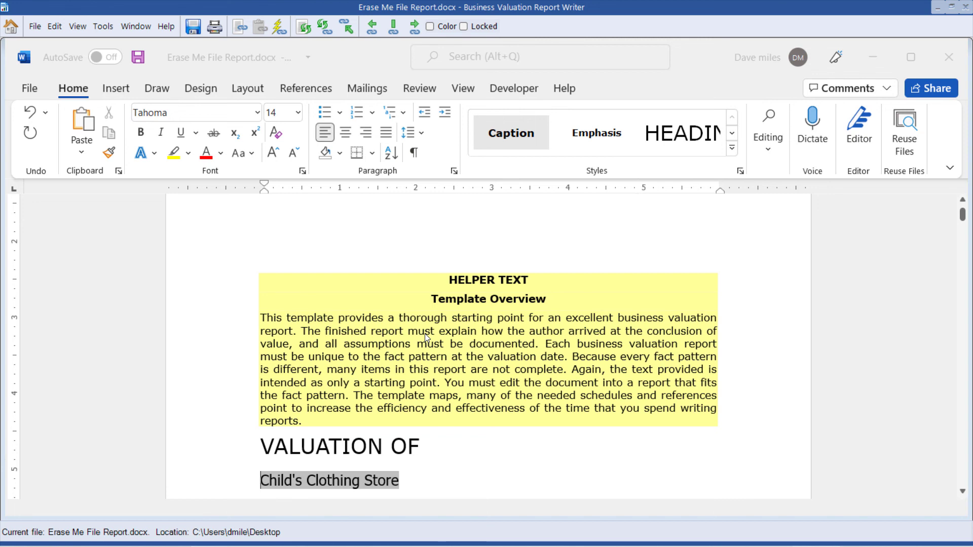
# Show the title-page links as field codes (cells B3, B5, B32) with Alt+F9.
pyautogui.scroll(-3)
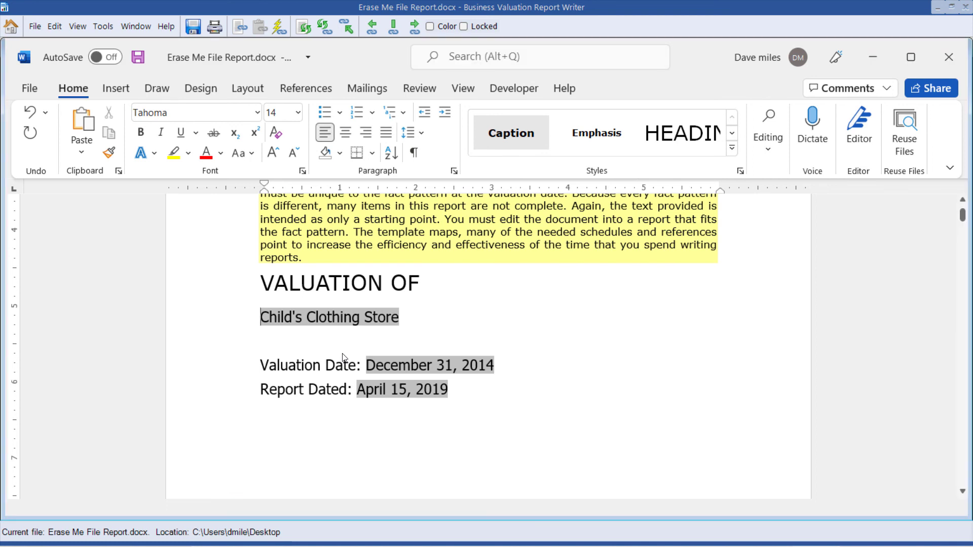
pyautogui.press('alt+F9')
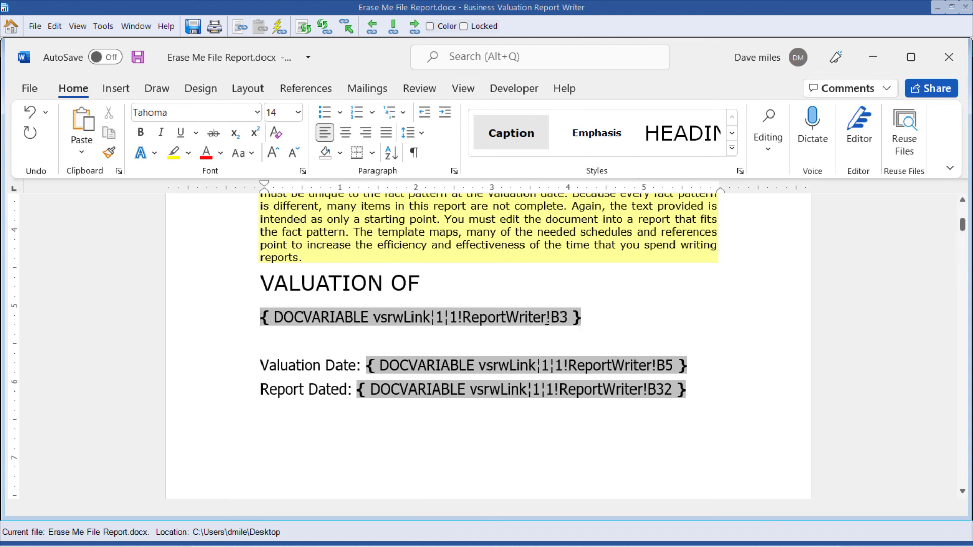
pyautogui.moveTo(545, 300)
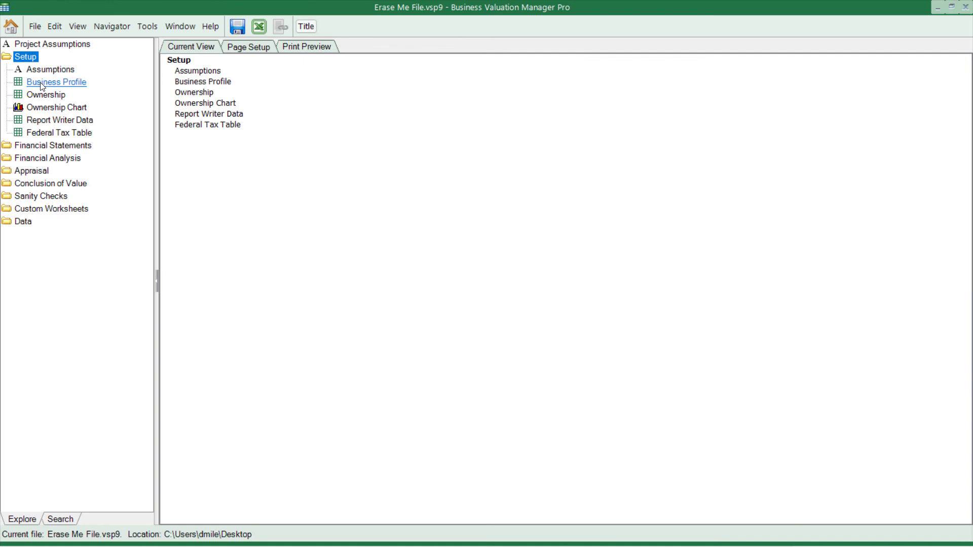
# Select Business Name 'Child's Clothing Store' in Business Profile and start Add Quick Link.
pyautogui.click(56, 81)
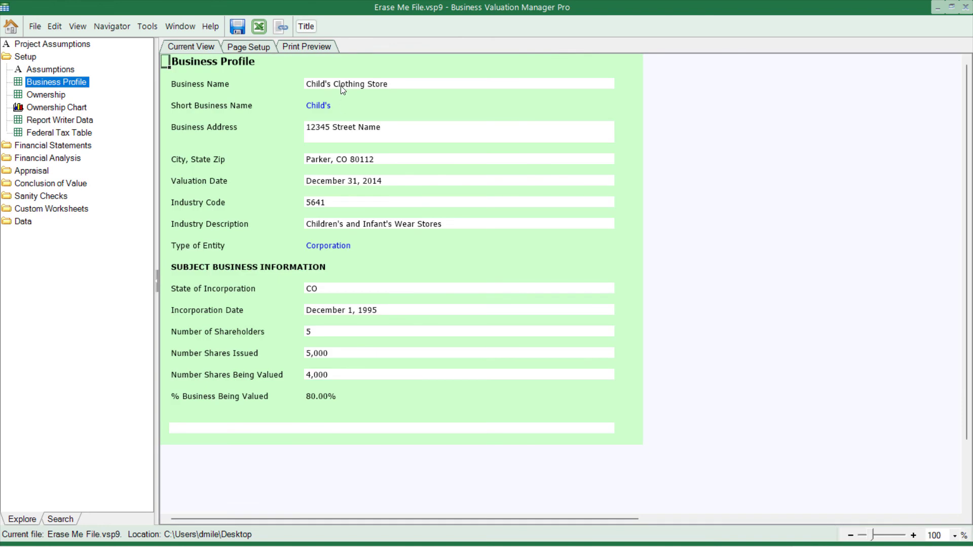
pyautogui.click(55, 27)
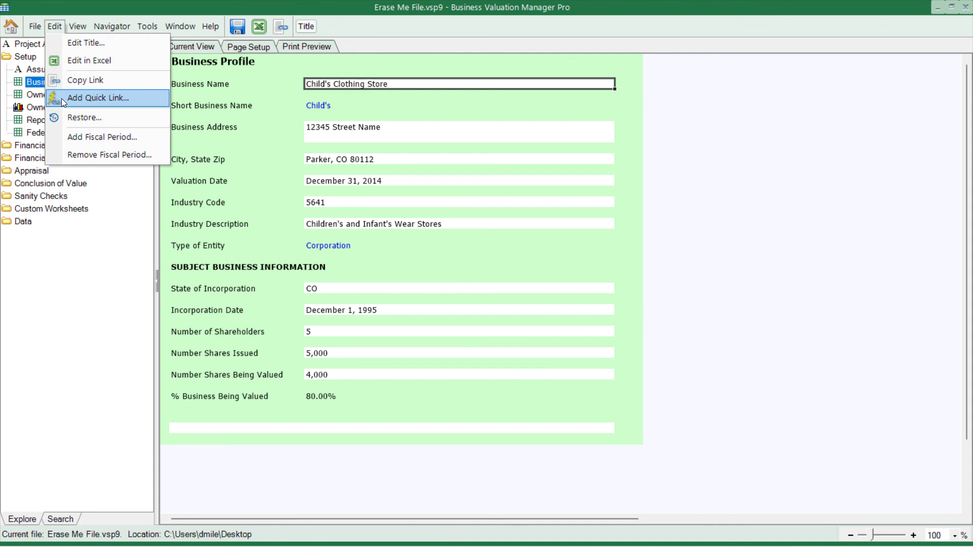
pyautogui.click(97, 97)
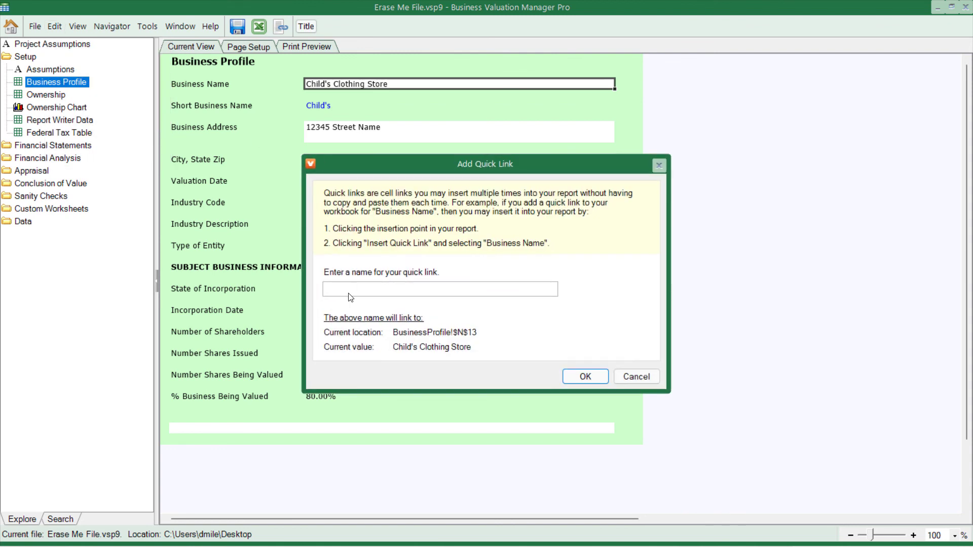
# Name the quick link 'Company' and confirm replacing the existing one.
pyautogui.click(438, 289)
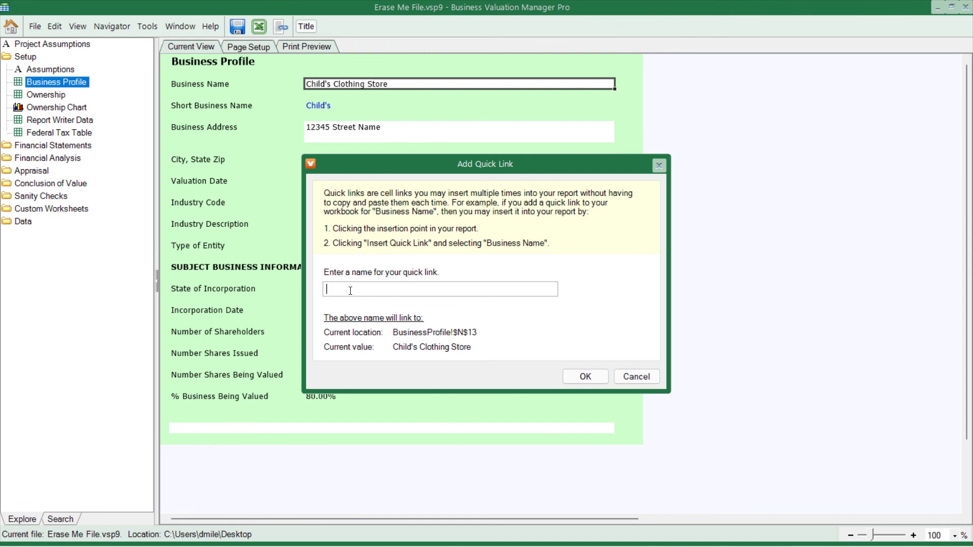
pyautogui.write('Company')
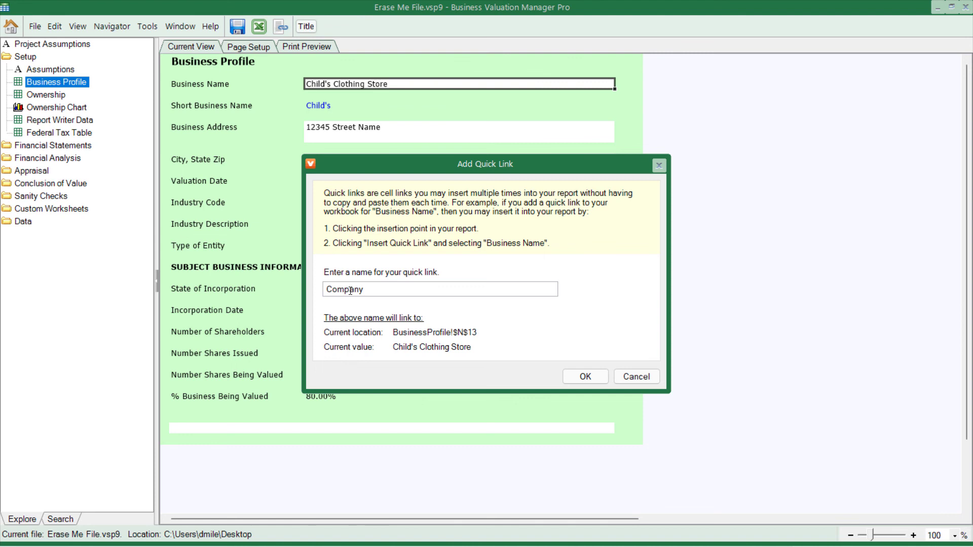
pyautogui.click(584, 376)
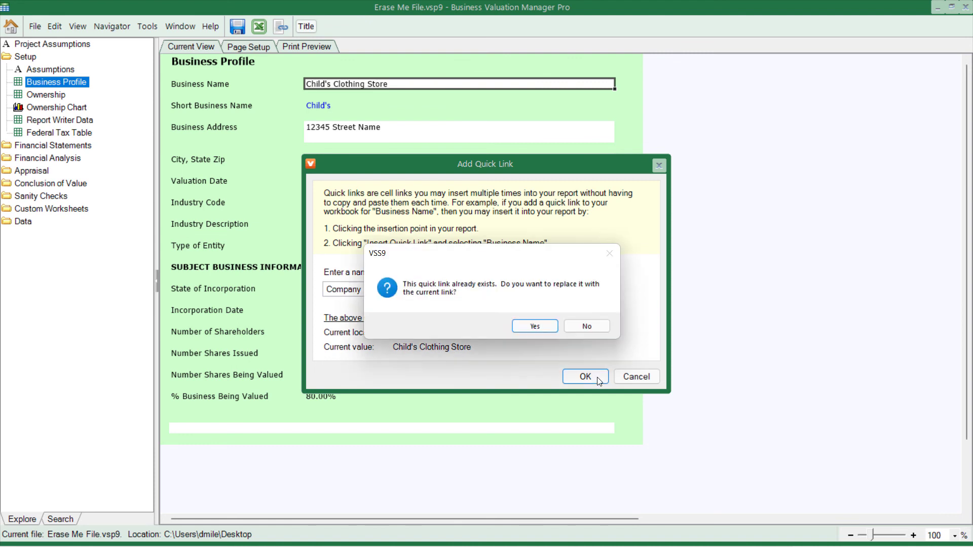
pyautogui.click(534, 326)
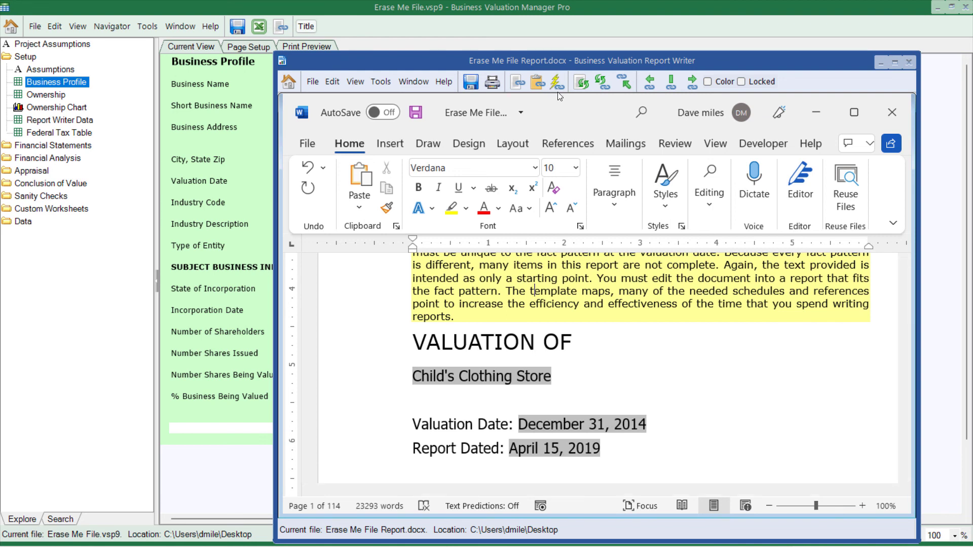
pyautogui.moveTo(555, 81)
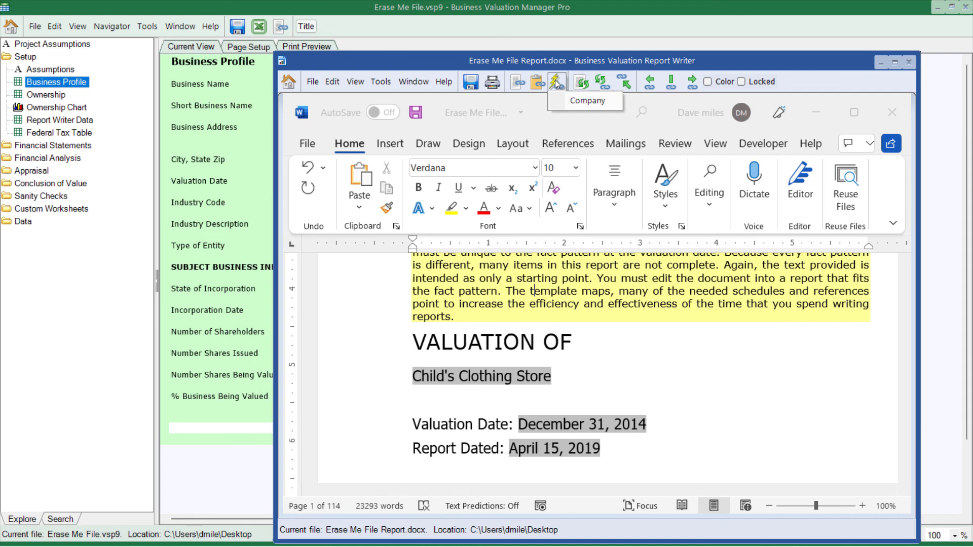
pyautogui.moveTo(593, 106)
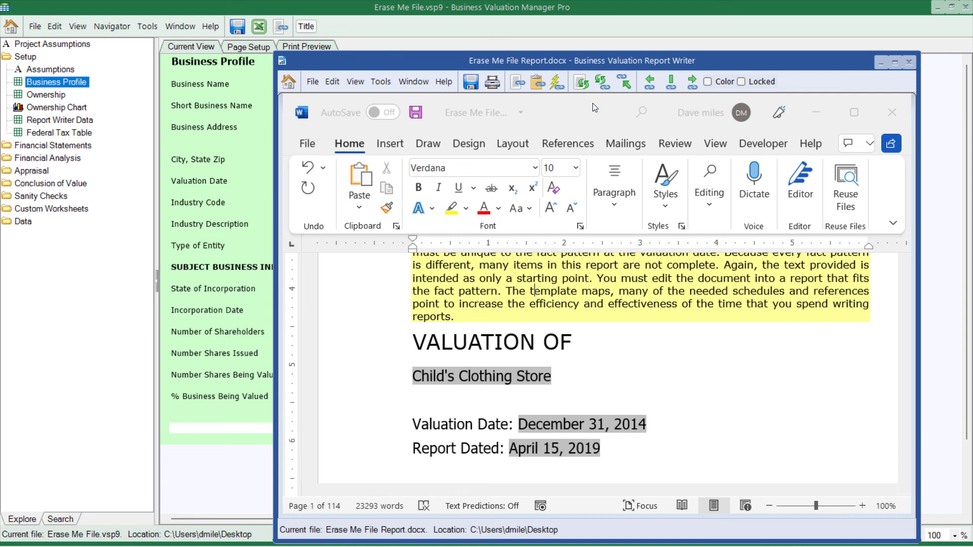